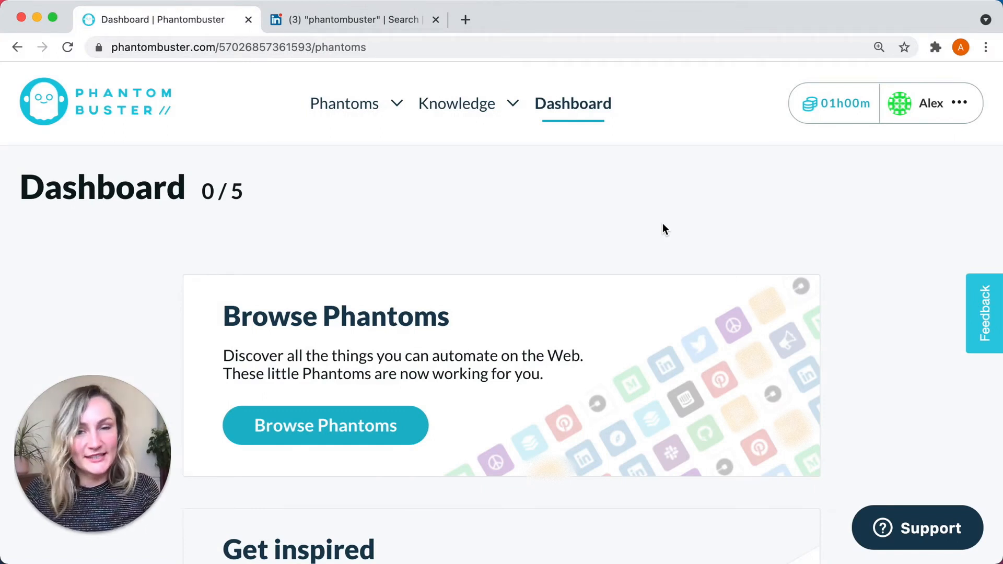
Find the 'Build a complete outreach campaign on LinkedIn' use case in Knowledge and request its template.
click(456, 104)
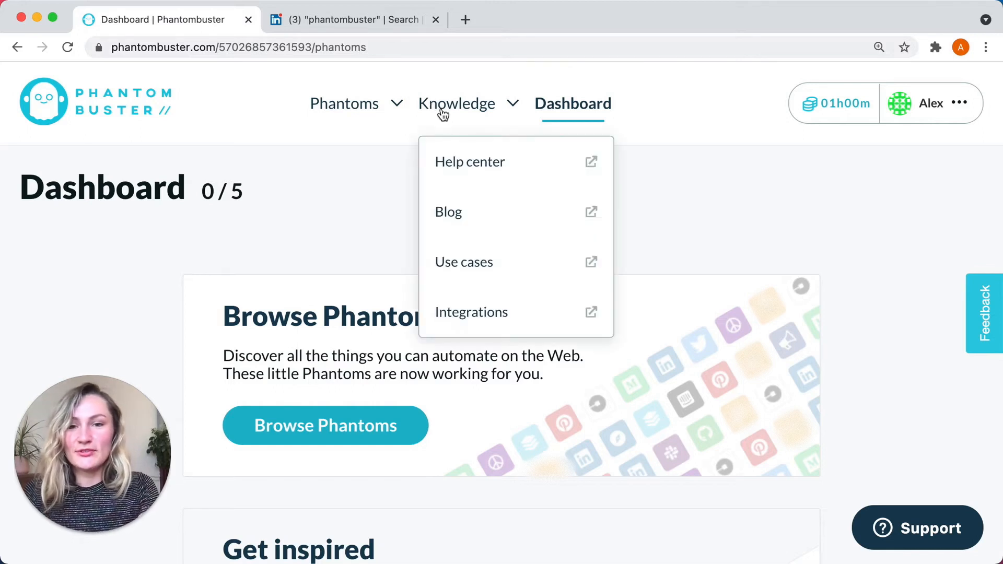
click(463, 262)
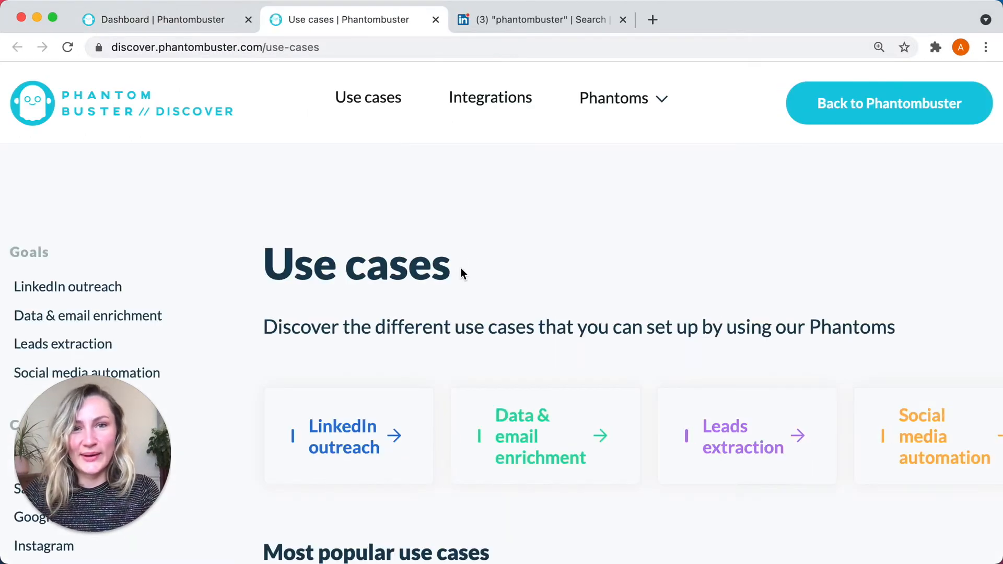
scroll(down, 3)
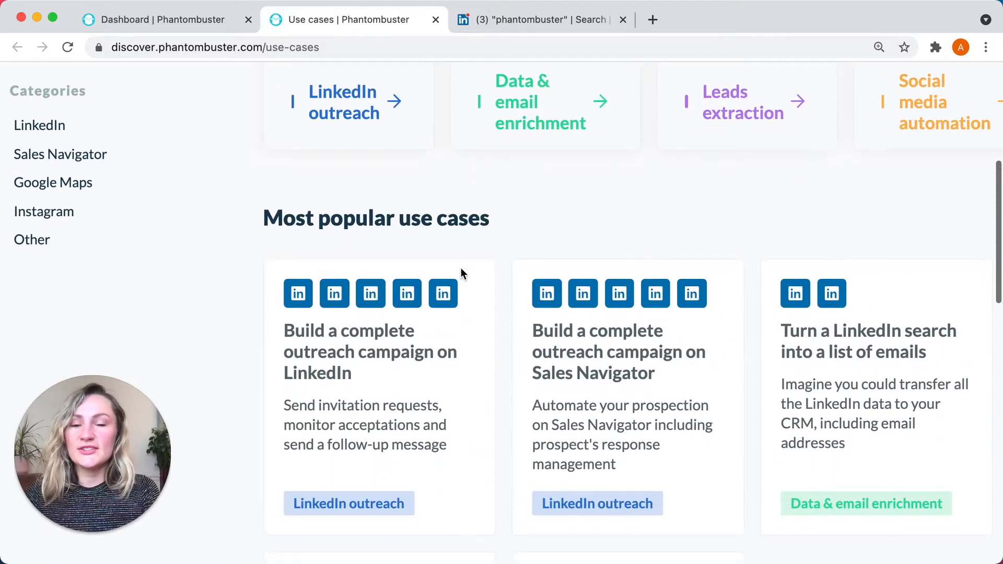
scroll(down, 3)
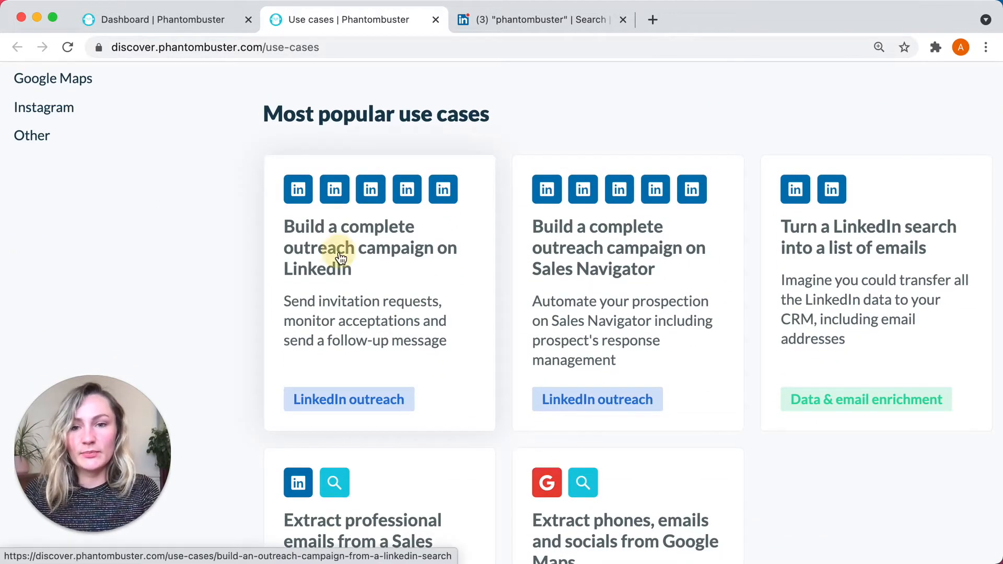
click(341, 252)
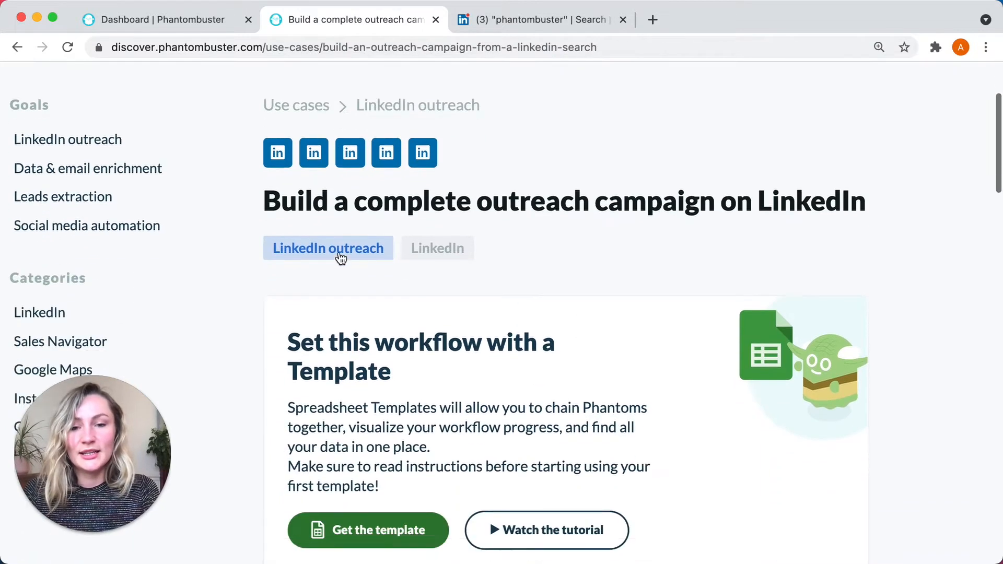
scroll(down, 3)
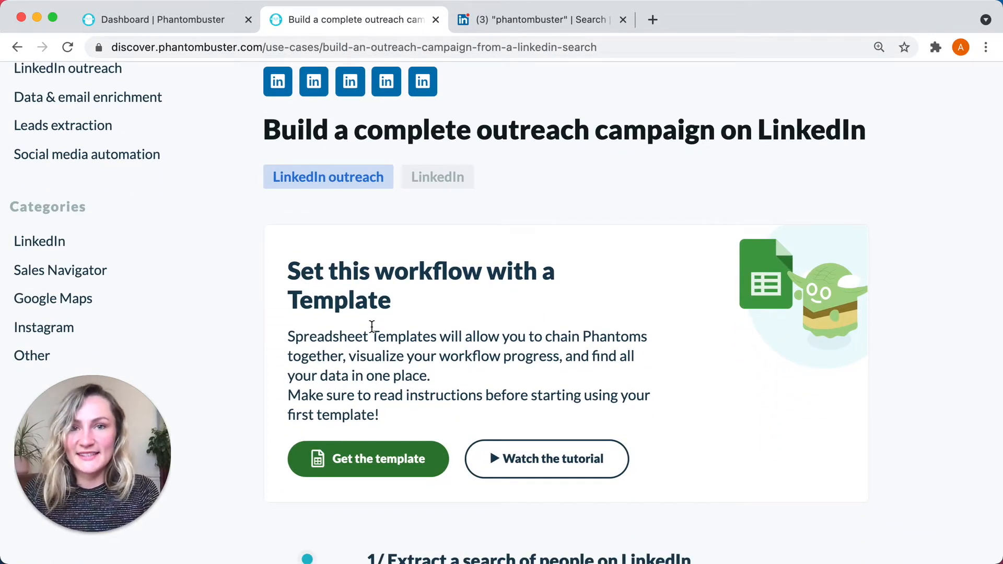
click(368, 458)
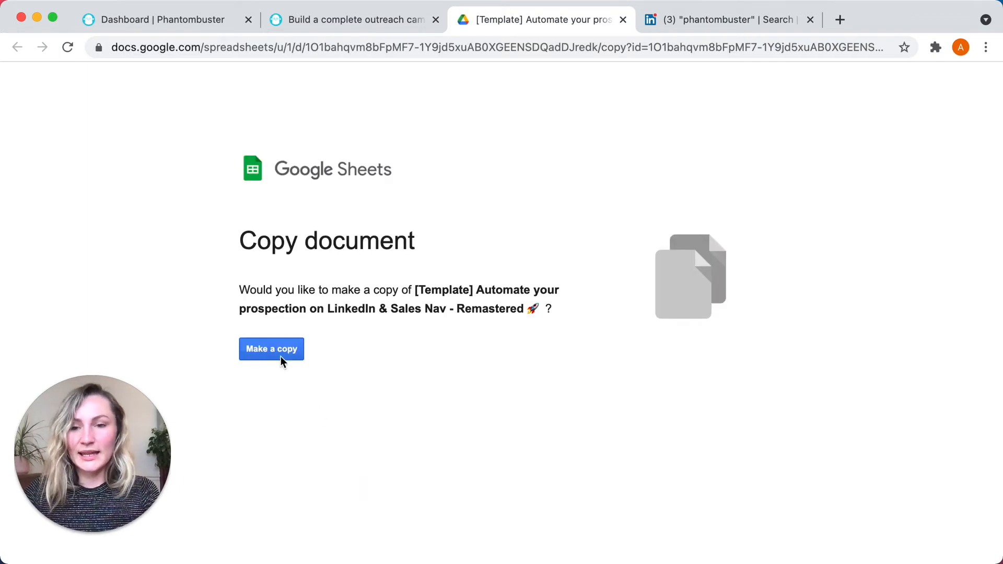
Make a personal copy of the LinkedIn outreach template and scroll through its Build sheet.
click(271, 349)
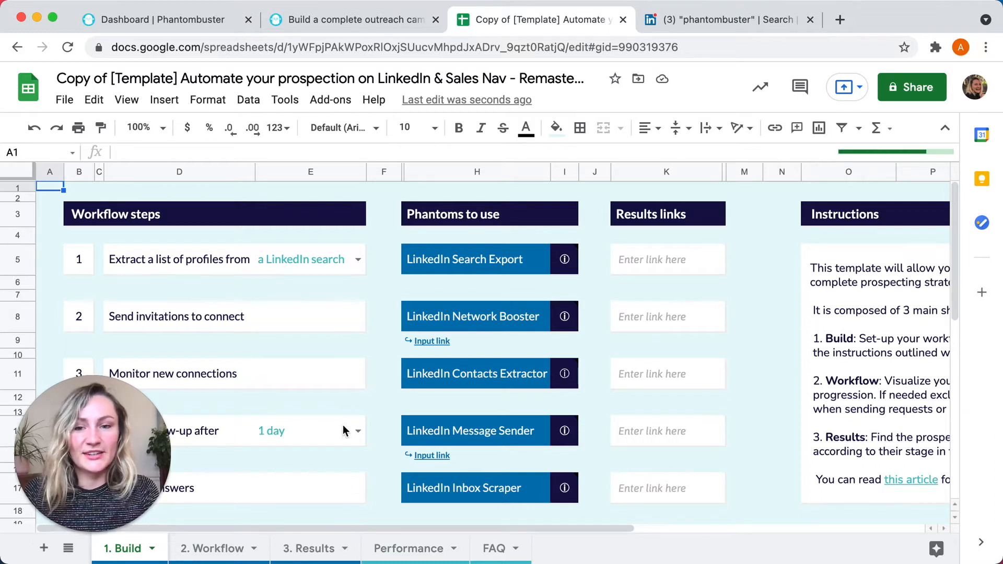
mouse_move(396, 409)
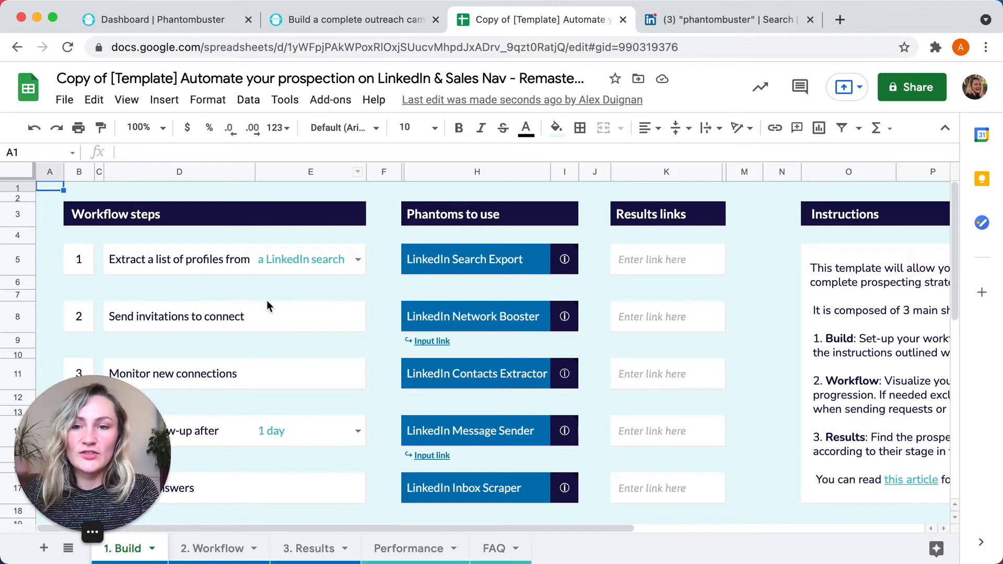
mouse_move(392, 326)
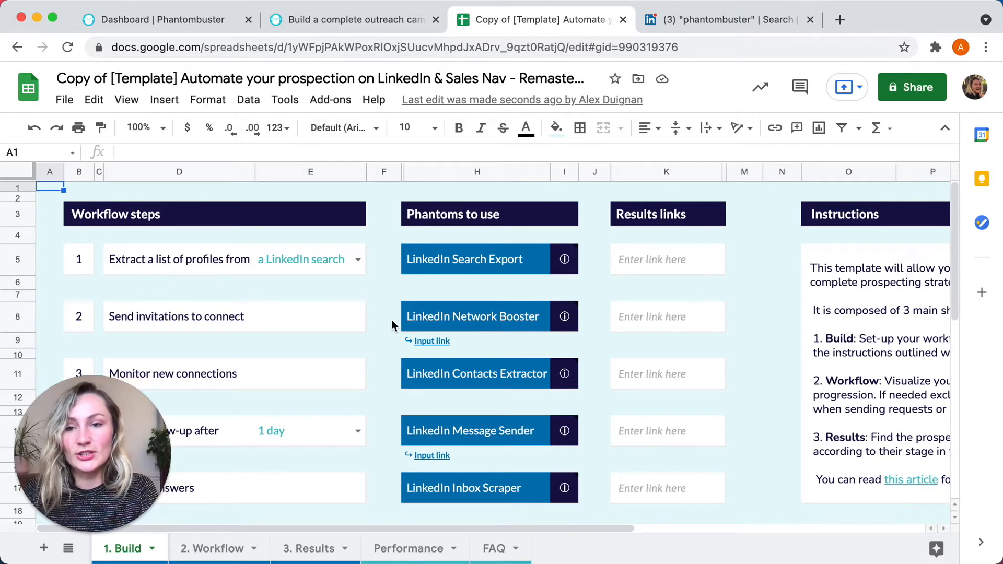
mouse_move(384, 284)
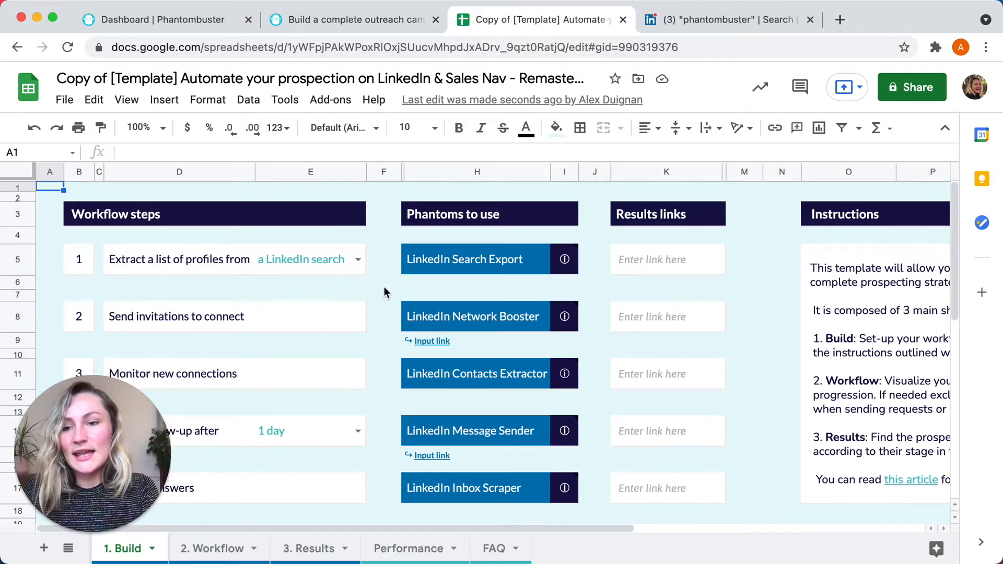
scroll(down, 3)
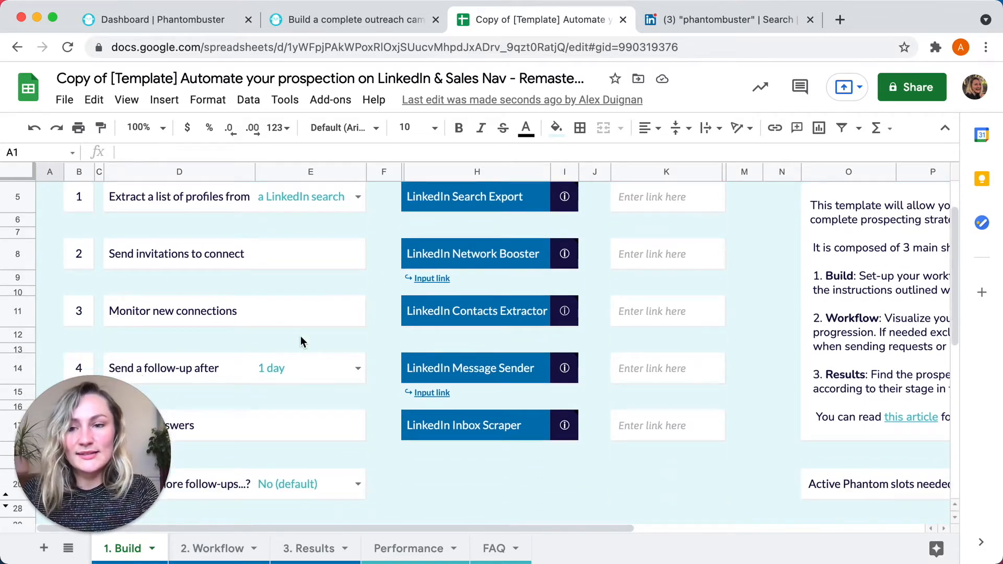
scroll(down, 3)
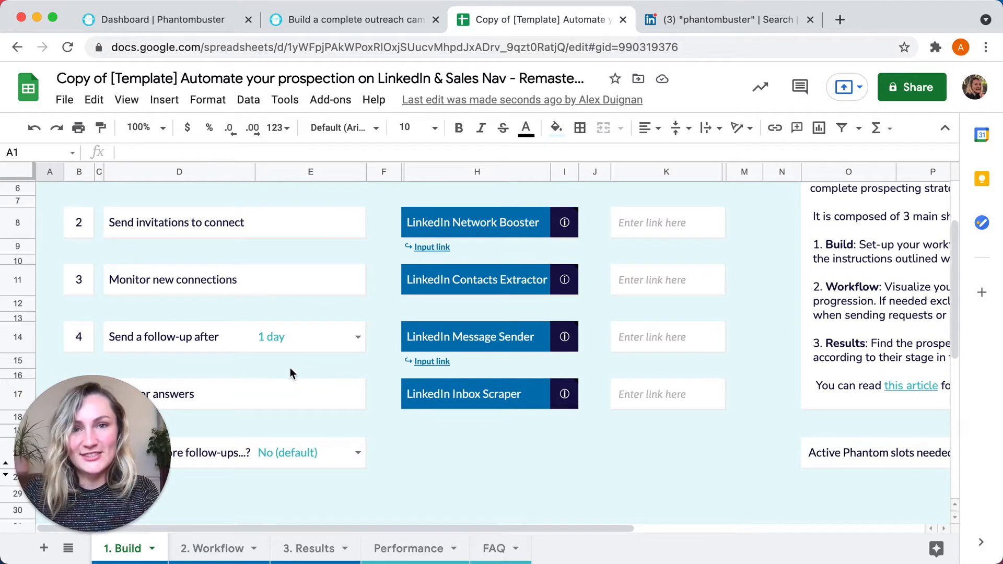
scroll(down, 3)
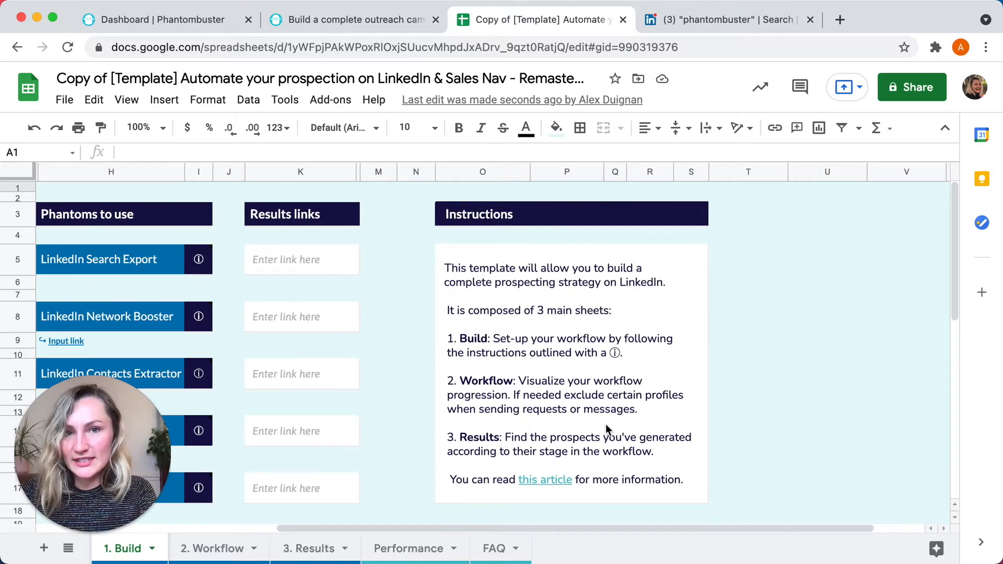
scroll(down, 3)
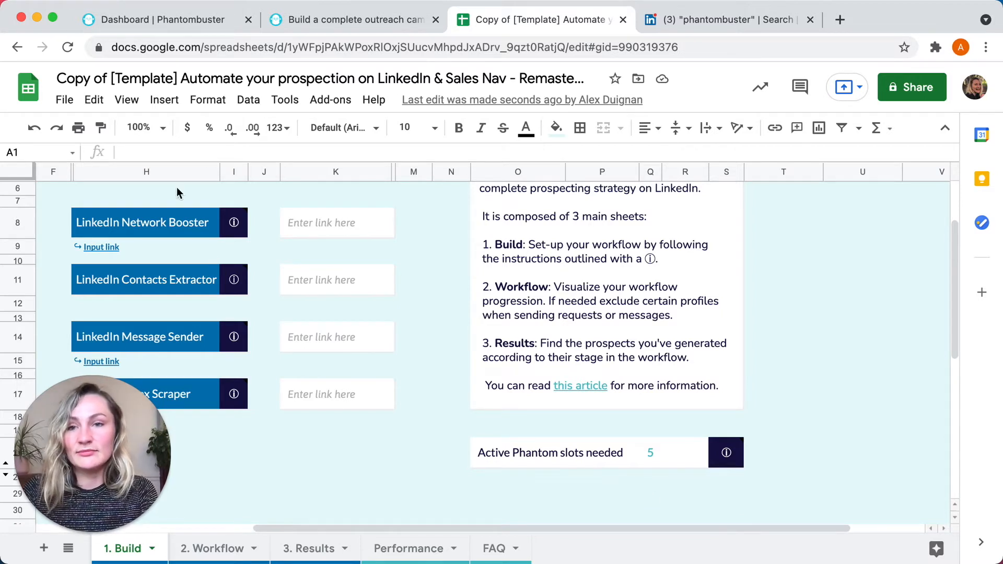
Close the use case page and return to the copied spreadsheet.
click(156, 20)
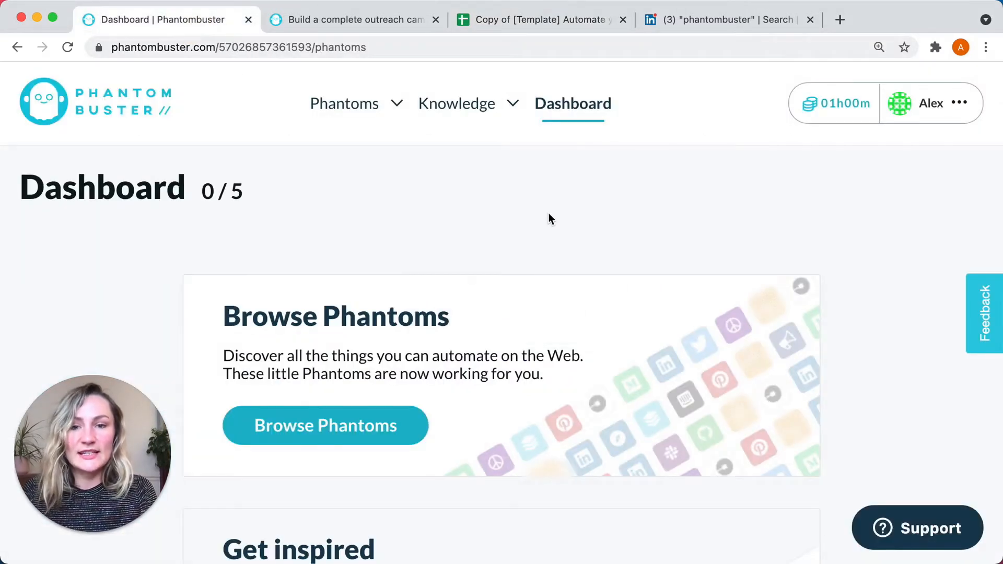
click(433, 19)
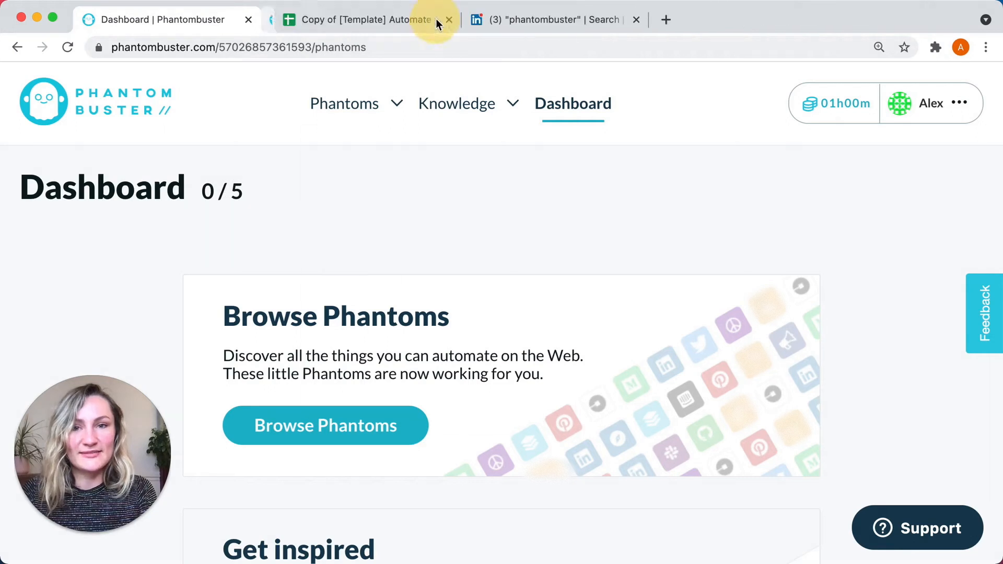
click(362, 19)
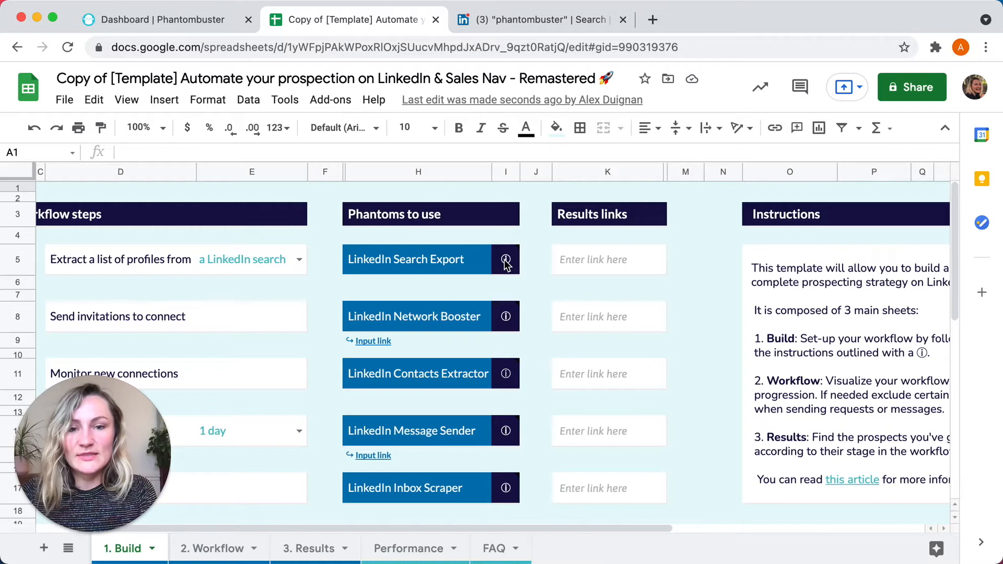
Read the LinkedIn Search Export instructions and source options, then follow its phantom link.
click(505, 260)
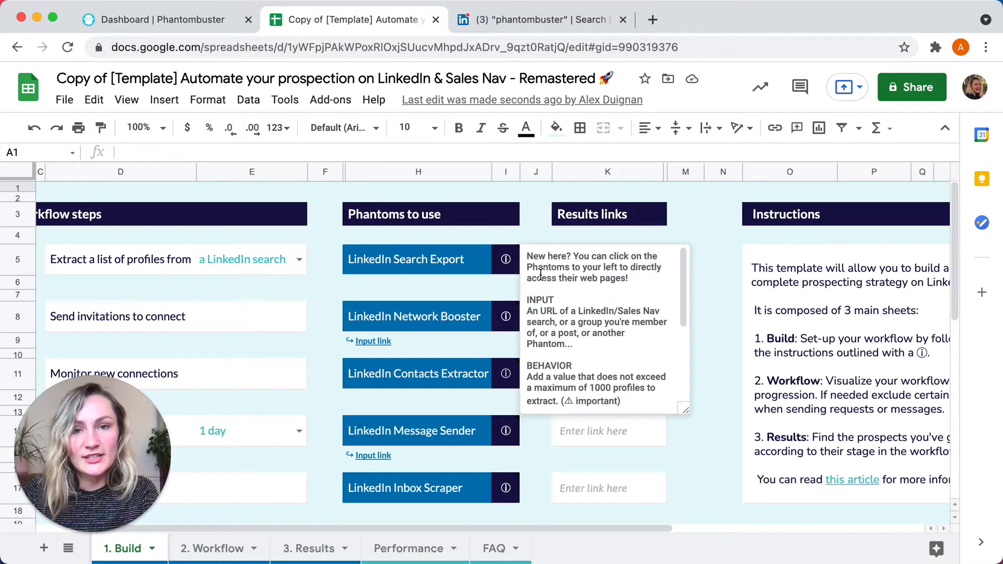
mouse_move(536, 234)
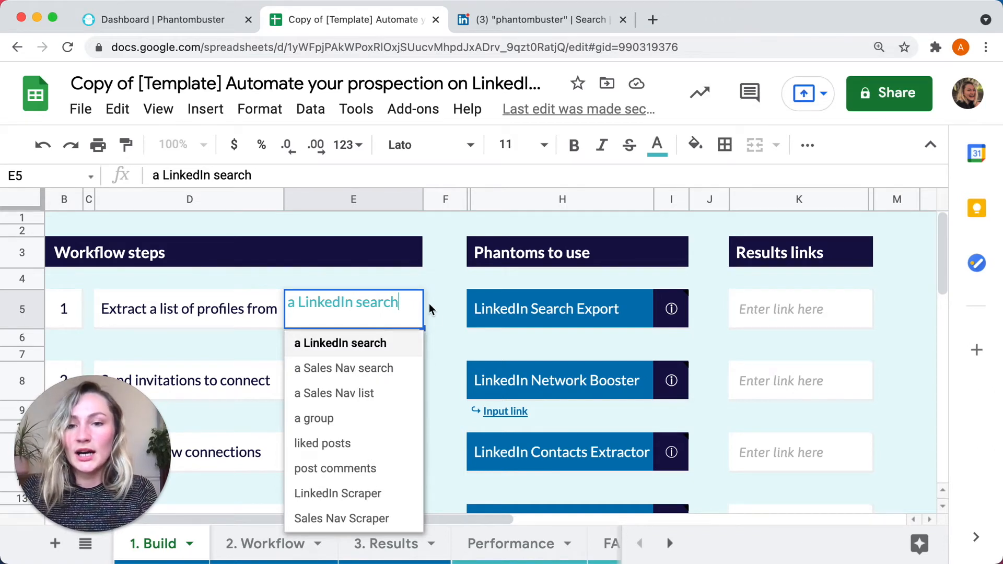
click(571, 309)
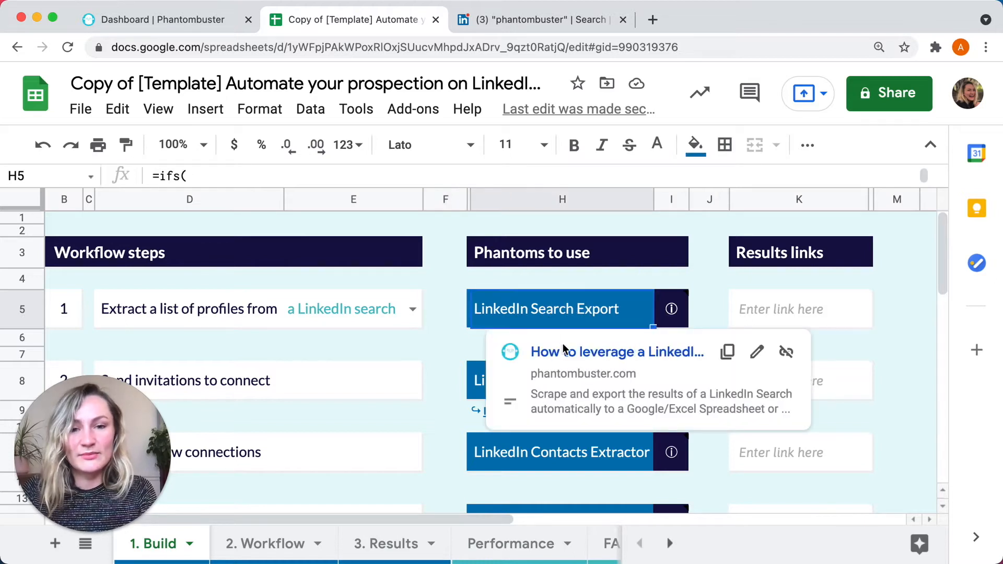
click(617, 352)
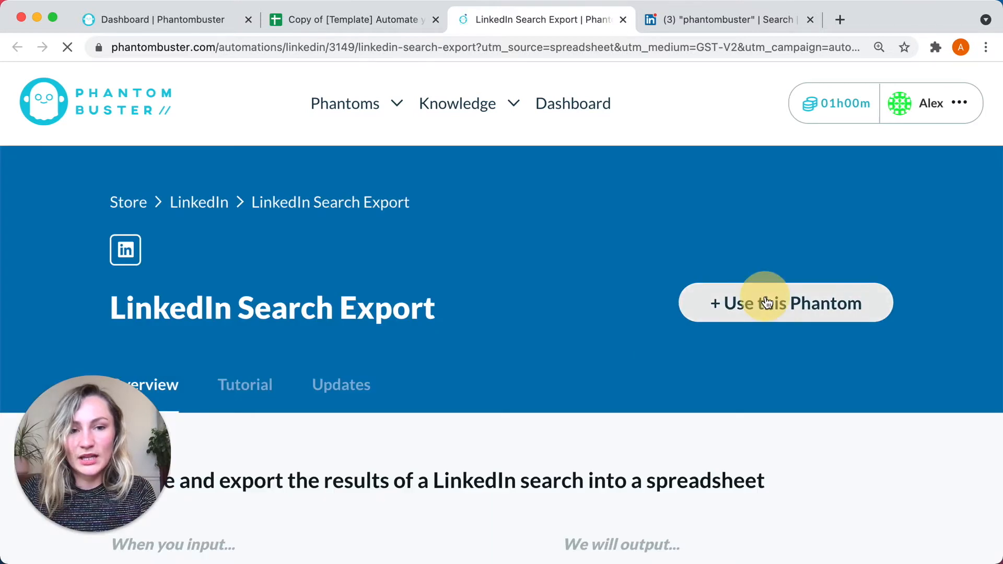
Connect Search Export to LinkedIn and save the phantombuster people-search URL as the search to scrape.
click(786, 303)
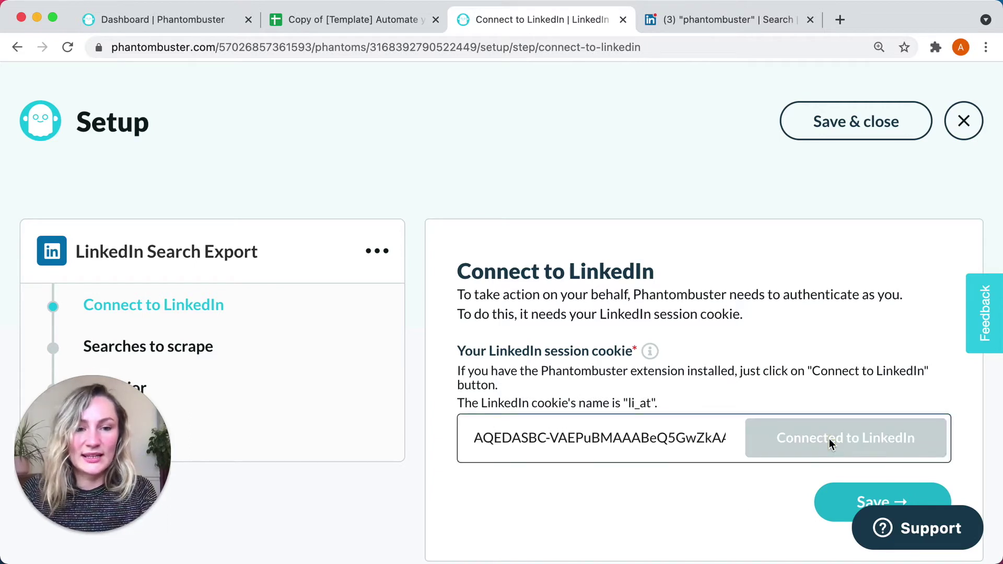
click(879, 502)
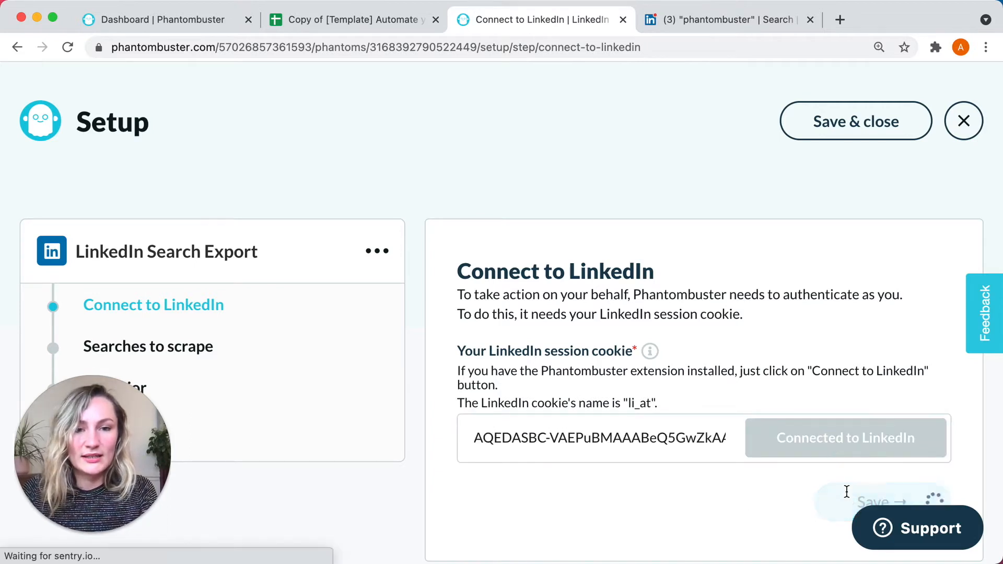
click(880, 501)
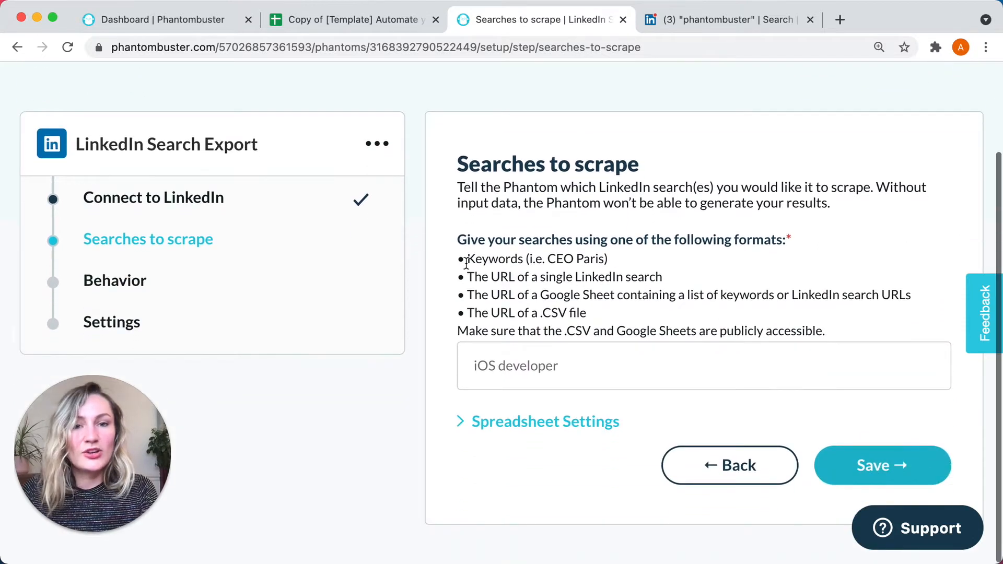
mouse_move(735, 443)
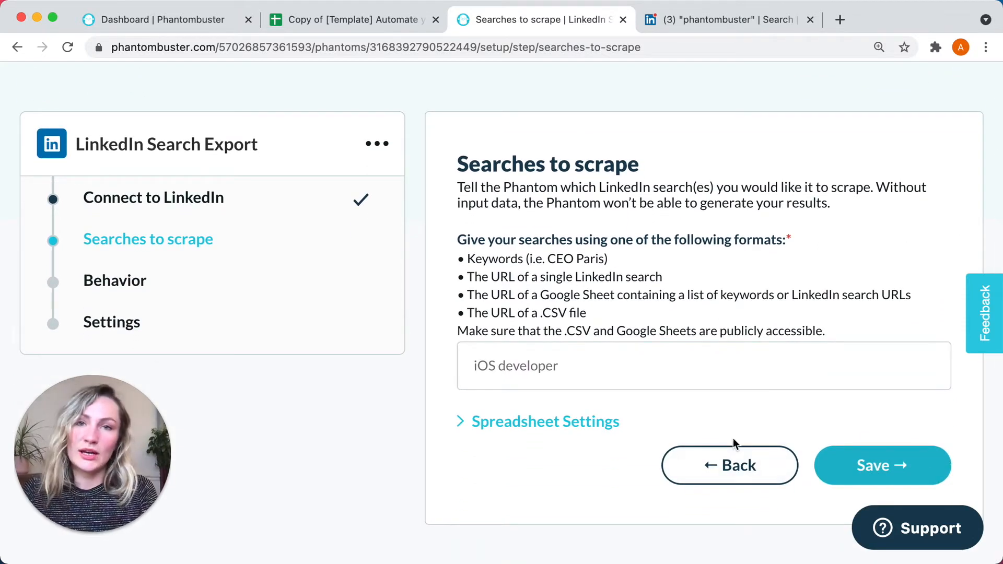
click(717, 20)
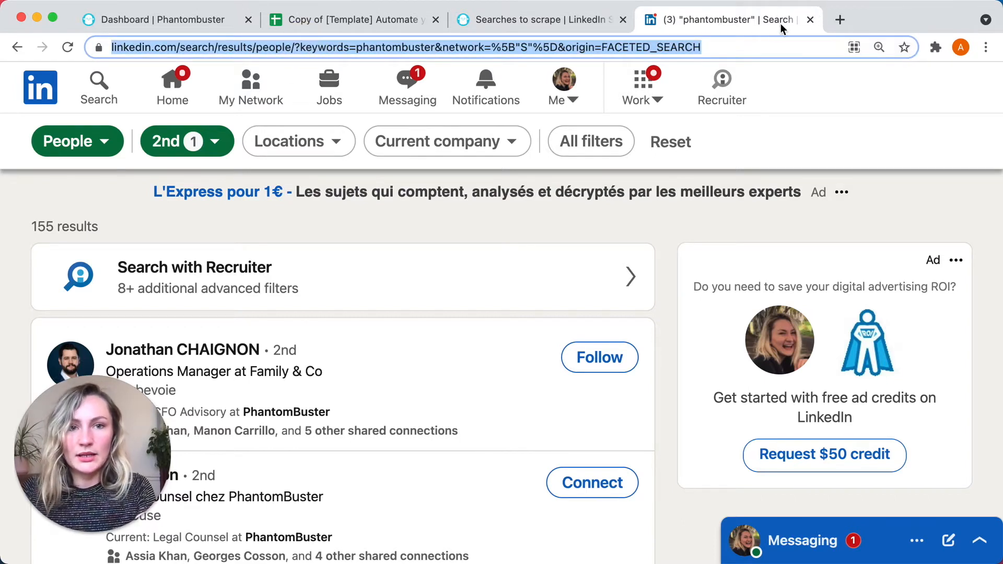
click(545, 20)
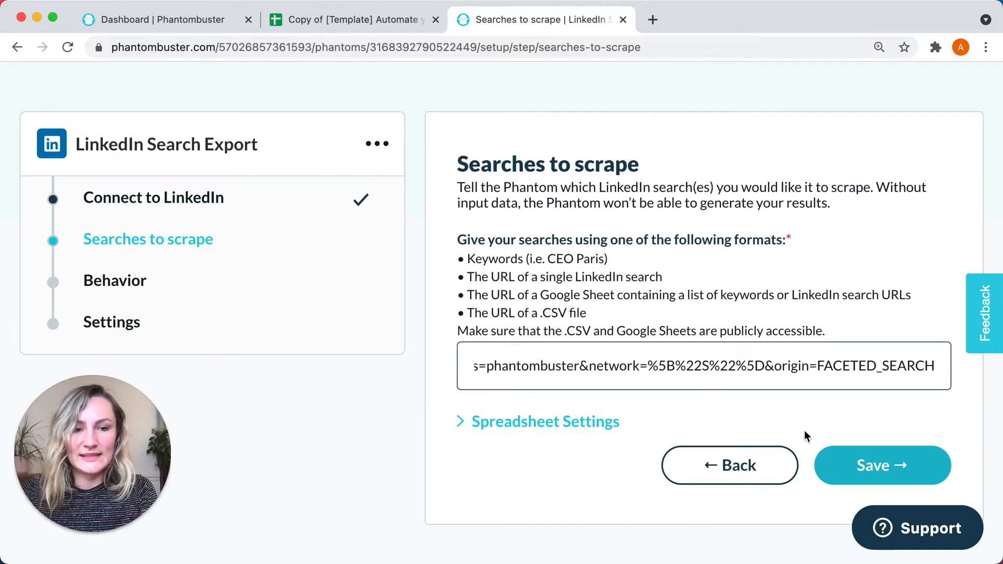
click(882, 465)
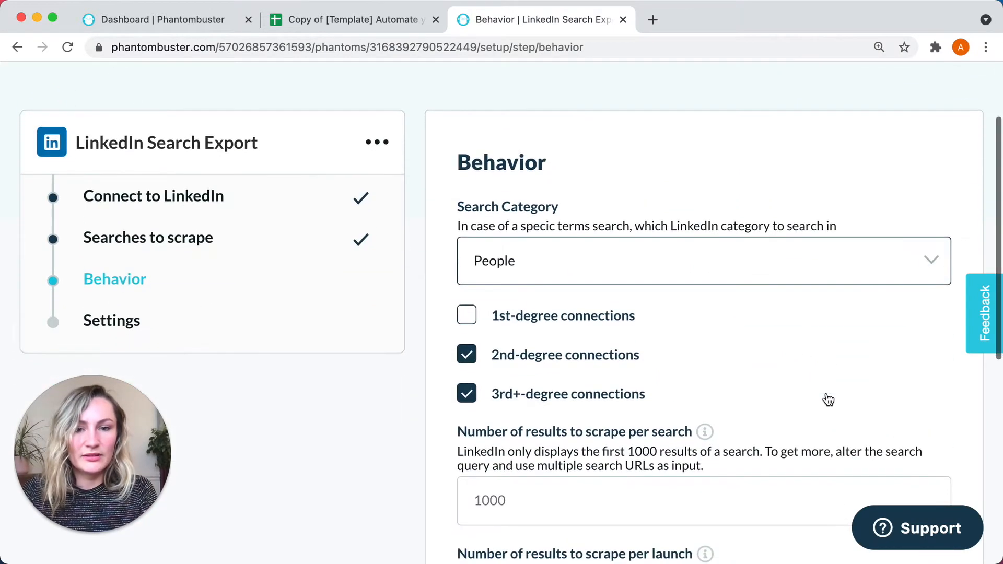
Limit scraping to 10 results per launch, save the behavior, and save & close the setup.
scroll(down, 3)
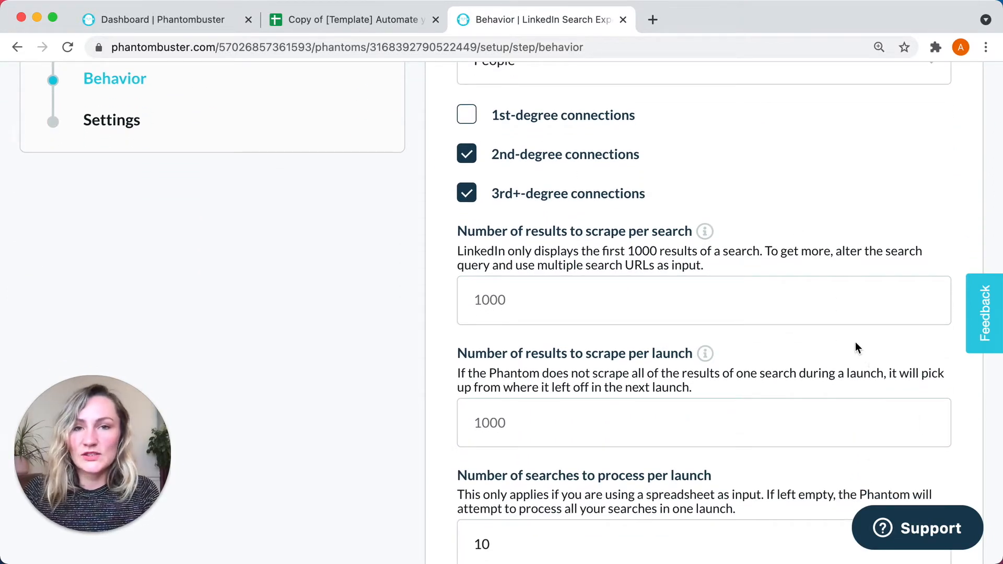
mouse_move(779, 366)
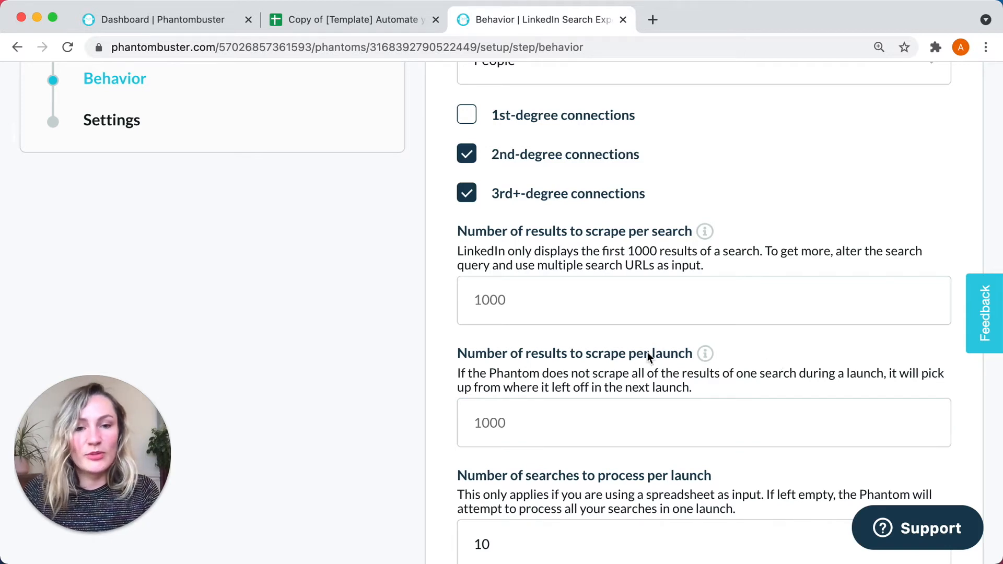
click(593, 428)
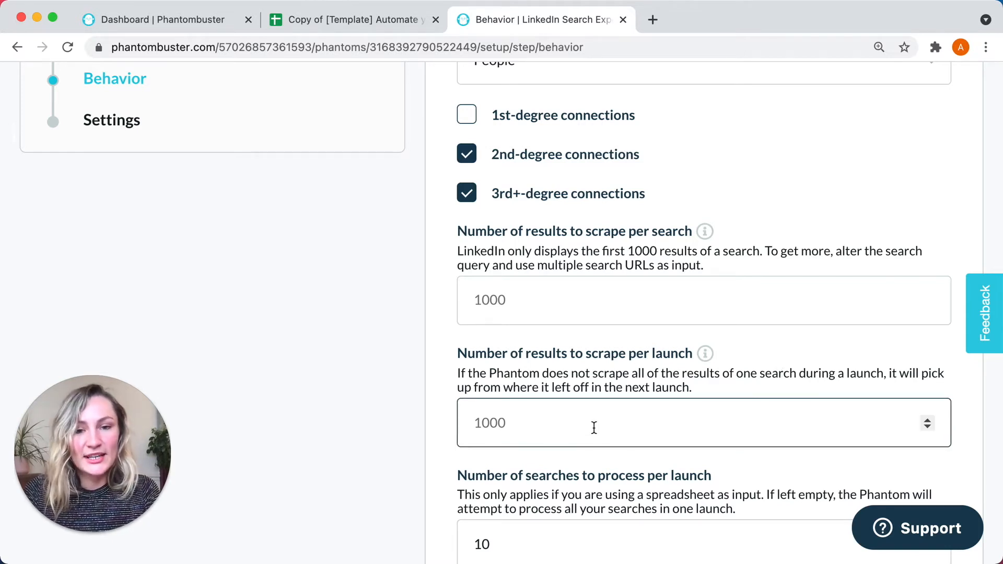
text(10)
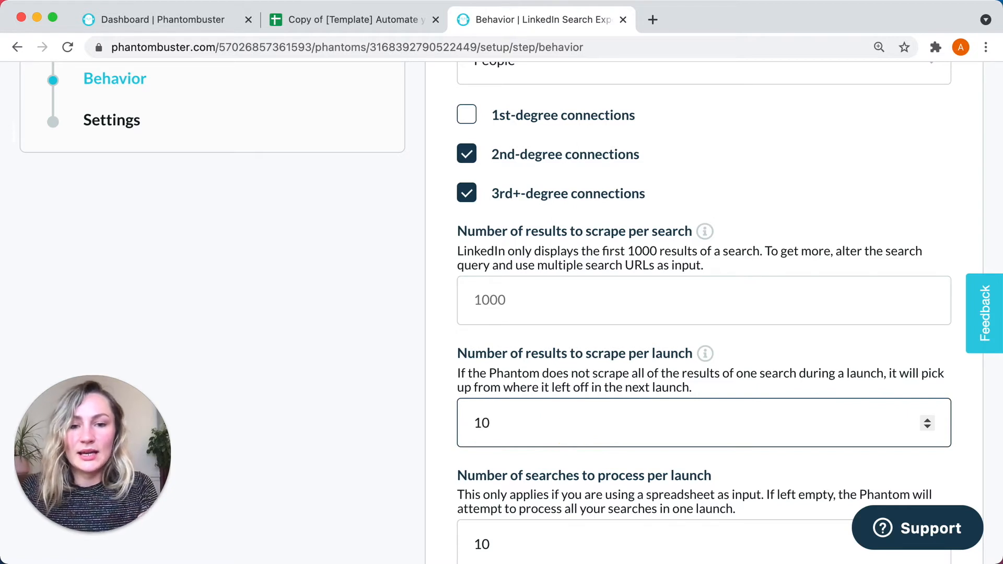
scroll(down, 3)
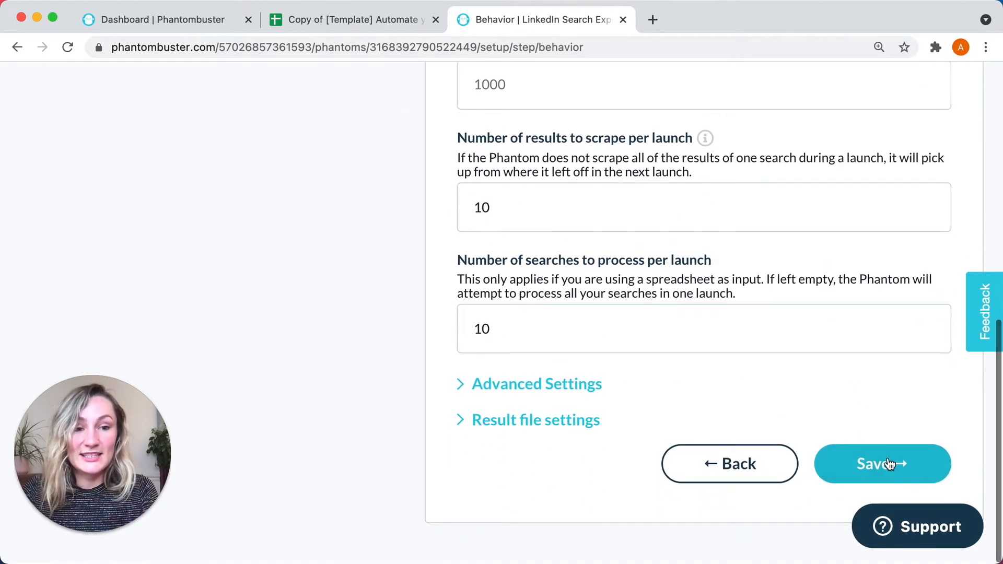
click(883, 464)
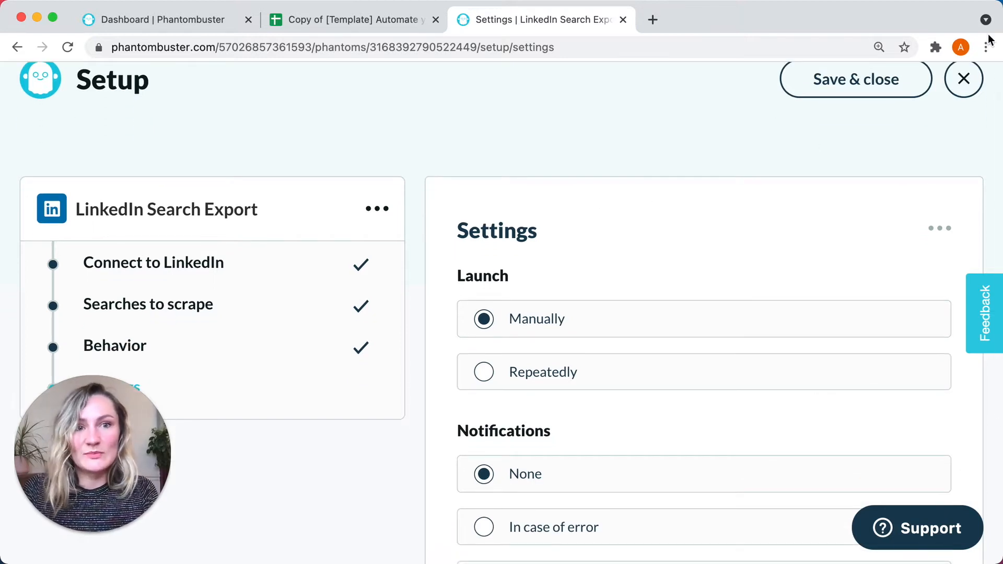
click(857, 79)
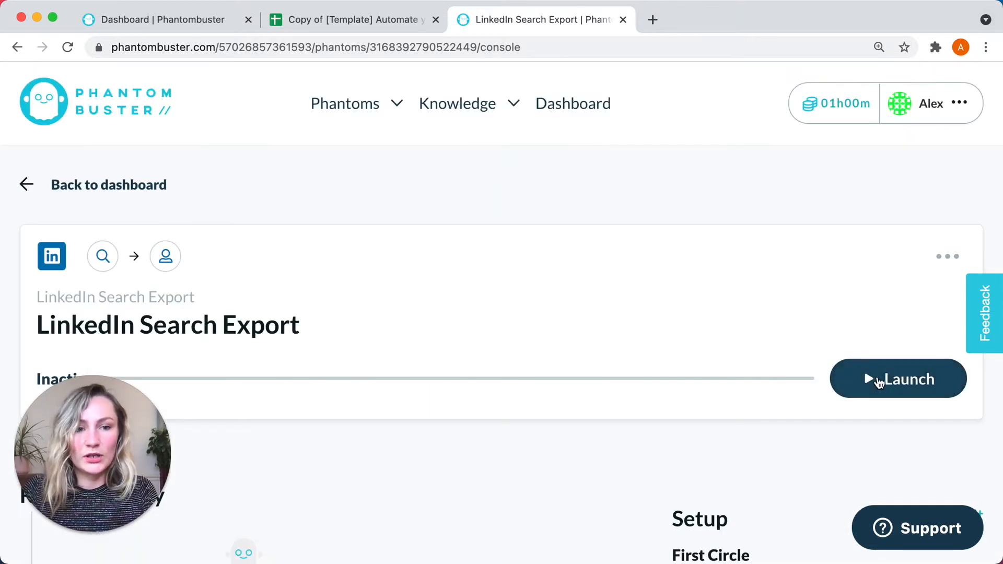
Launch the Search Export, copy the result.csv link, and switch back to the spreadsheet.
click(898, 378)
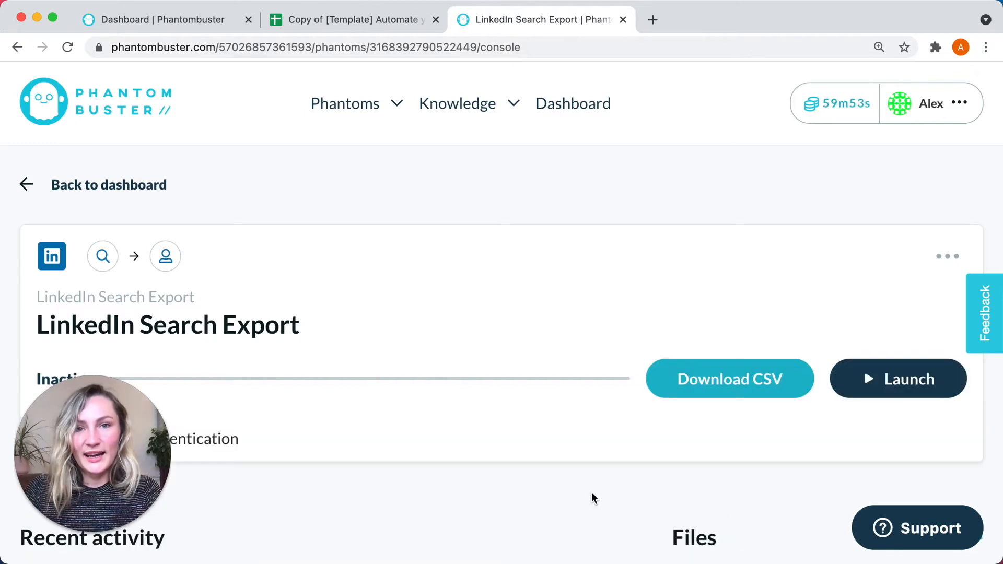
scroll(down, 3)
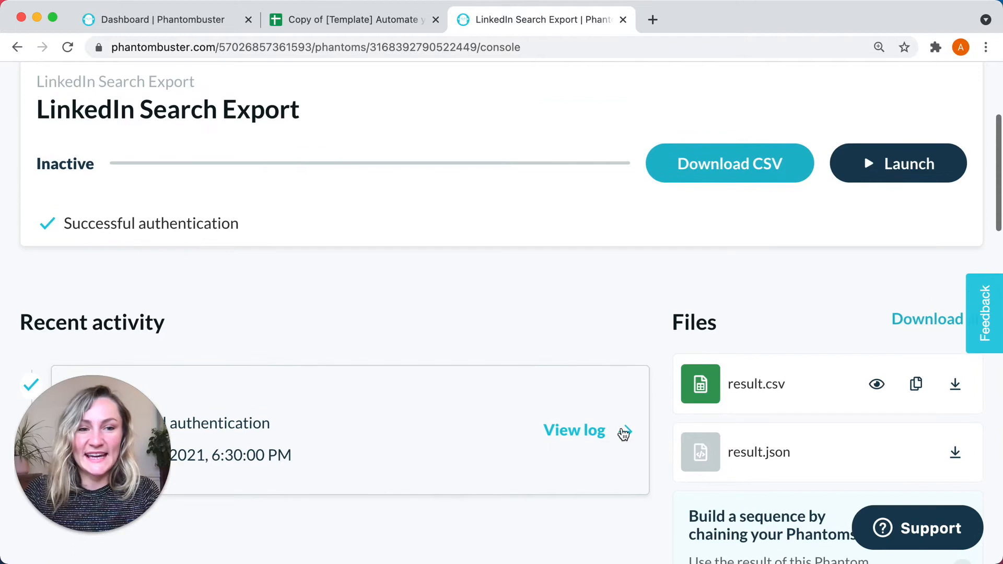
click(916, 384)
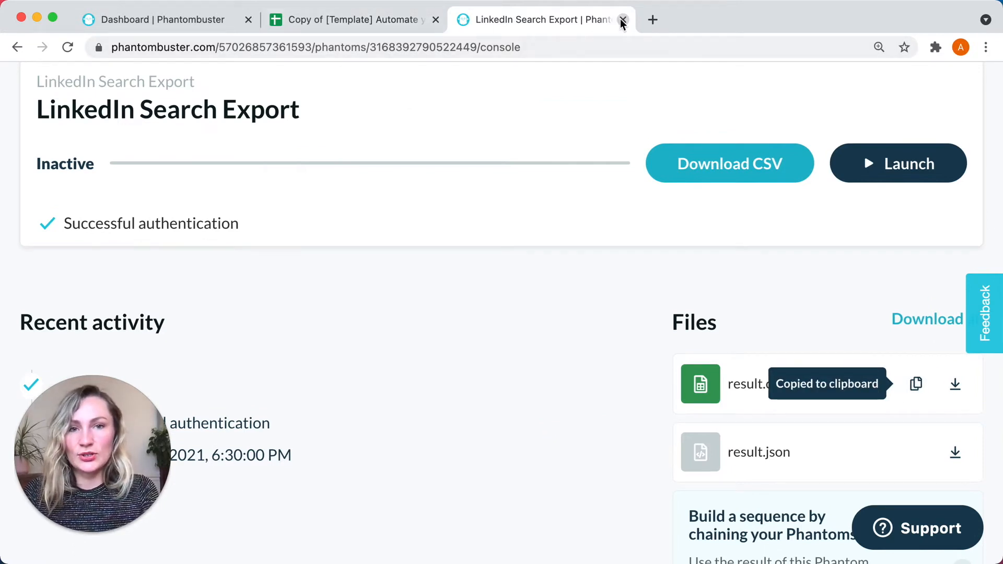
click(356, 20)
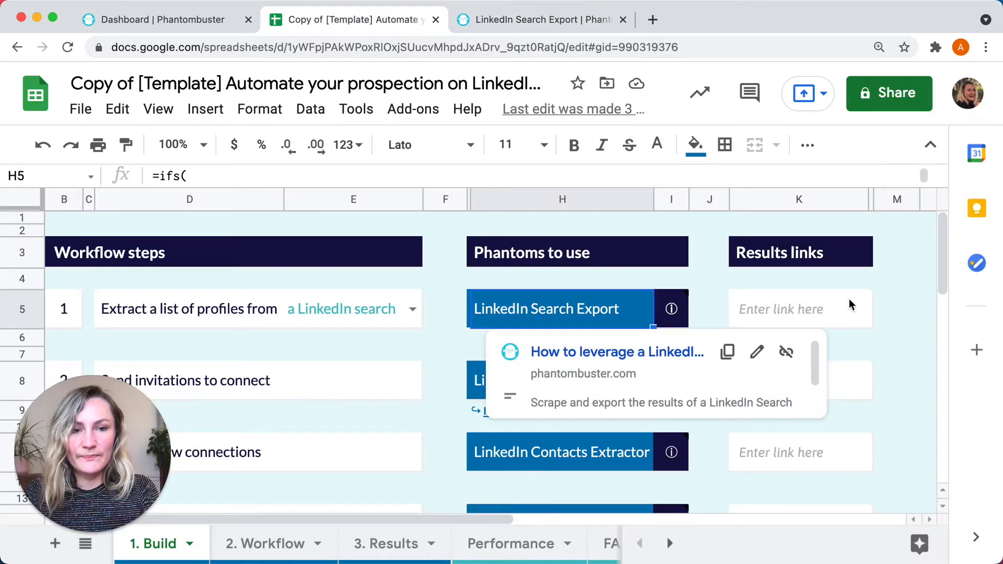
Put the result.csv link in cell K5 under Results links, showing 10 profiles extracted.
click(801, 308)
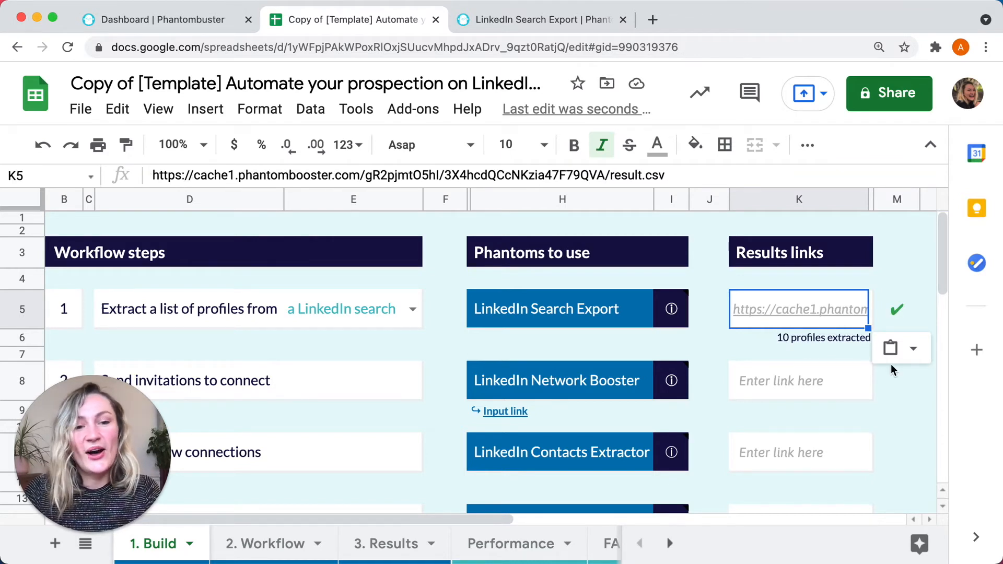
mouse_move(817, 348)
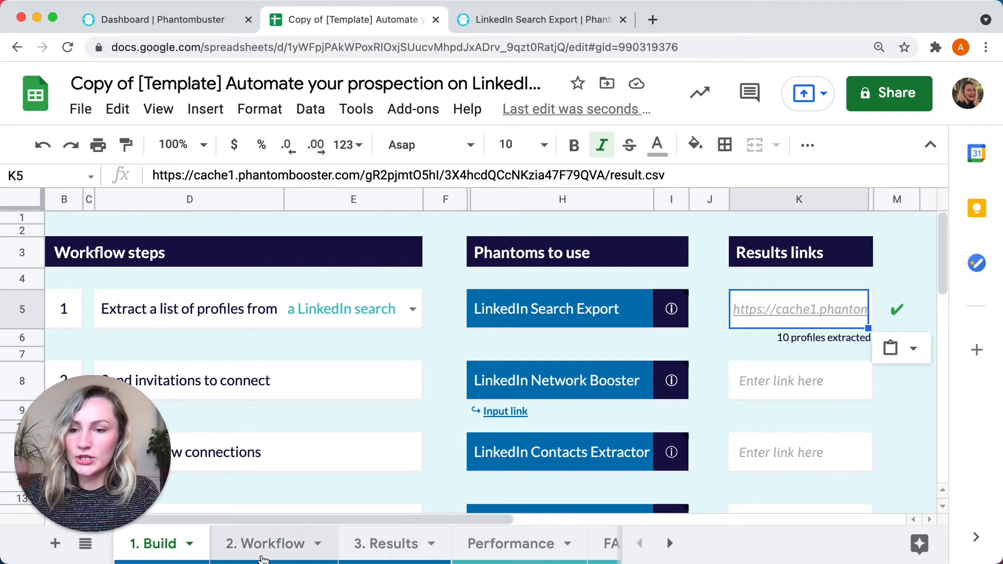
click(265, 558)
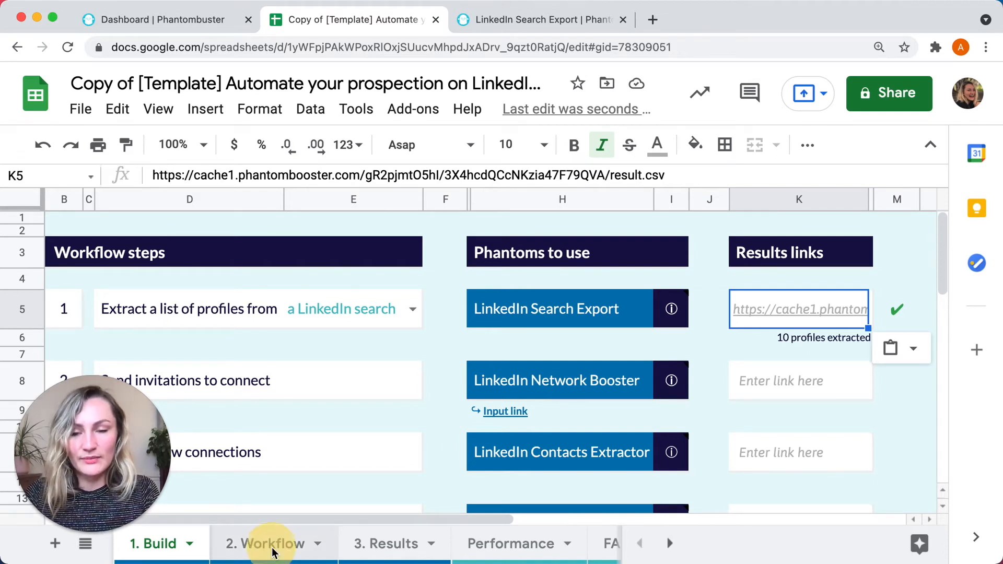
Review the Workflow sheet's 10 extracted profiles and the Network Booster through Inbox Scraper columns.
click(267, 557)
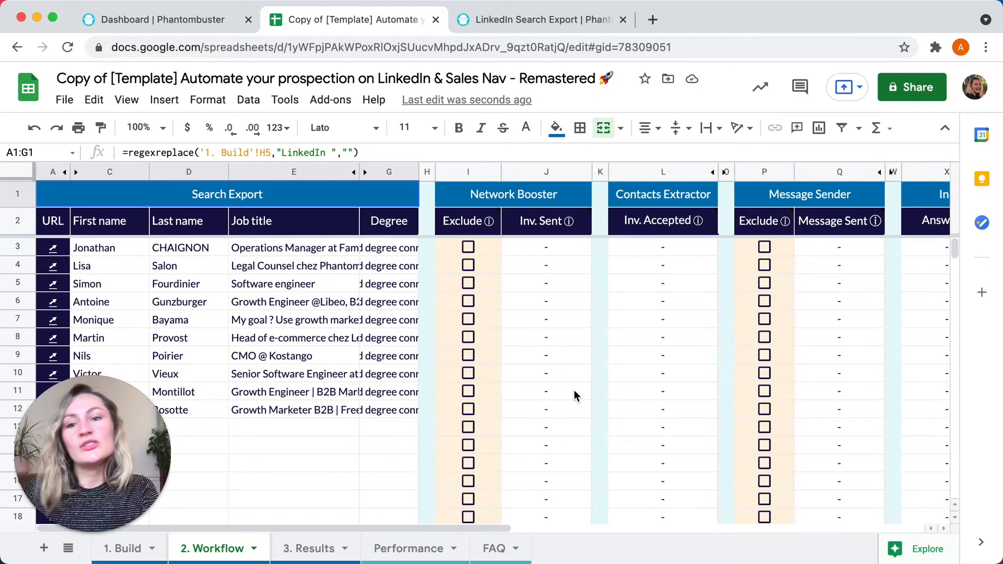
scroll(right, 3)
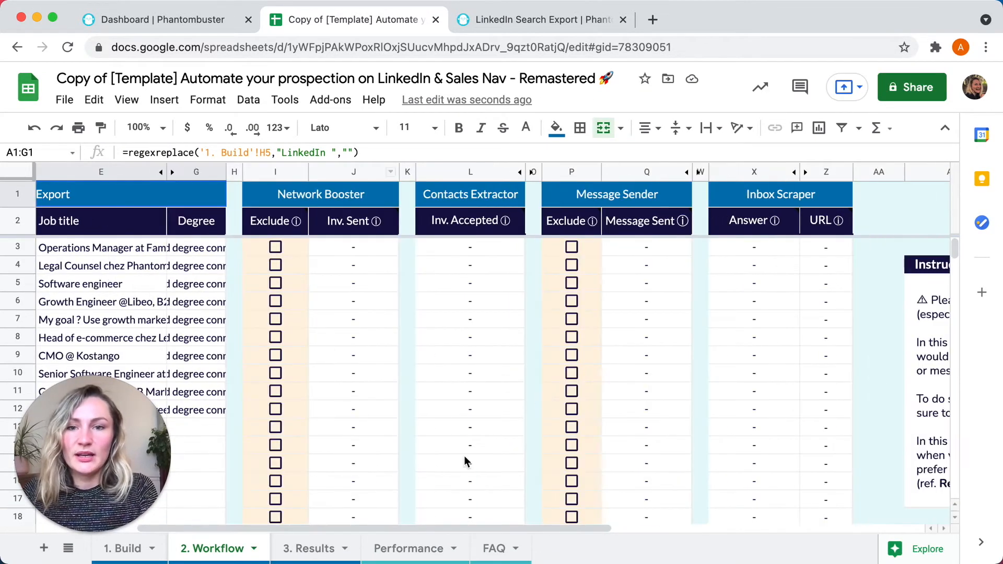
scroll(left, 3)
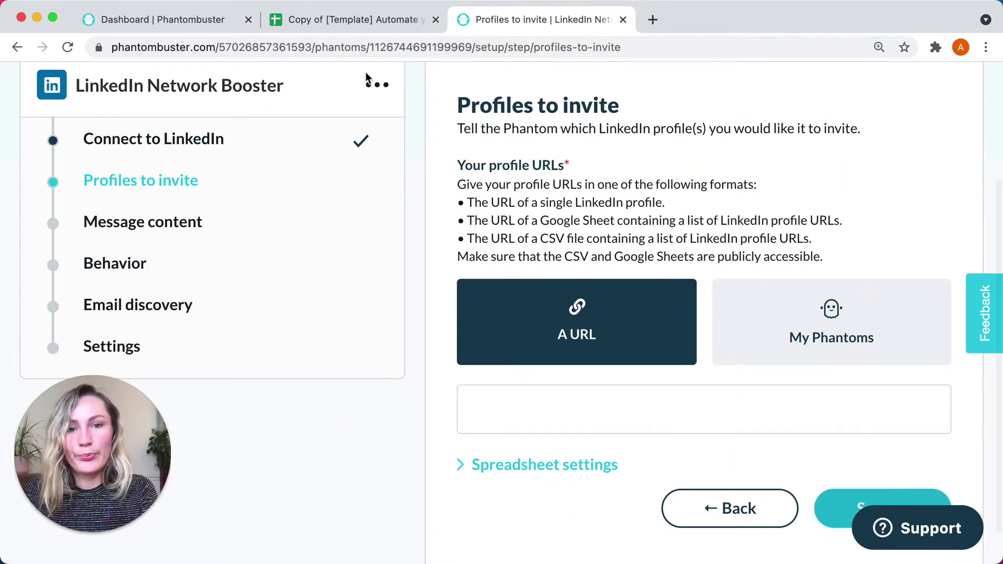
click(601, 406)
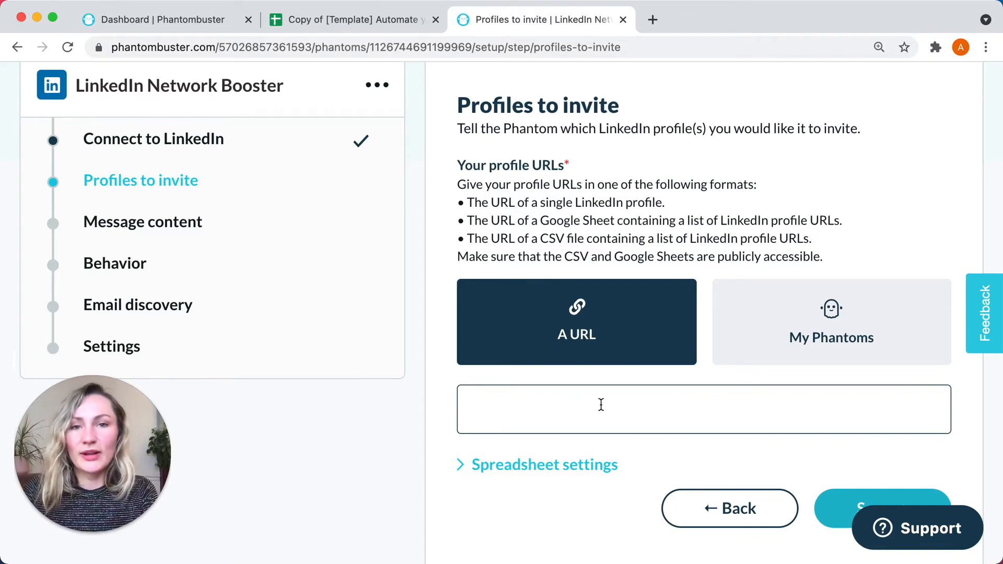
click(355, 20)
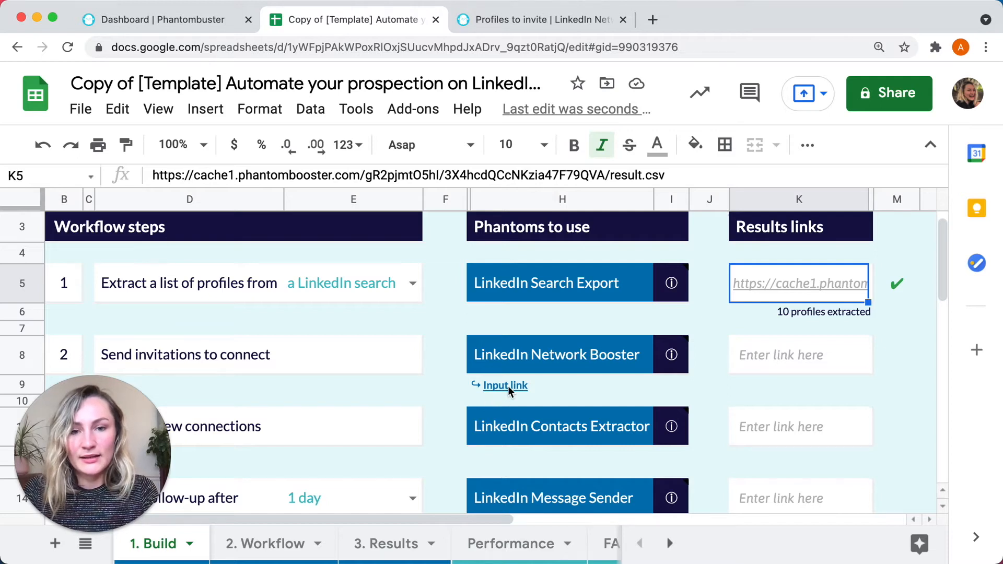
click(505, 386)
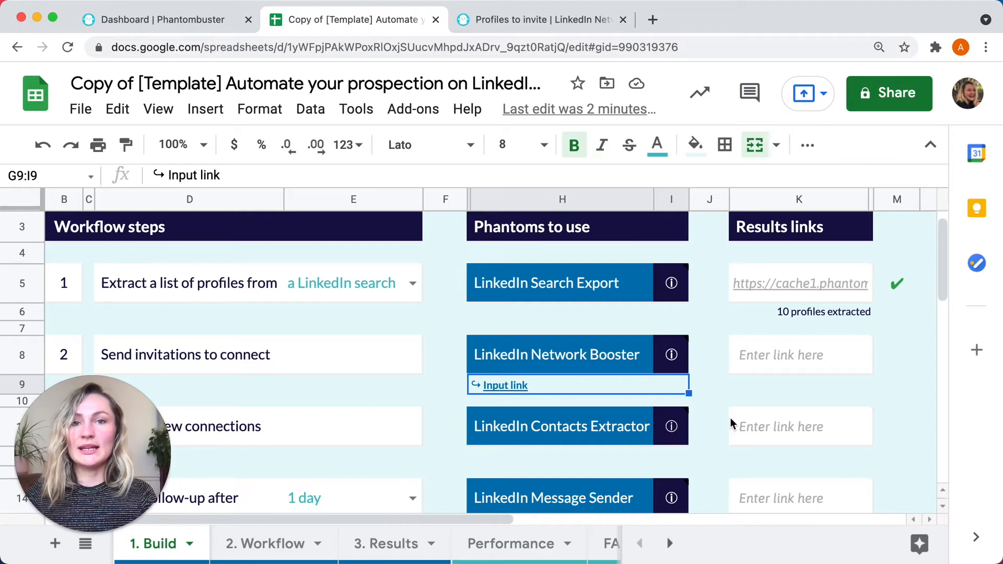
mouse_move(890, 98)
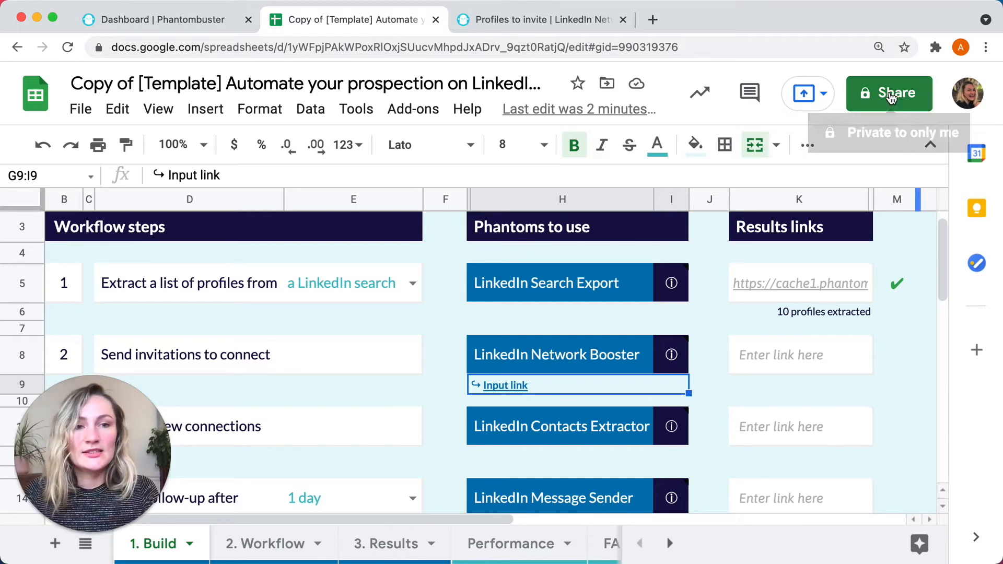
Change General access from the Phantombuster group to Anyone with the link, then return to PhantomBuster.
click(890, 94)
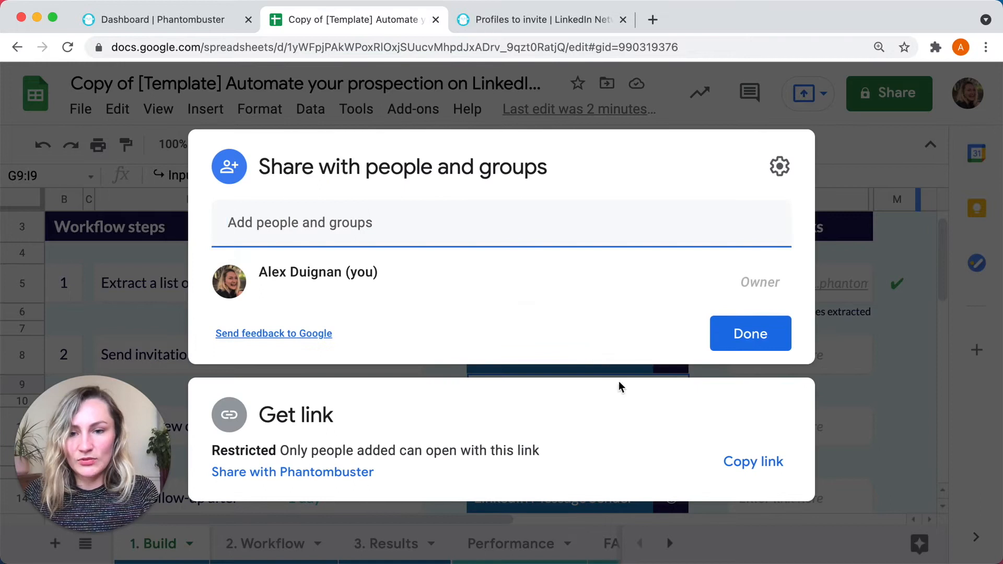
click(292, 472)
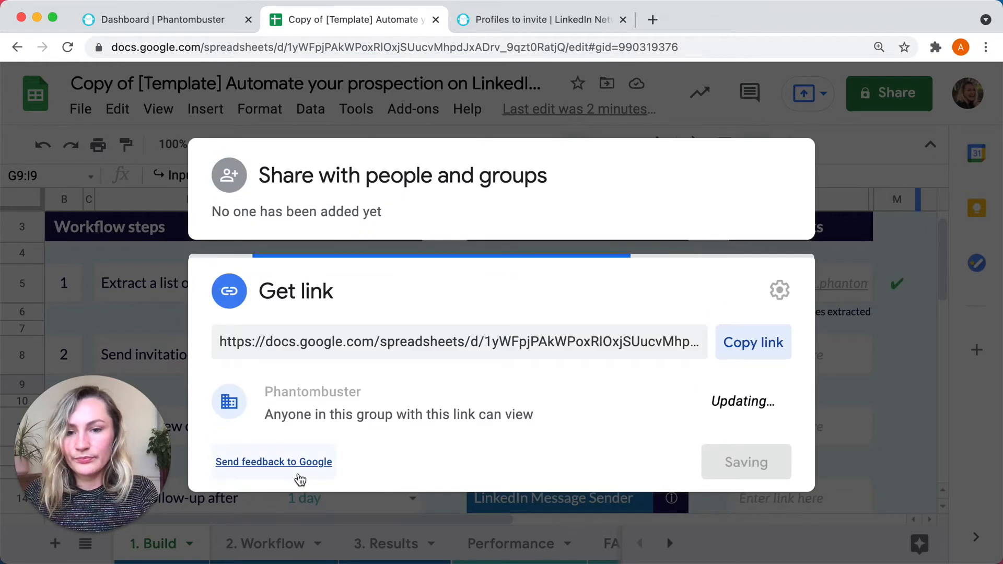
click(313, 392)
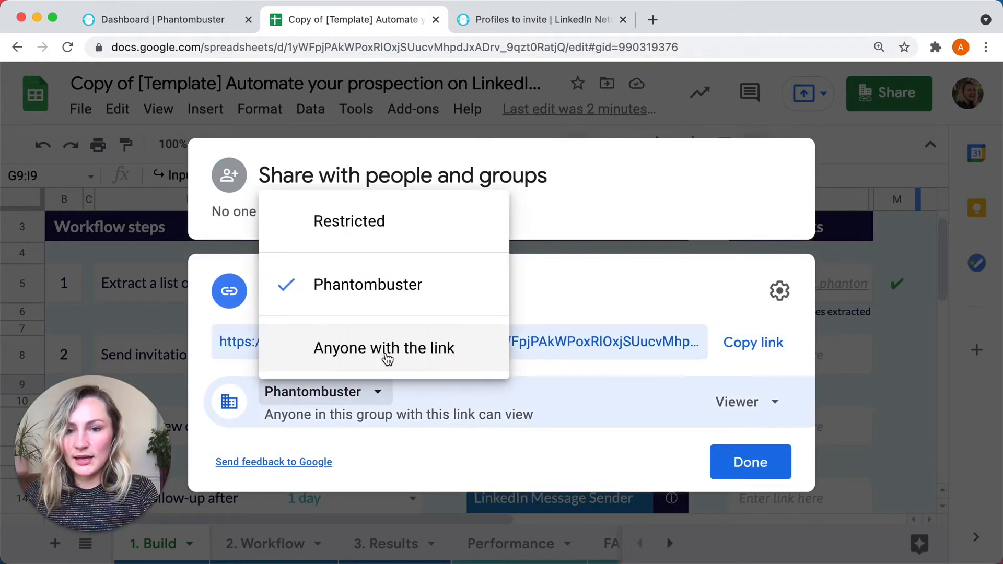
click(384, 348)
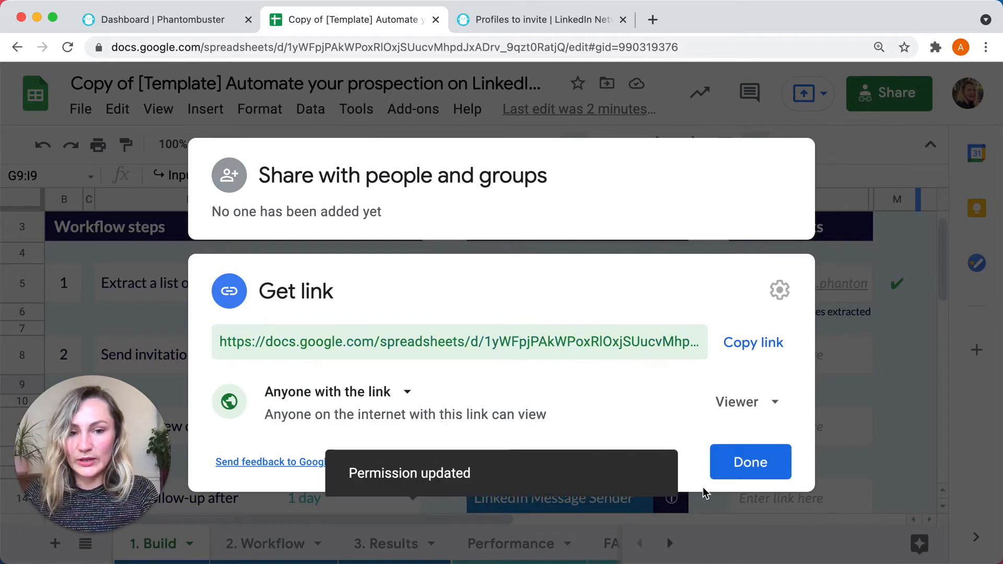
click(751, 462)
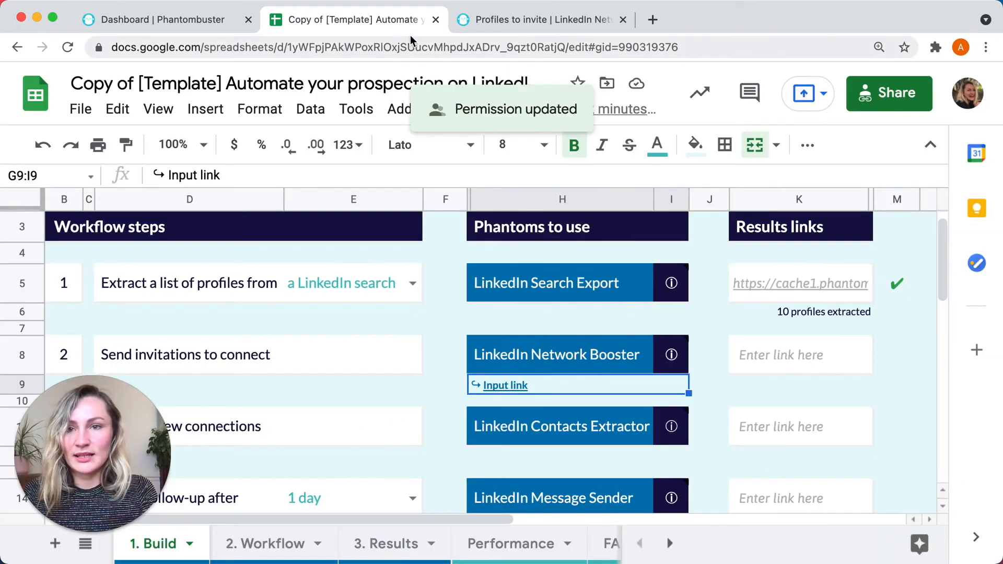
click(540, 20)
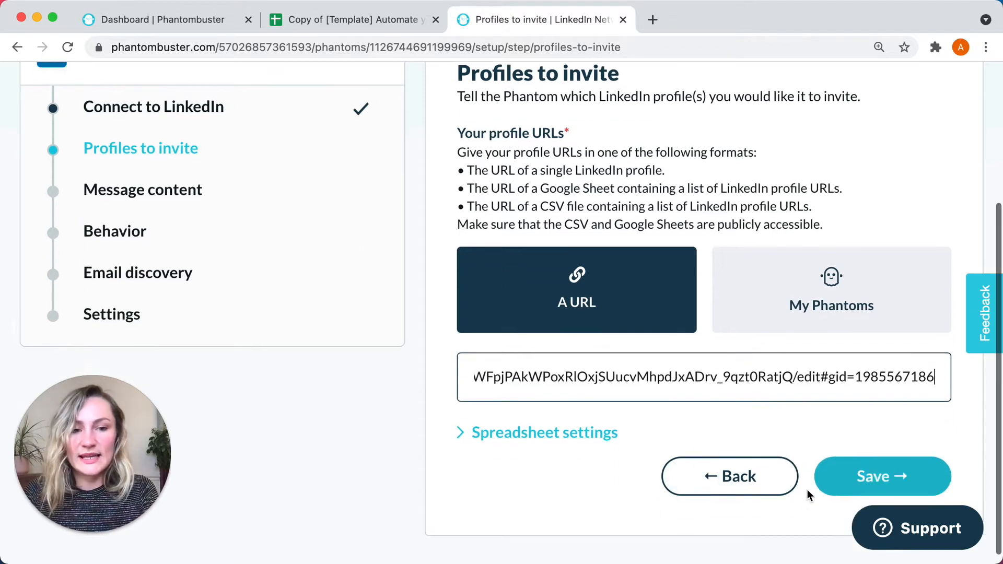
click(882, 476)
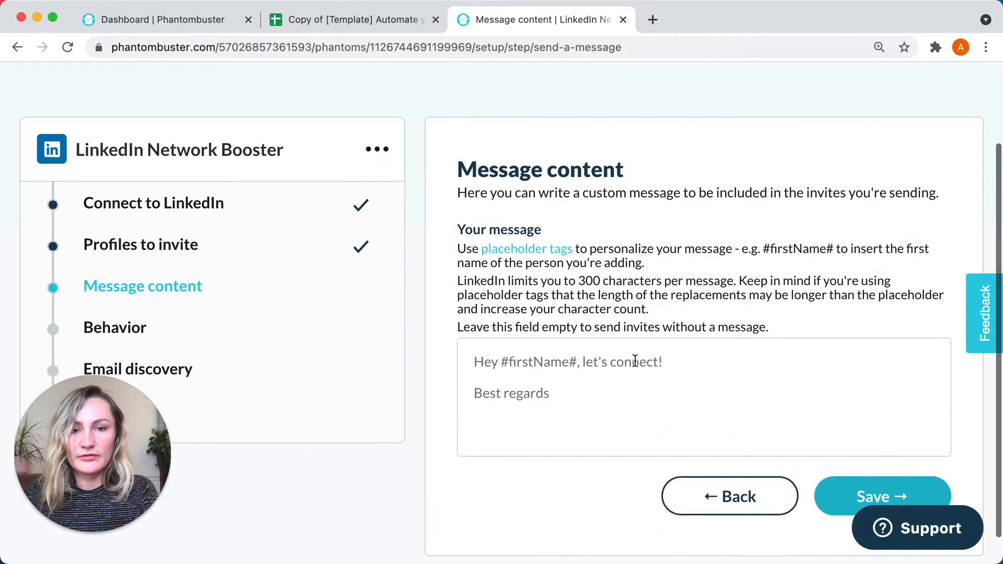
click(535, 414)
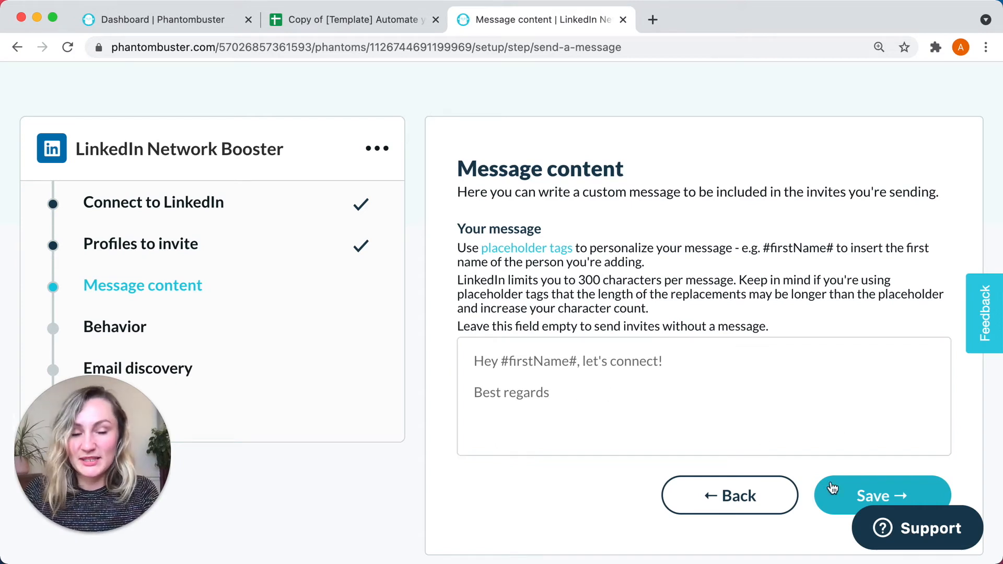
click(882, 495)
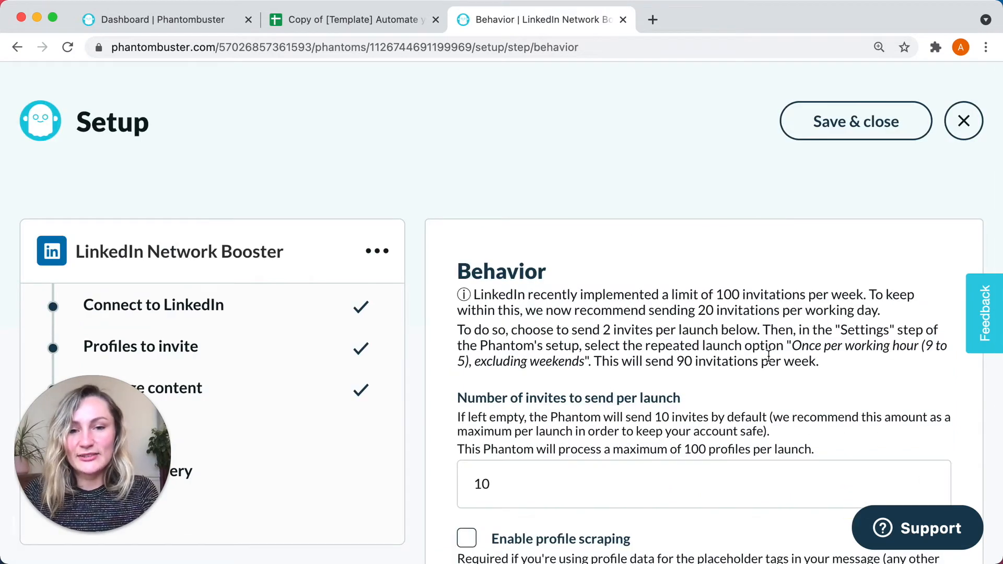
scroll(down, 3)
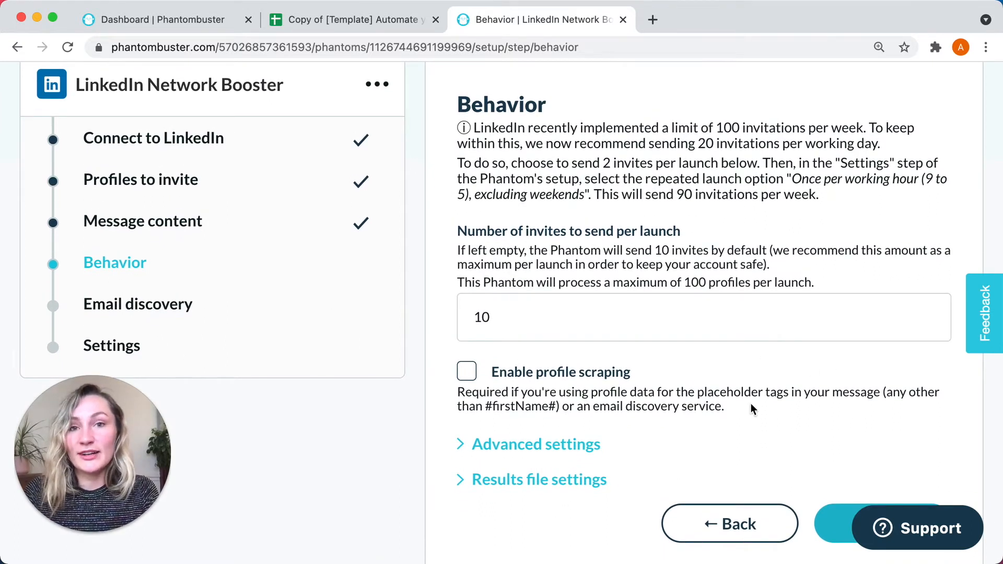
Review the sheet's Network Booster setup note, then set 2 invites per launch.
click(350, 20)
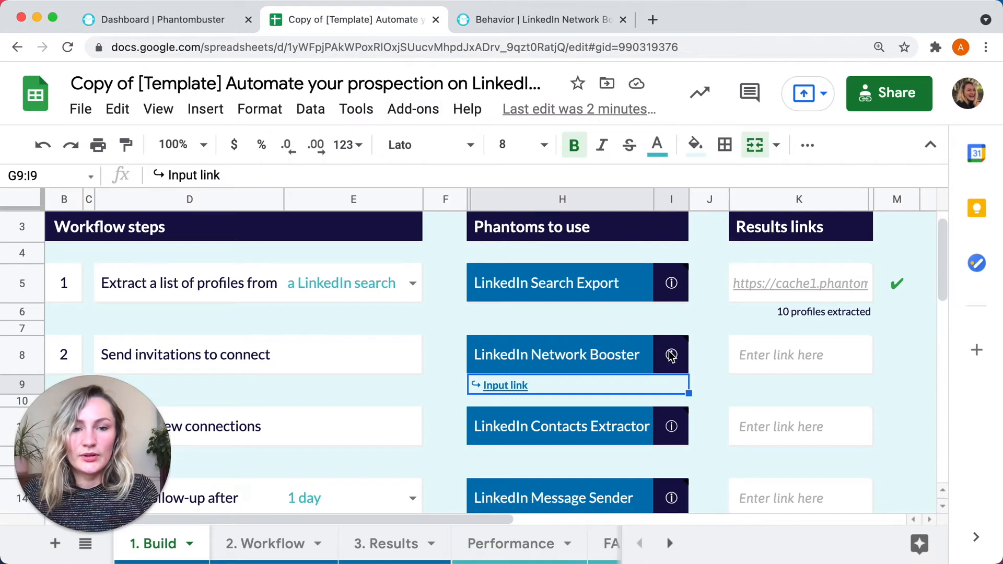
click(671, 355)
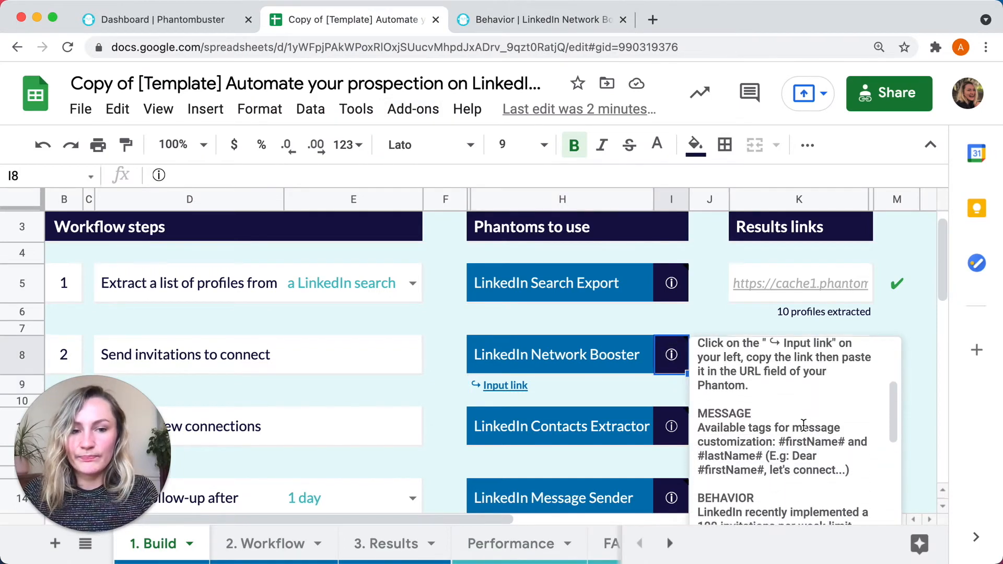
scroll(down, 3)
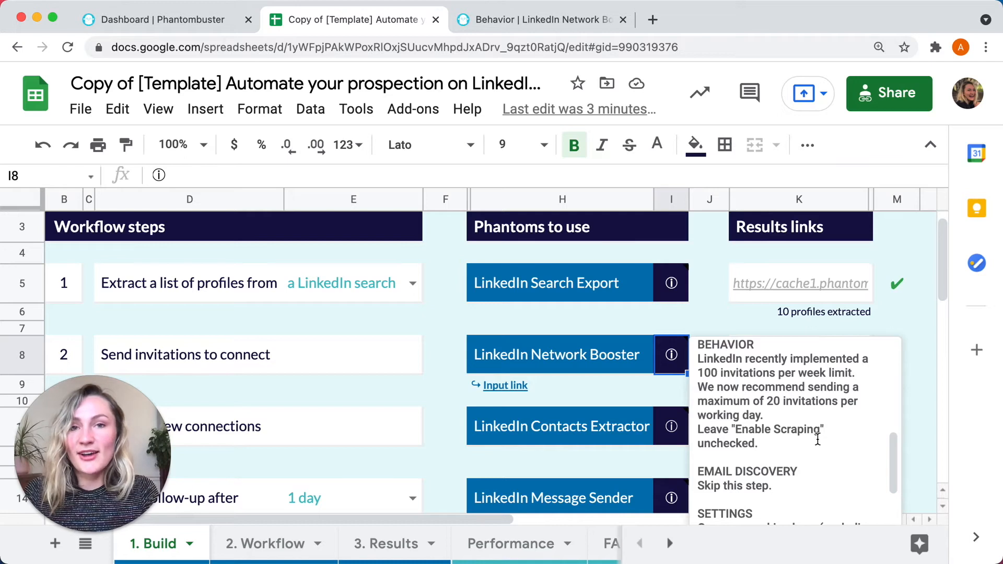
click(540, 20)
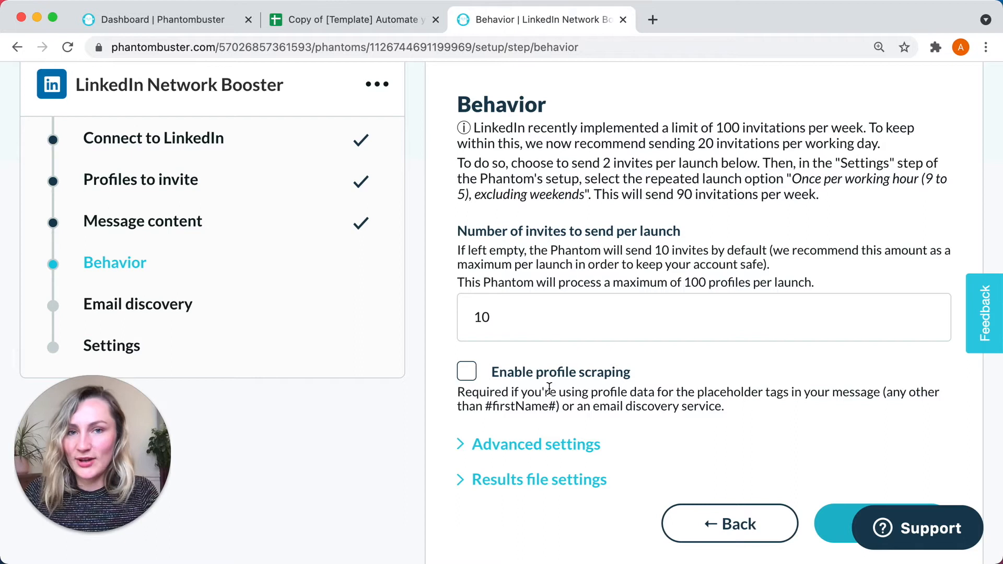
mouse_move(687, 457)
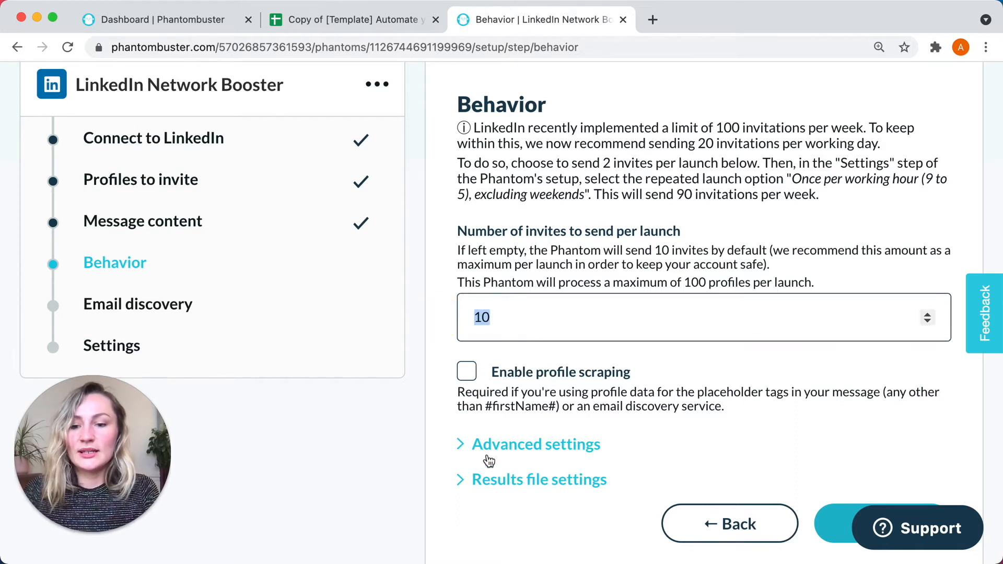
text(2)
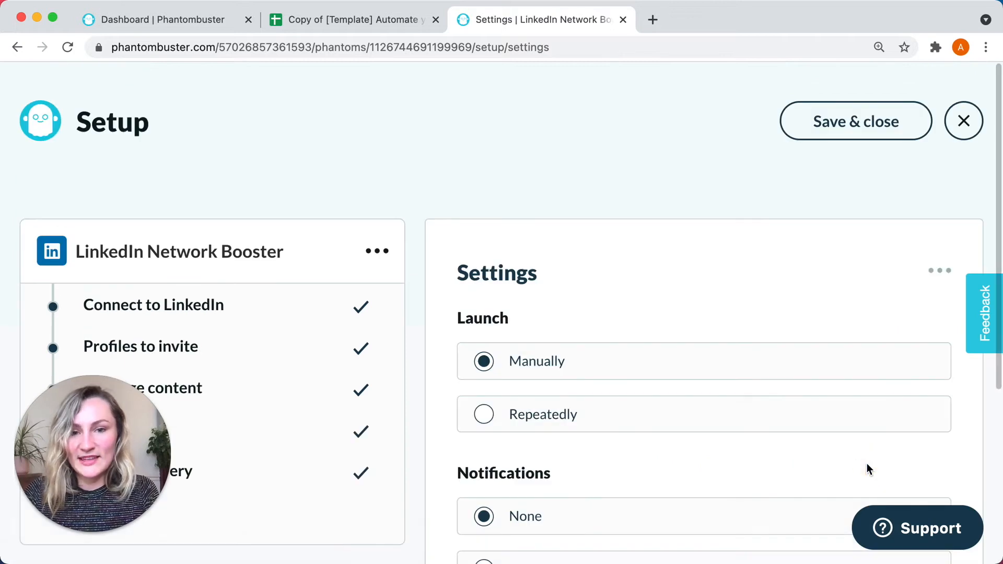
Set the Network Booster to launch repeatedly and choose its launch frequency.
scroll(down, 3)
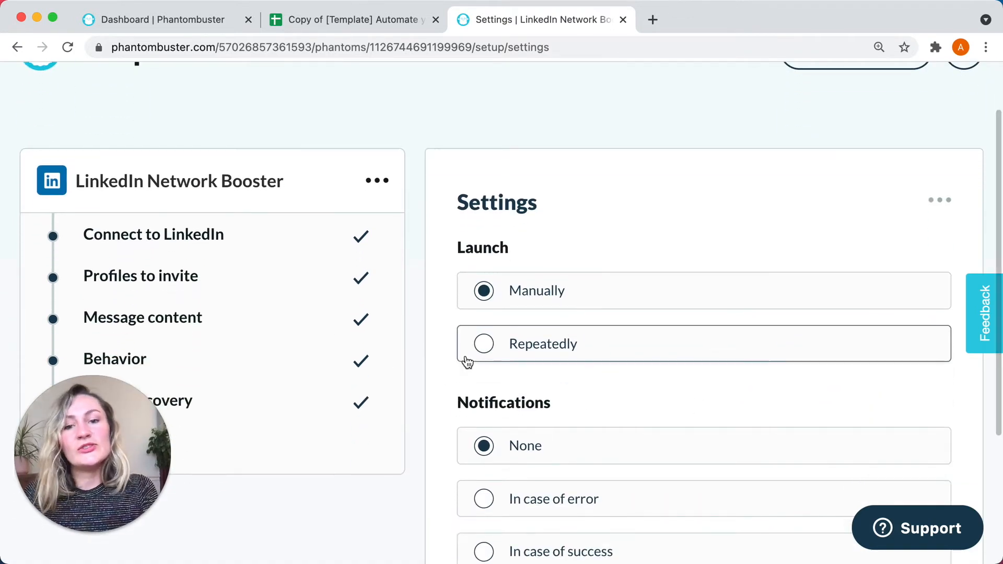
click(483, 344)
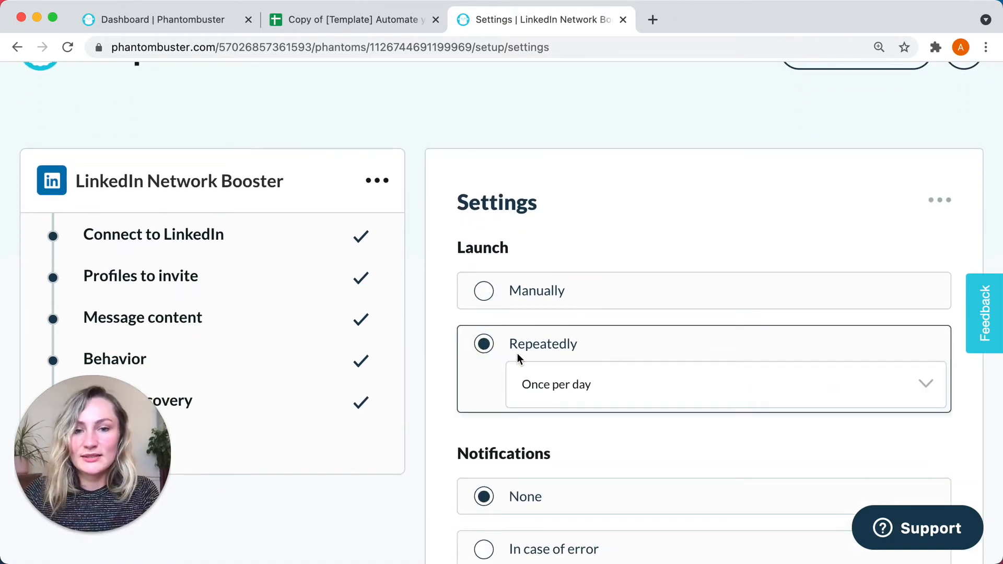
click(725, 385)
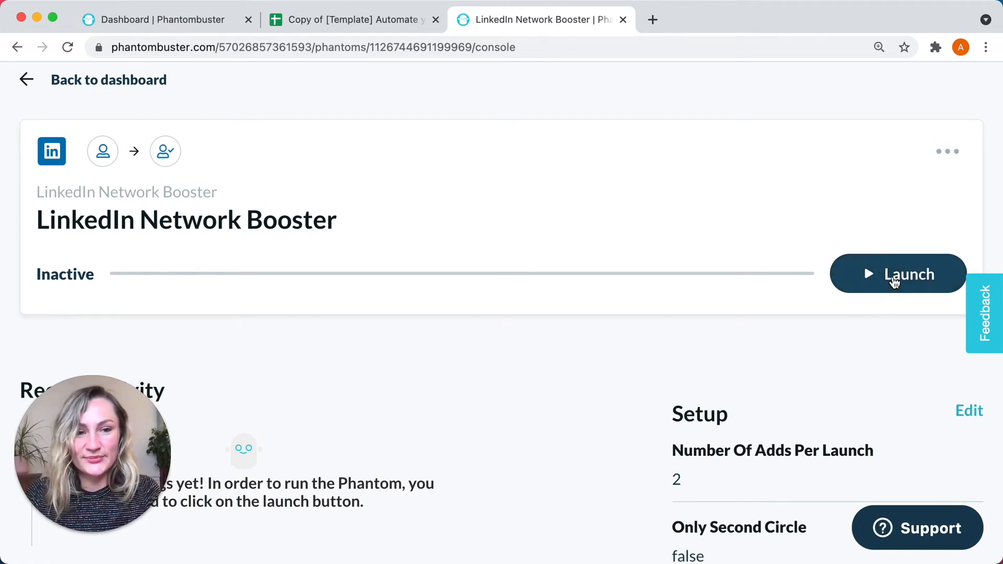
Launch the LinkedIn Network Booster, review its result files, and return to the outreach sheet.
click(898, 274)
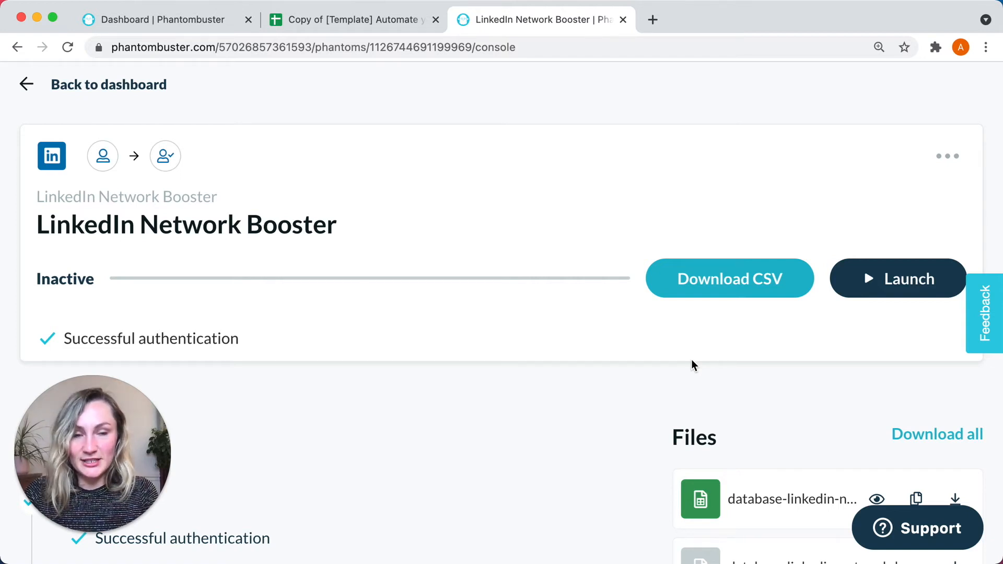
scroll(down, 3)
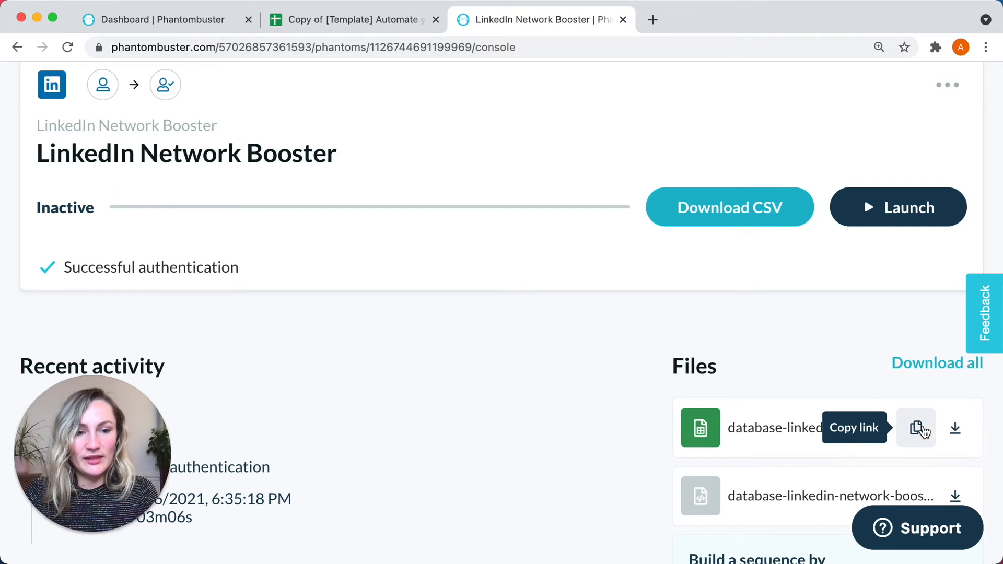
scroll(up, 3)
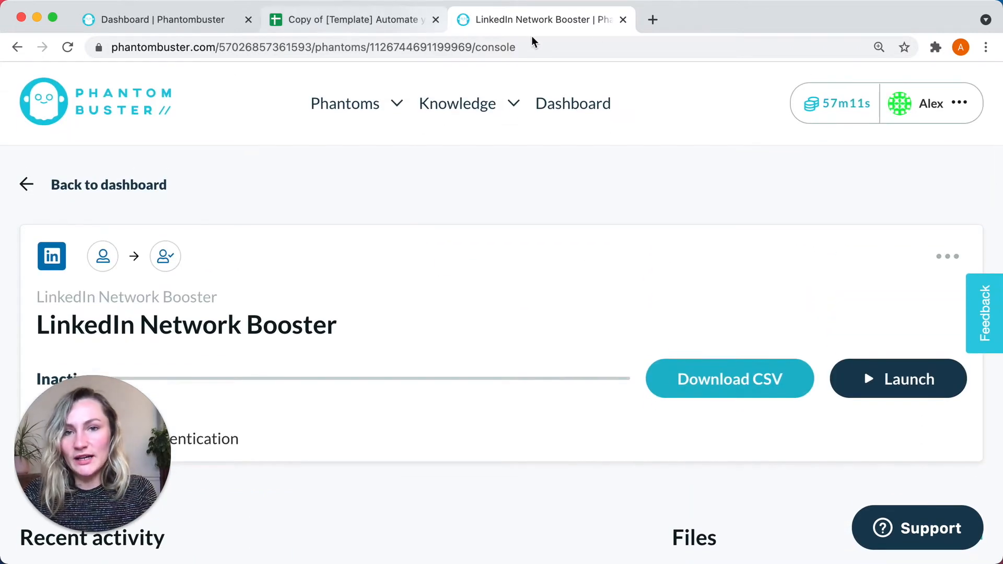
click(352, 20)
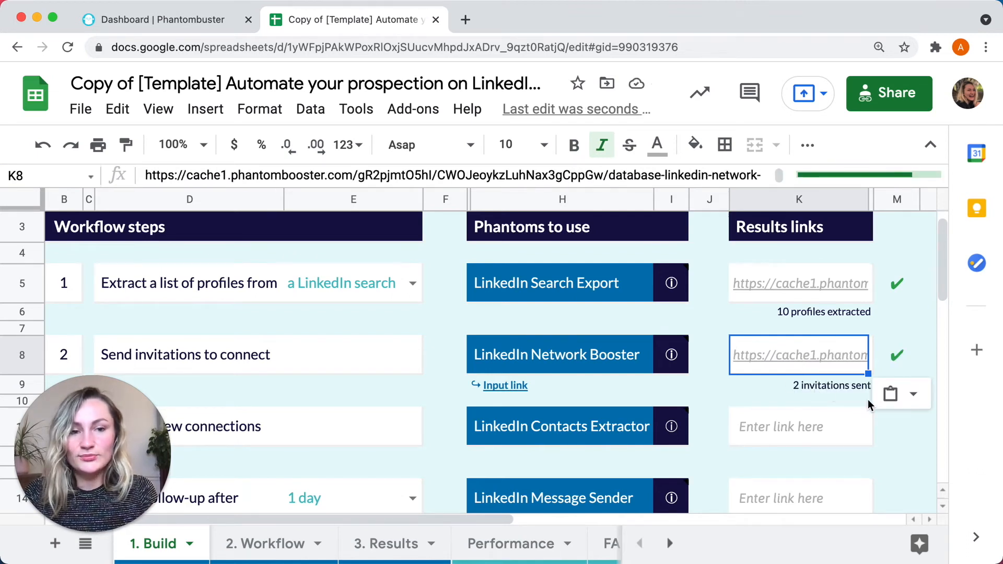
mouse_move(304, 531)
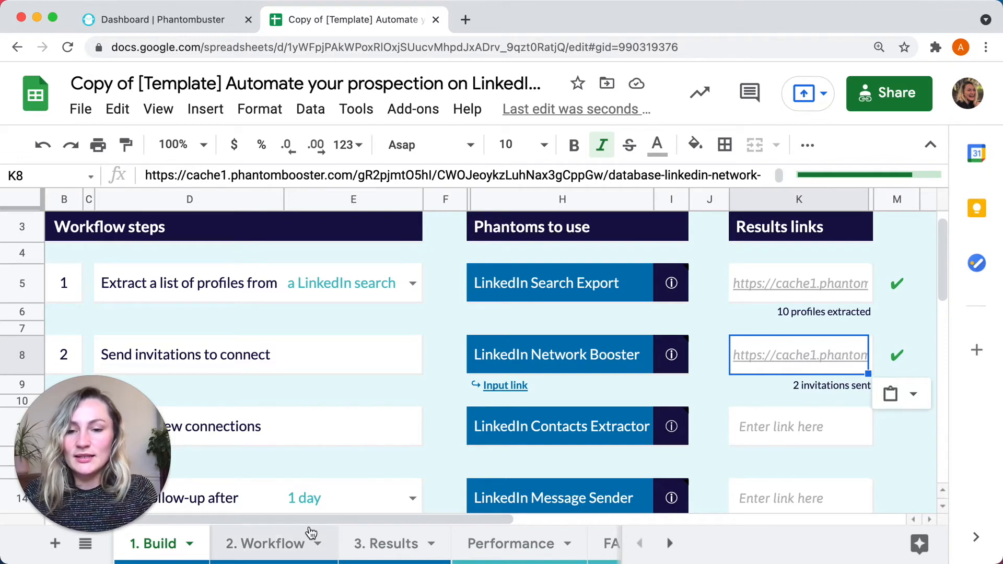
On the 2. Workflow tab, tick Exclude in I5 for the Software engineer profile.
click(262, 543)
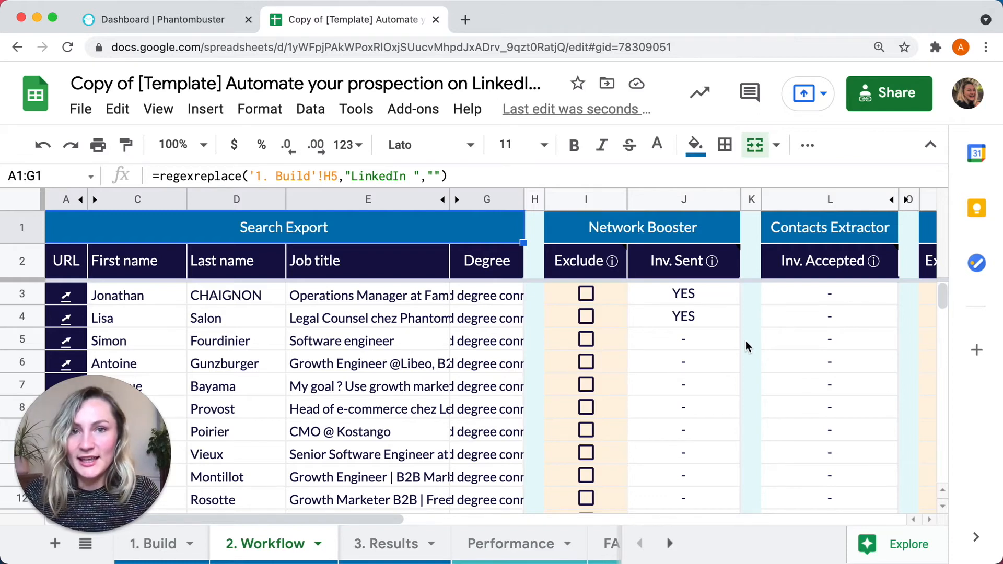
mouse_move(573, 362)
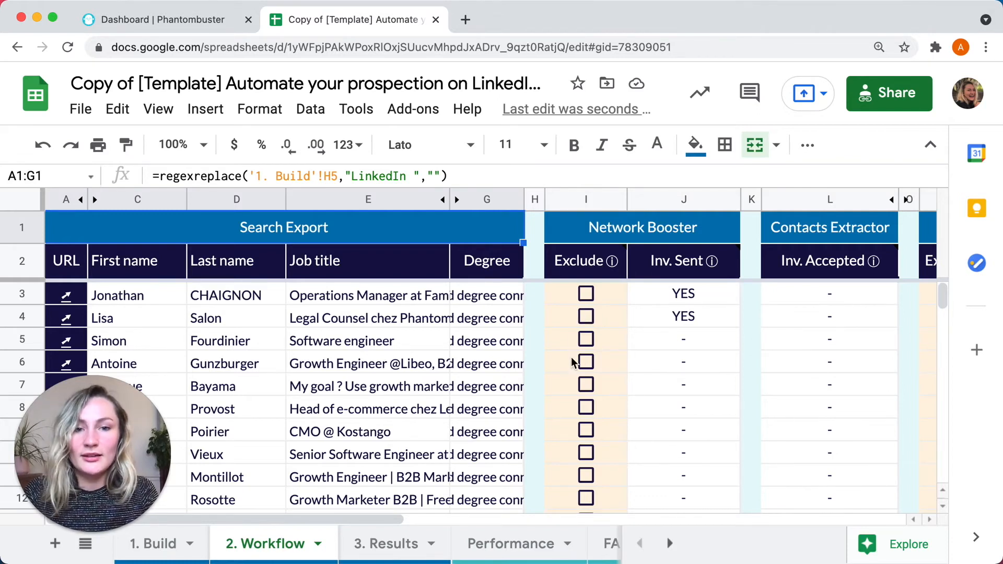
mouse_move(592, 393)
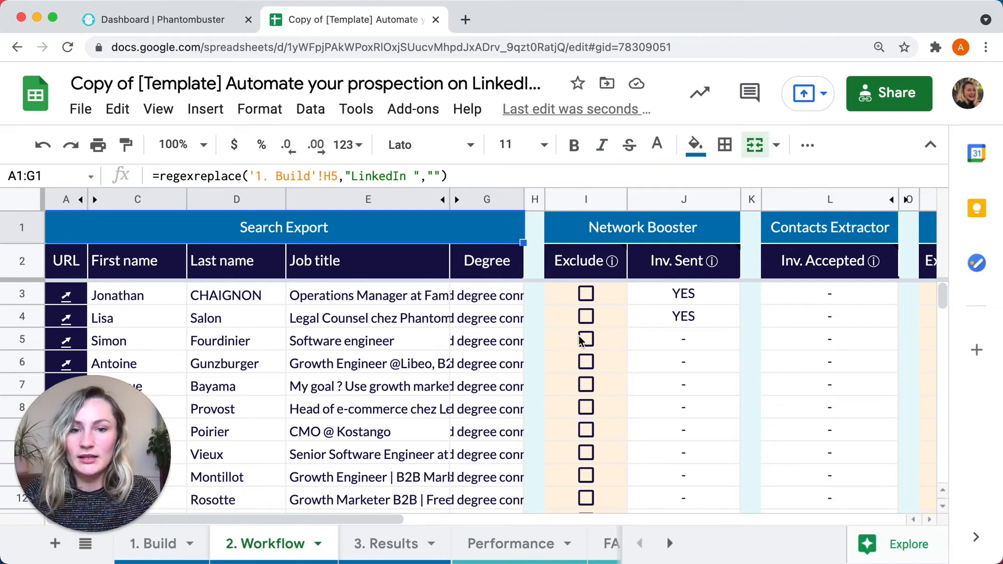
click(586, 339)
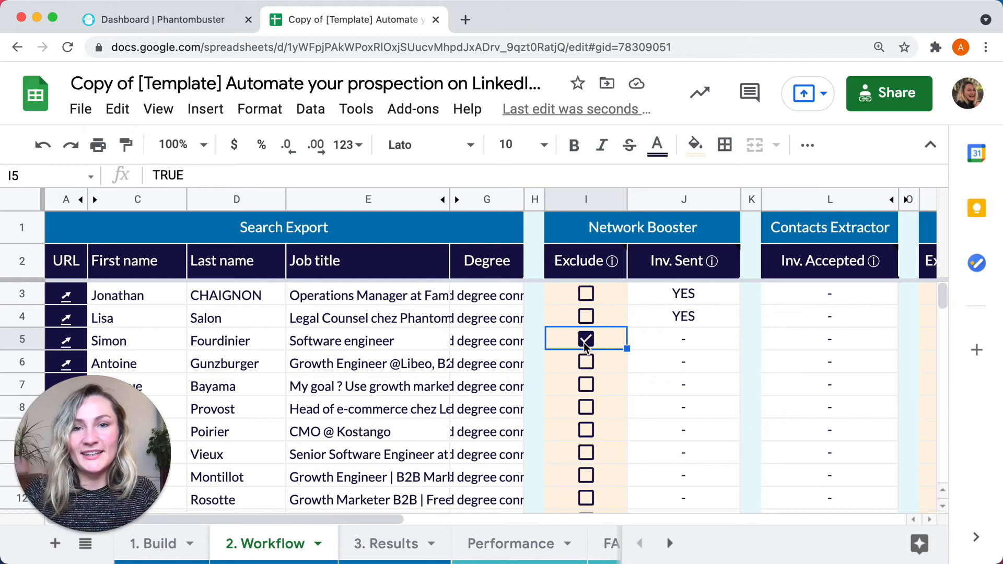
click(150, 543)
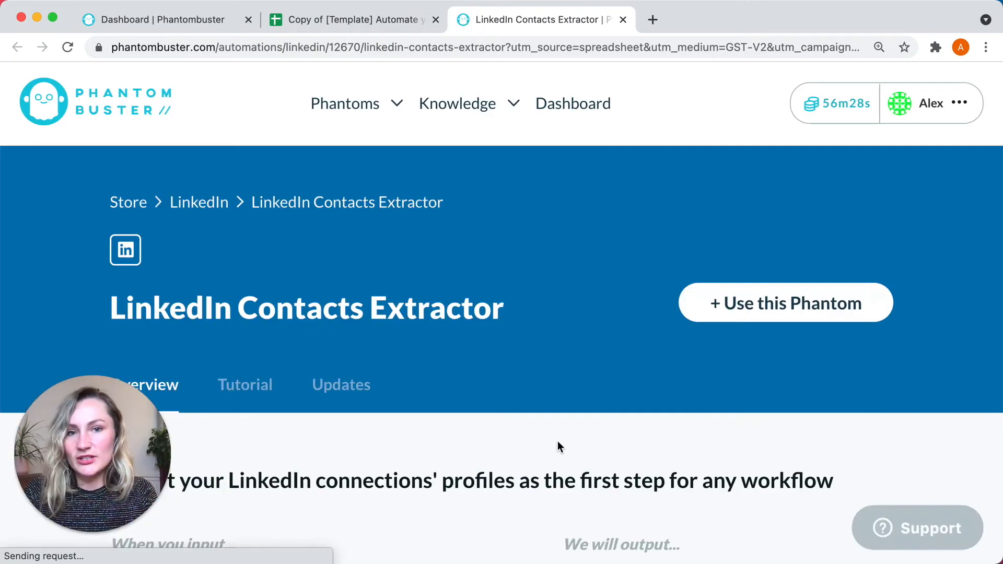
Connect the Contacts Extractor to LinkedIn, extract 100 recently added profiles, launching 4 times daily.
click(786, 303)
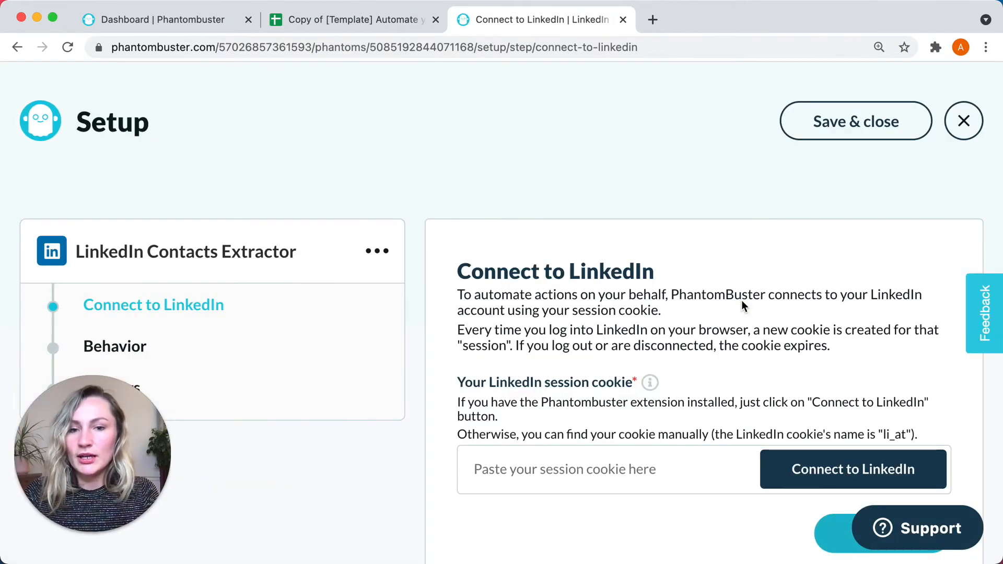
click(854, 469)
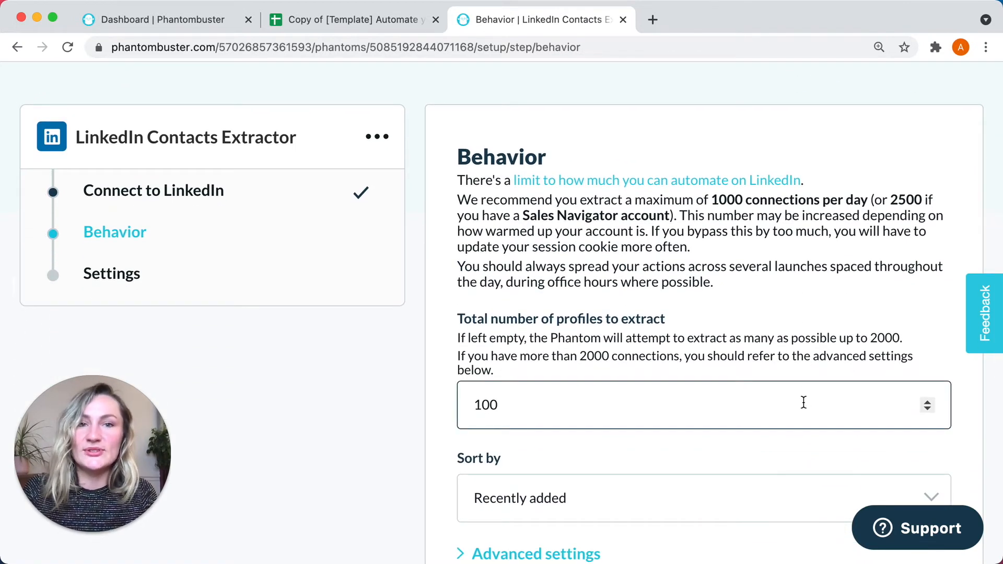
scroll(down, 3)
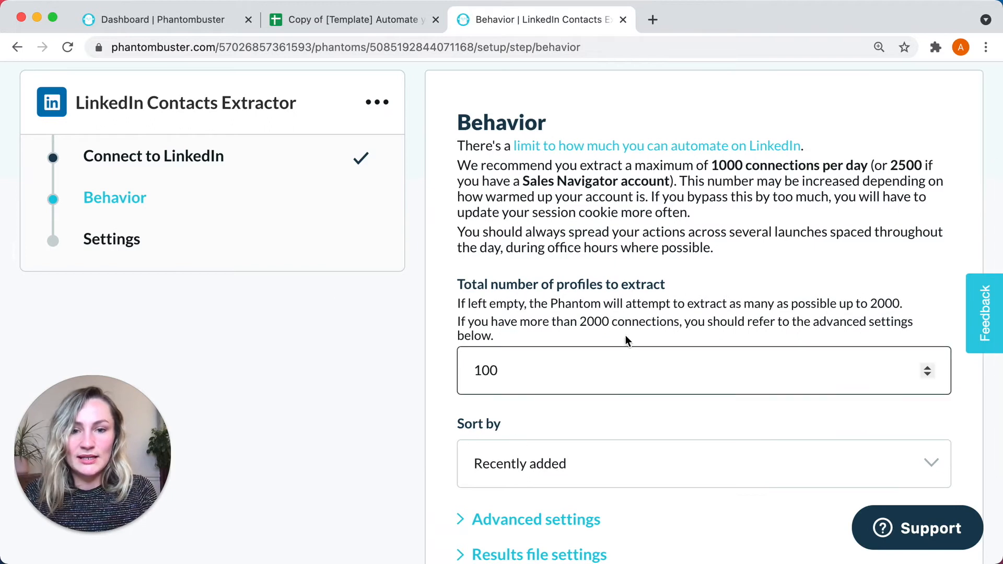
scroll(down, 3)
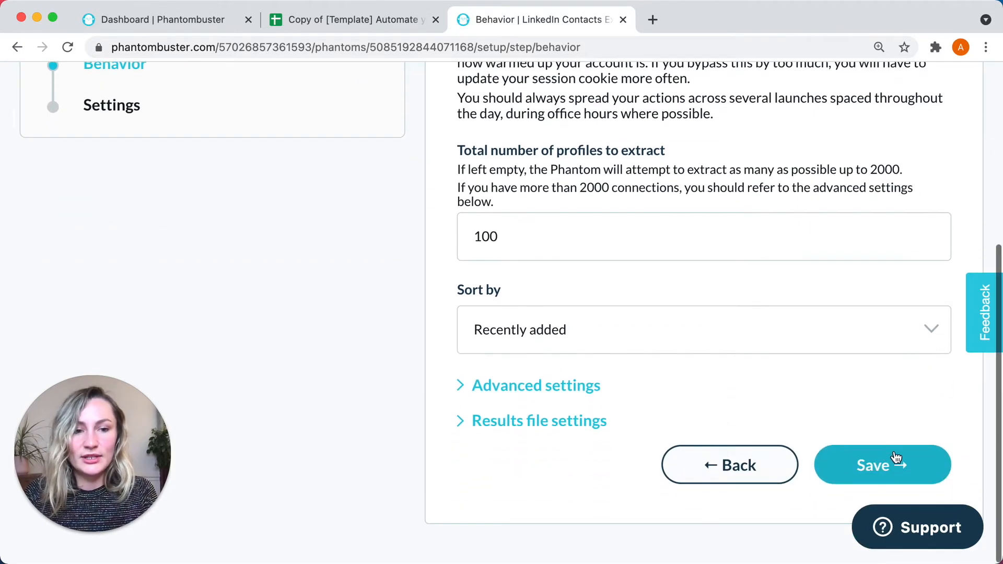
click(883, 465)
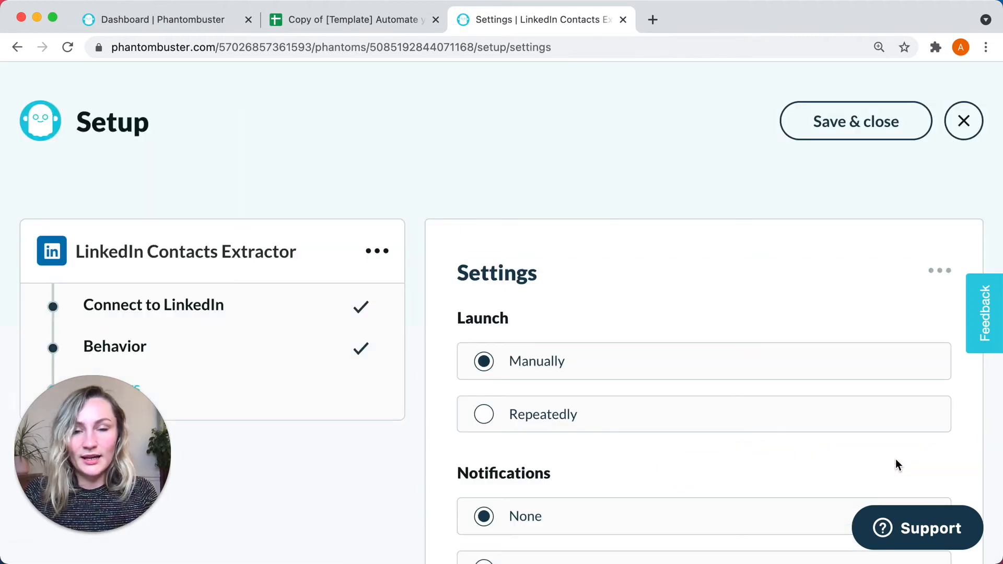
click(484, 415)
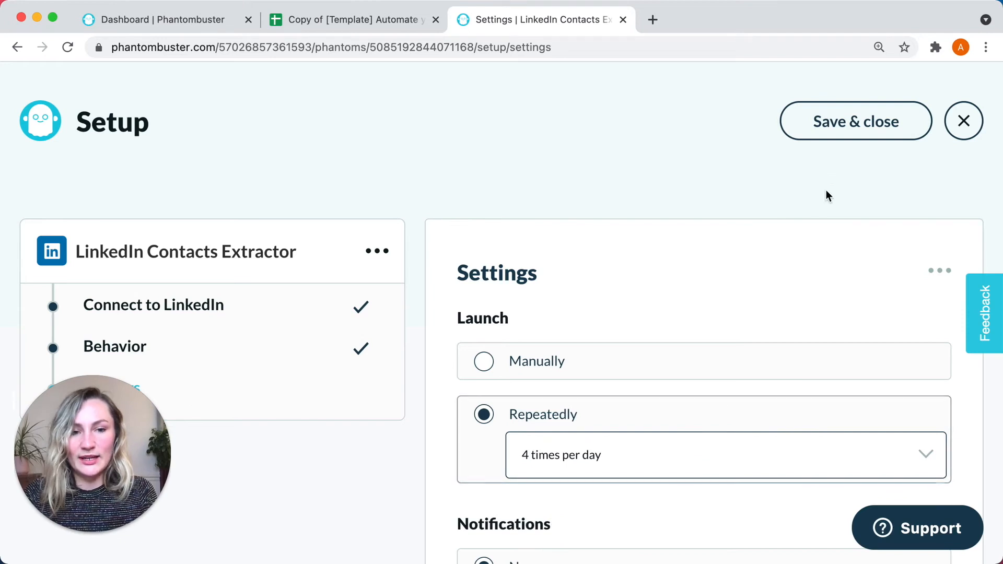
click(856, 120)
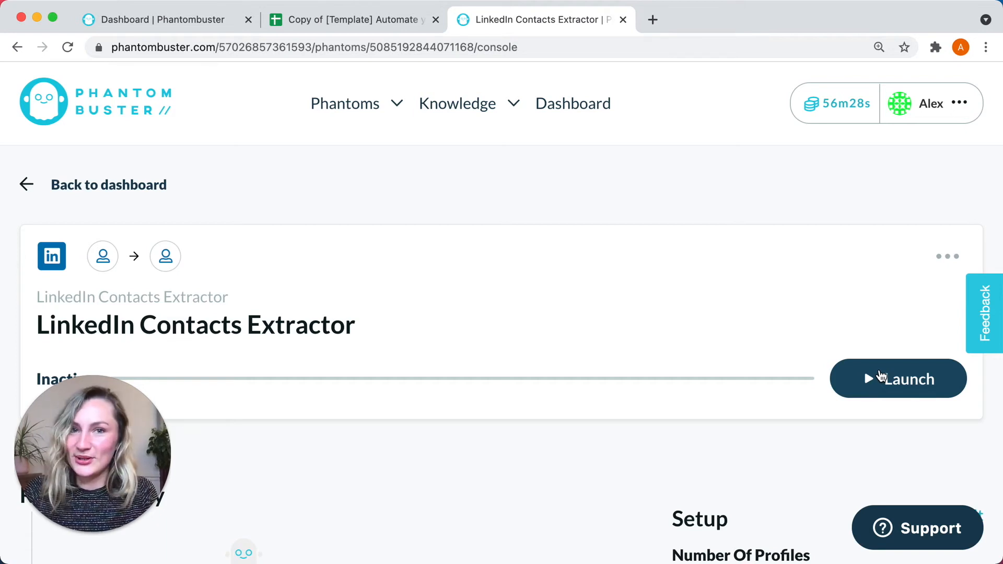
Copy the result.csv link from the Contacts Extractor console and close that page.
scroll(down, 3)
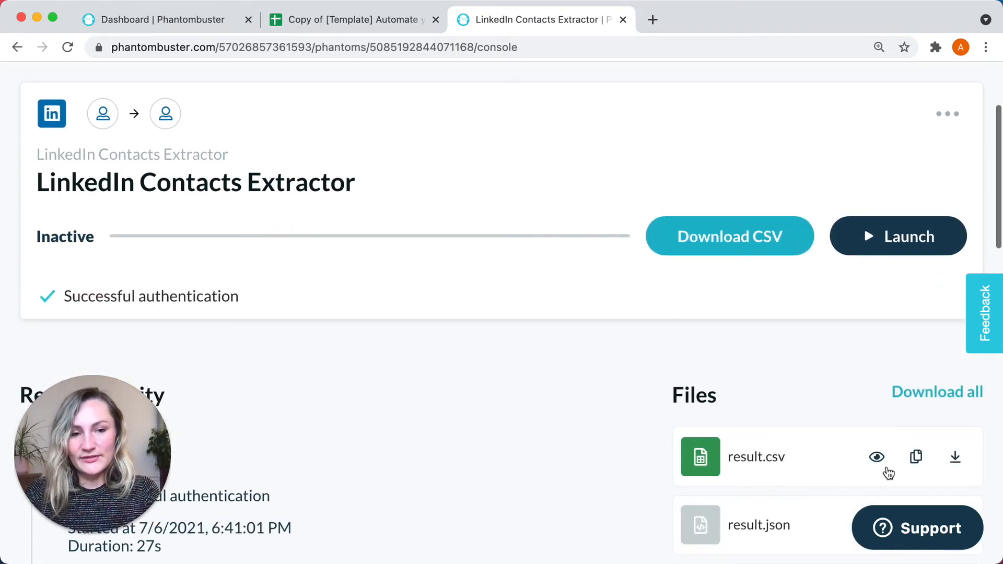
click(916, 456)
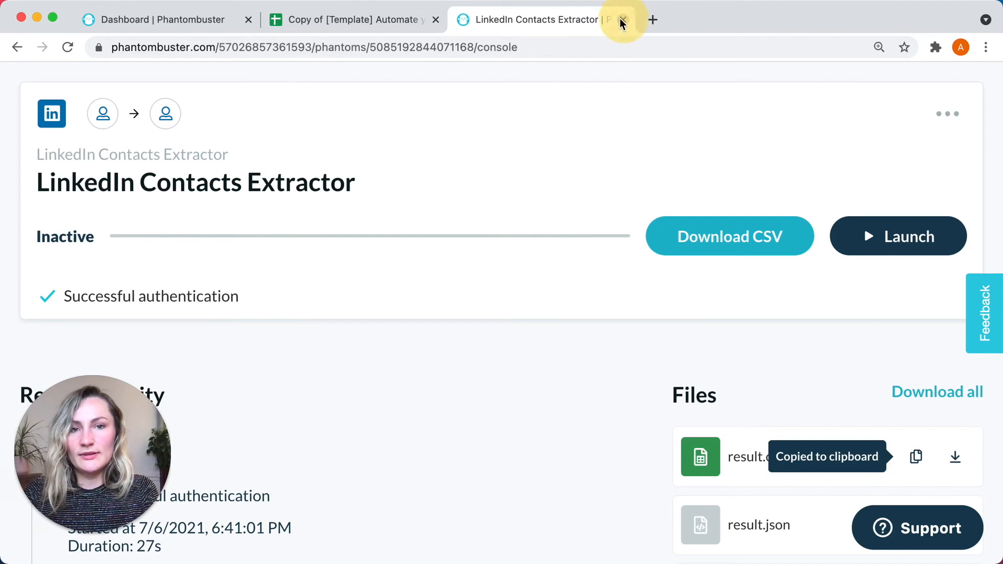
click(622, 20)
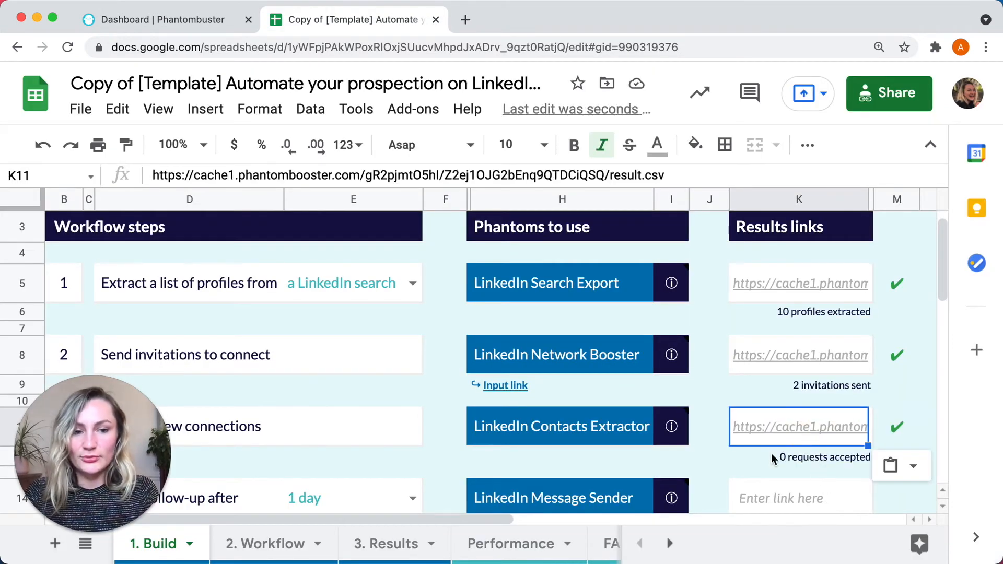
mouse_move(812, 466)
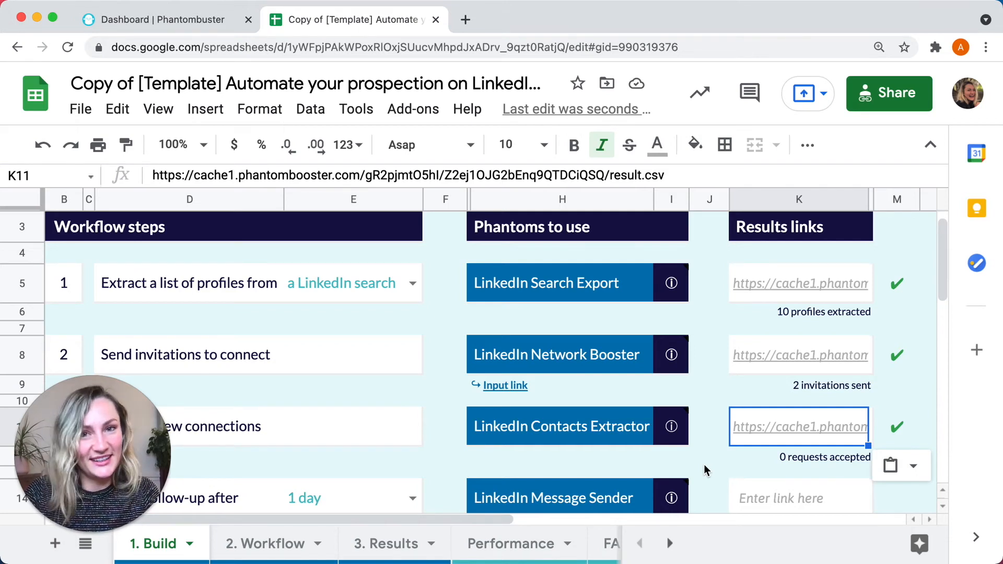
Scroll to step 4 of the Build sheet and open the LinkedIn Message Sender phantom.
scroll(down, 3)
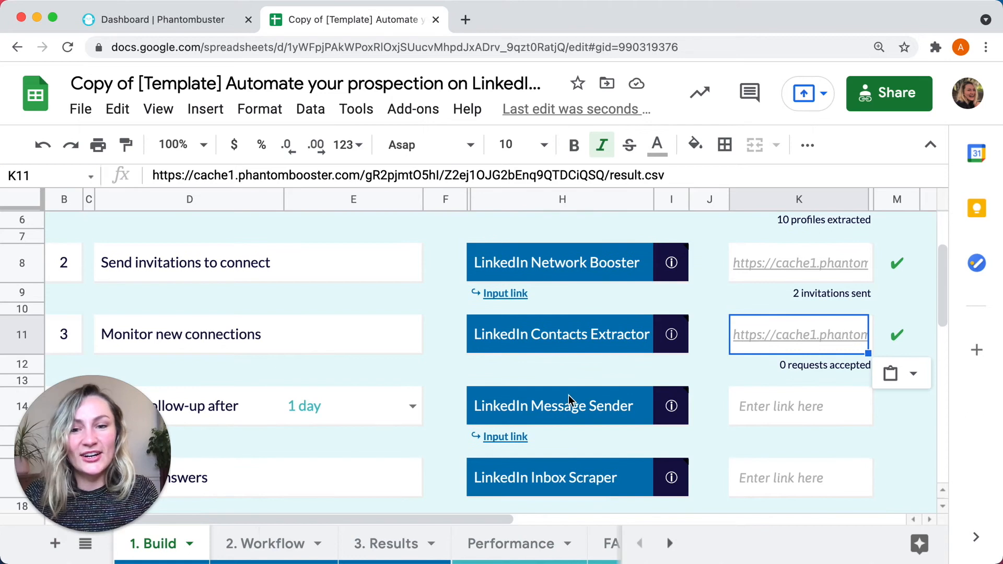
click(554, 406)
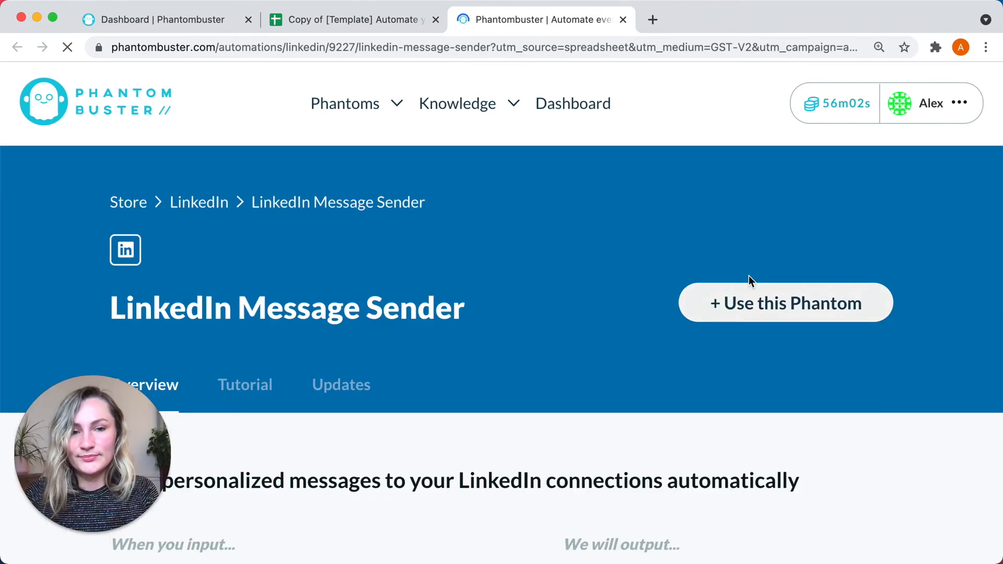
Use the Message Sender with the sheet and type 'Hey #firstName#, thanks for accepting m…'.
click(787, 303)
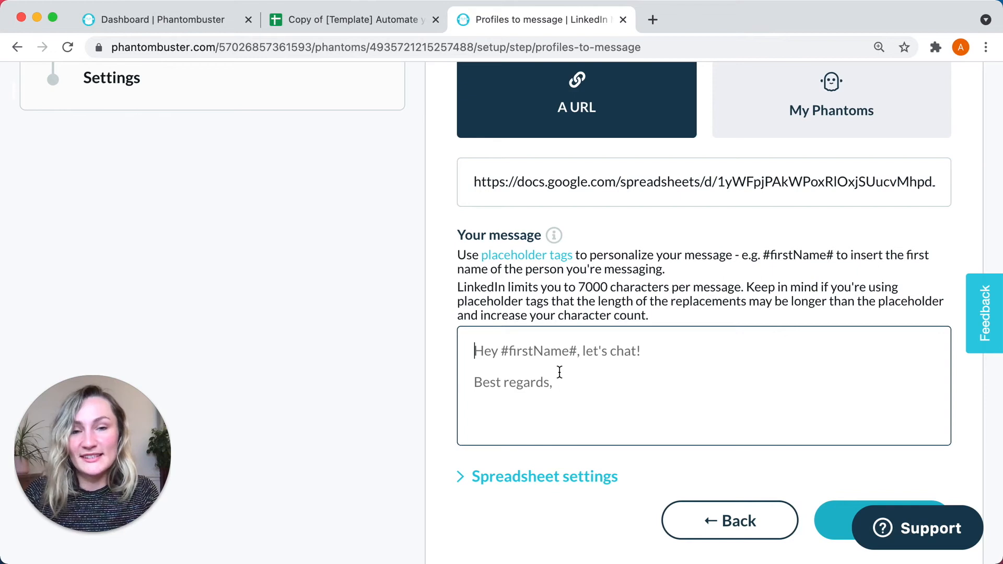
text(Hy)
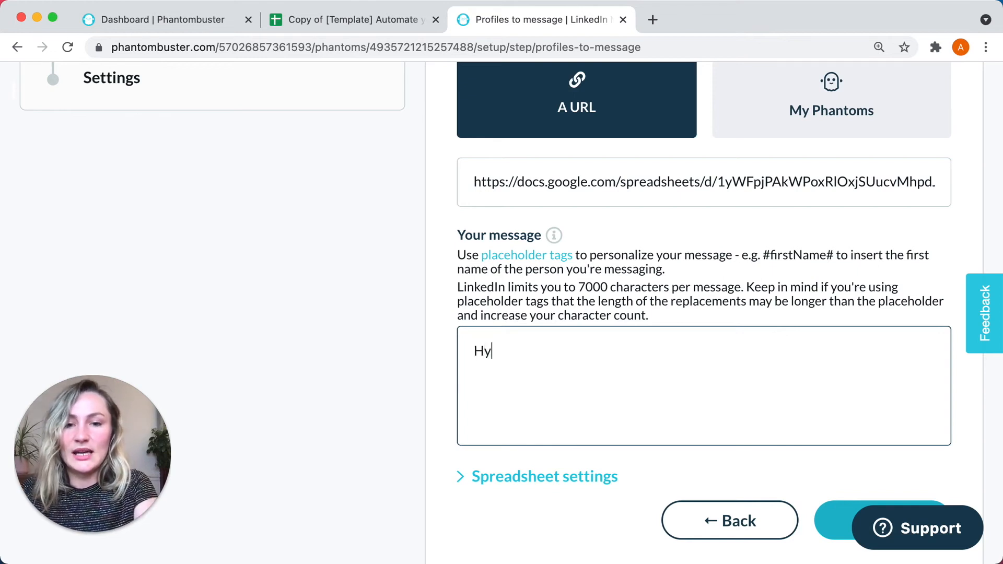
text(Hey #)
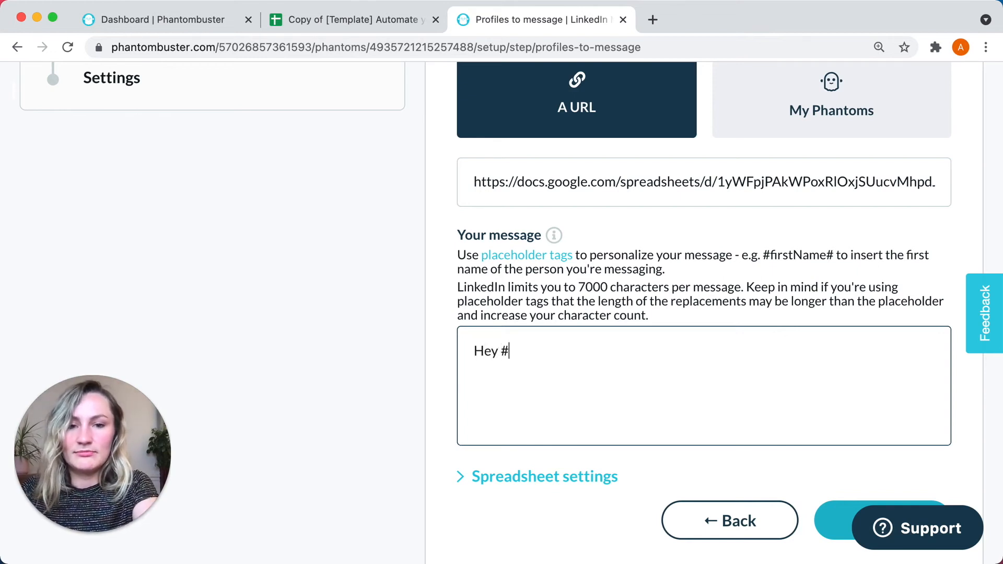
text(firstName)
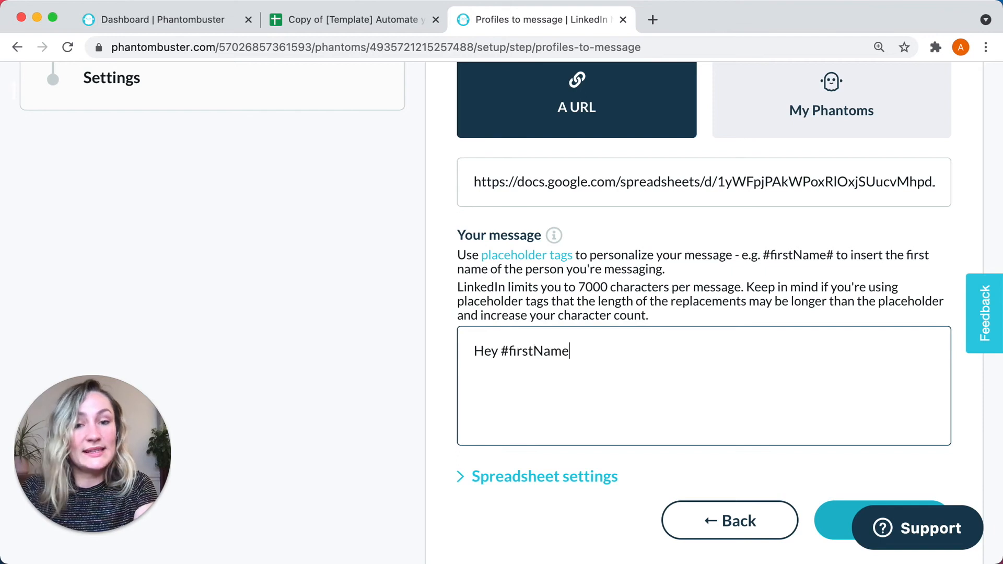
text(#)
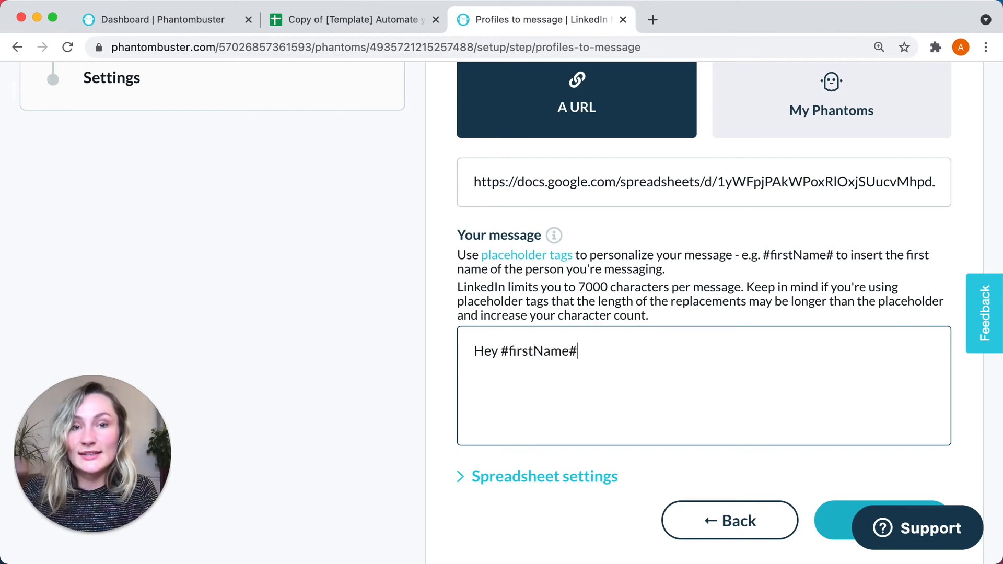
text(, thanks f)
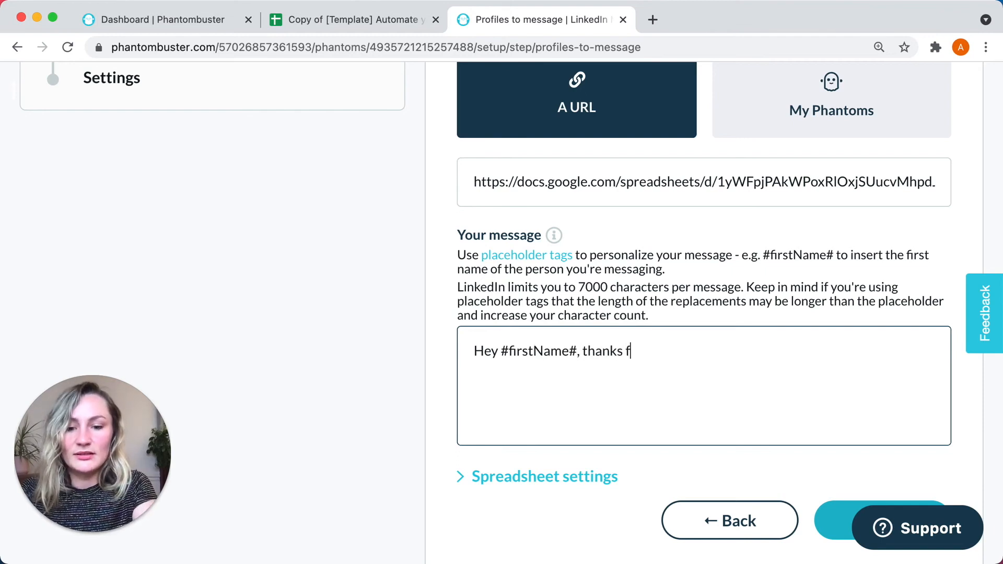
text(or accepting m)
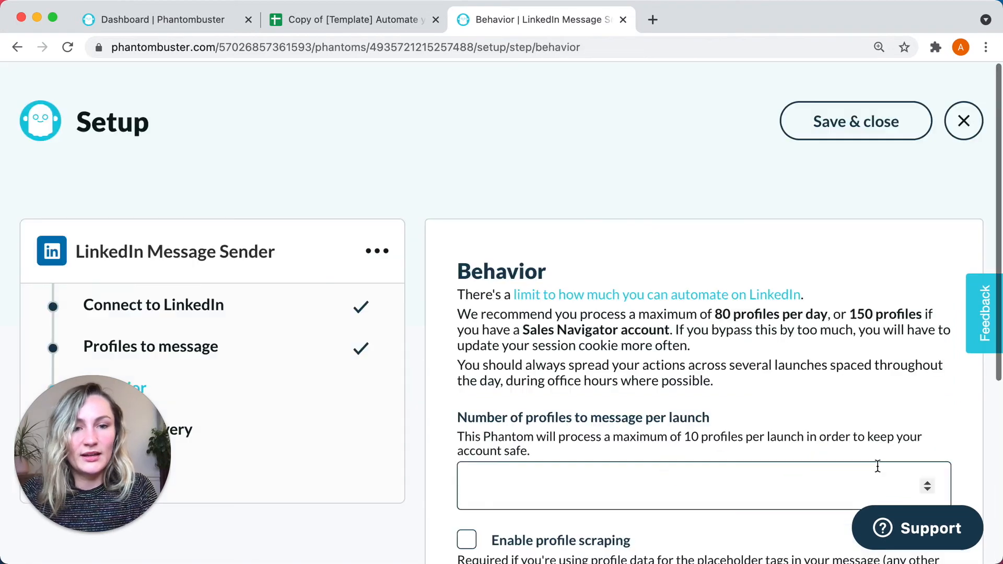
Set the Message Sender to 5 profiles per launch and make it launch repeatedly.
scroll(down, 3)
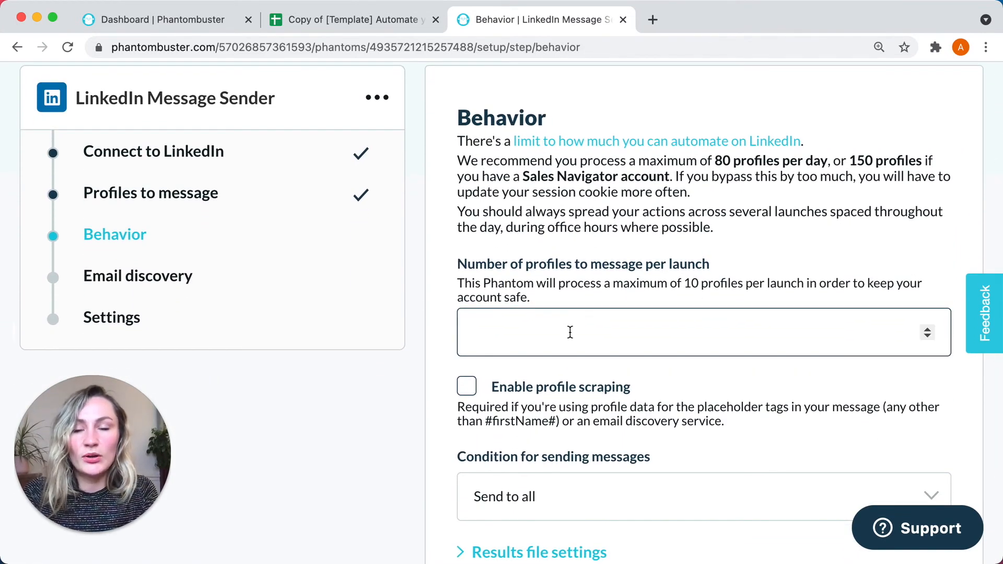
text(5)
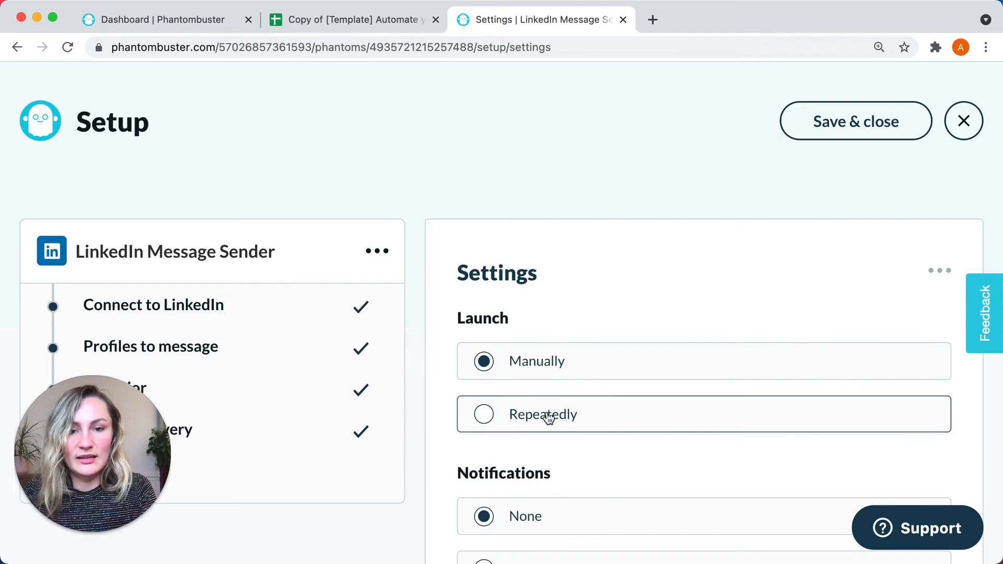
click(543, 414)
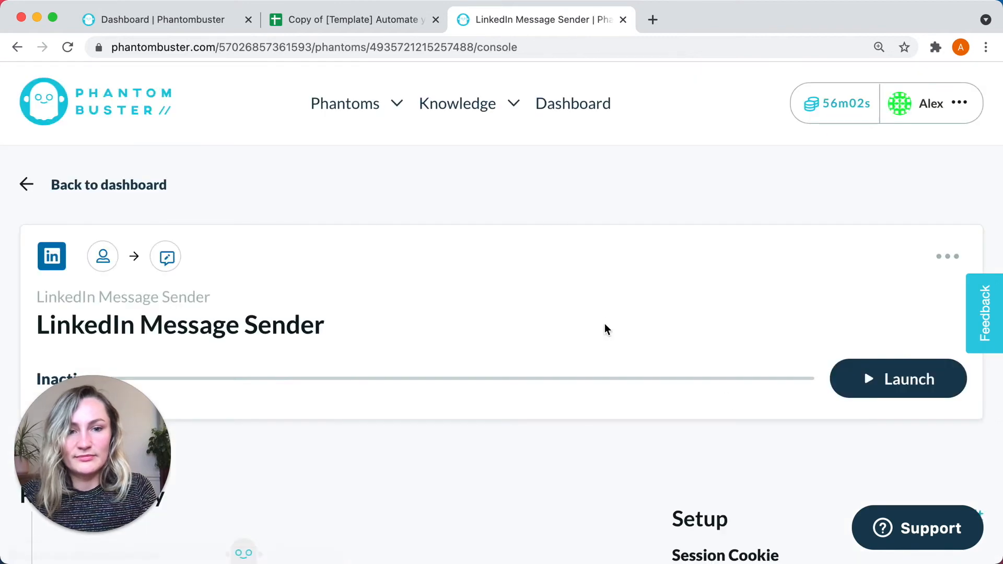
mouse_move(568, 477)
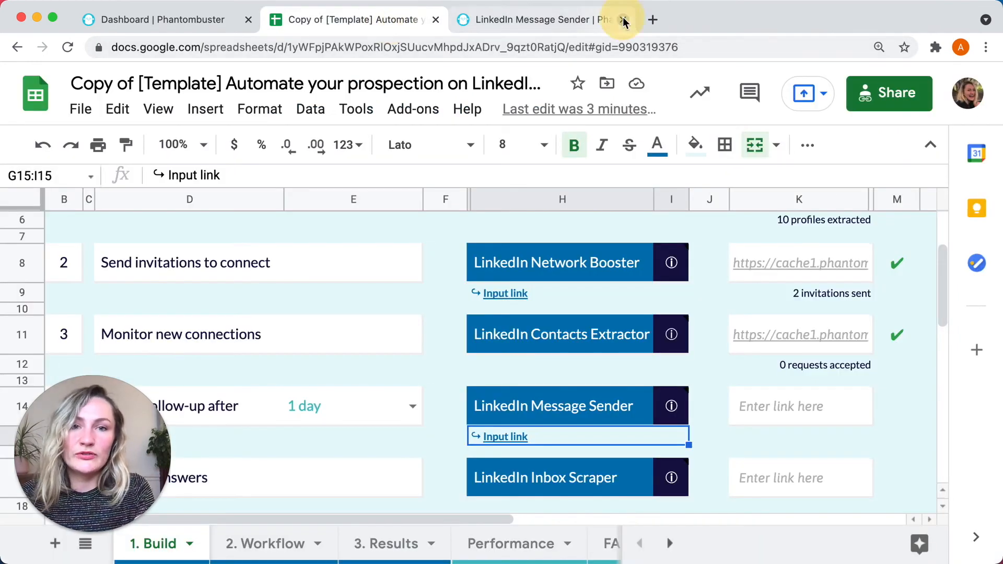
Close the current page and open the LinkedIn Inbox Scraper from step 5 of the Build sheet.
click(622, 20)
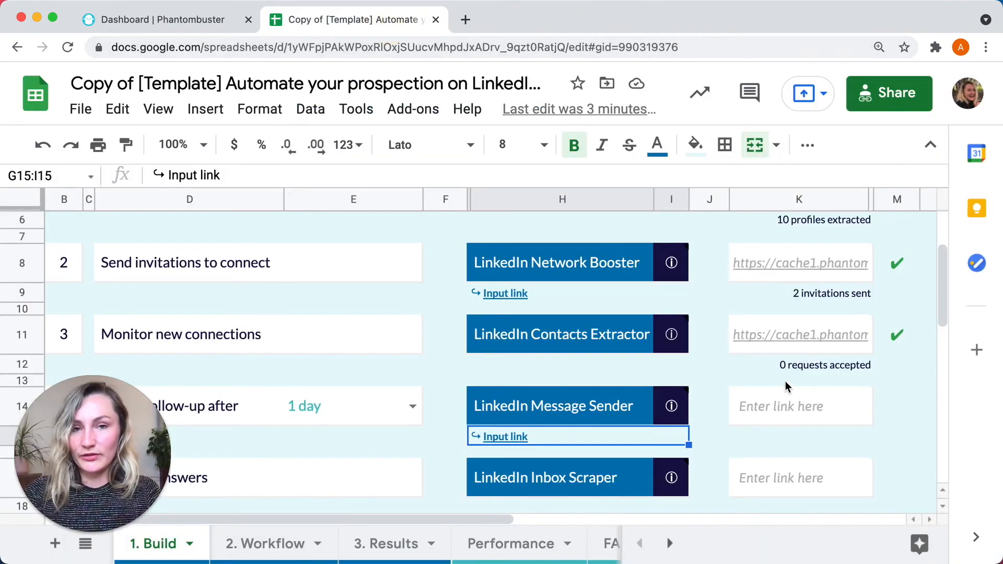
scroll(down, 3)
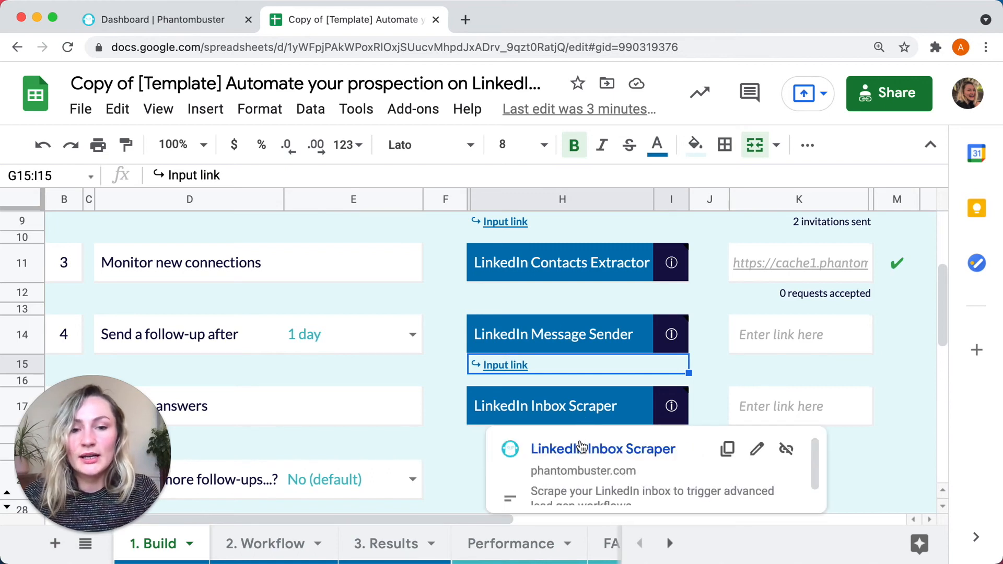
click(603, 448)
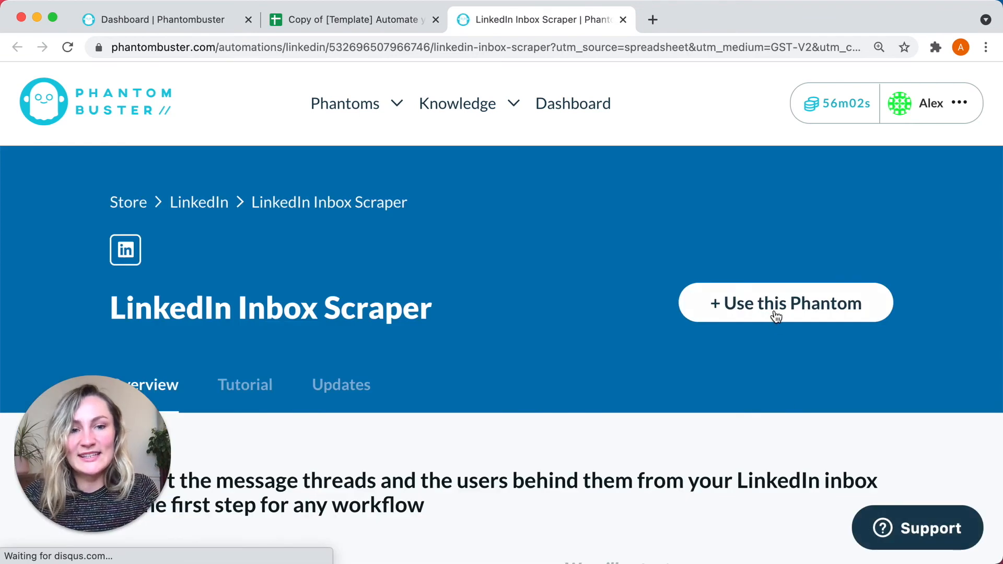
Create a LinkedIn-connected Inbox Scraper phantom keeping All messages and 20 threads, then return to Sheets.
click(786, 303)
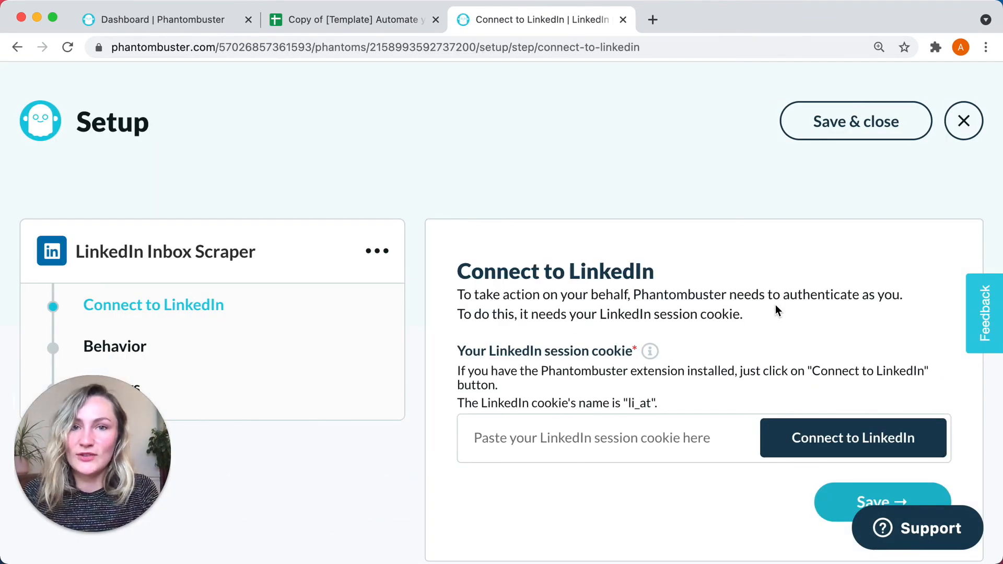
click(853, 437)
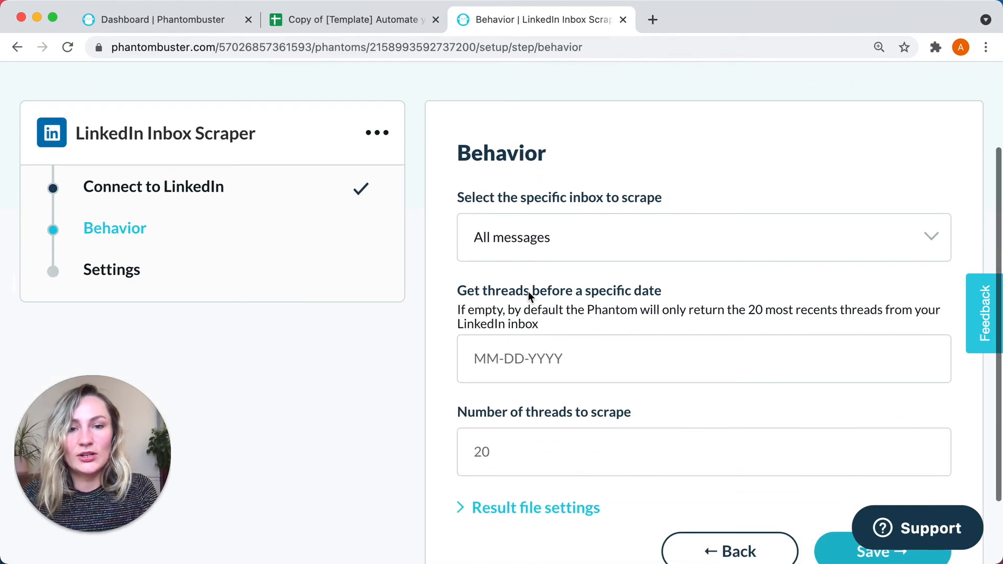
scroll(down, 3)
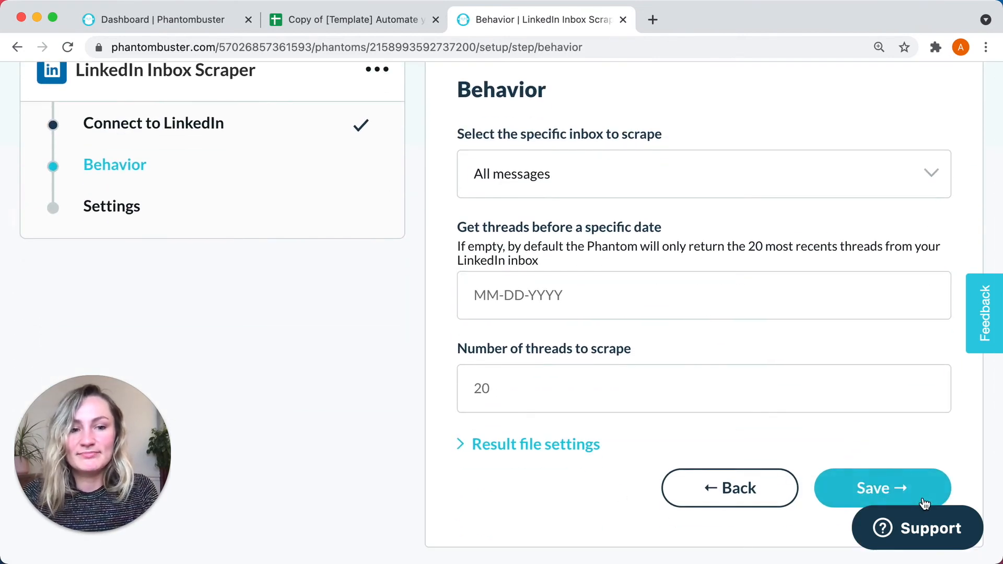
click(881, 488)
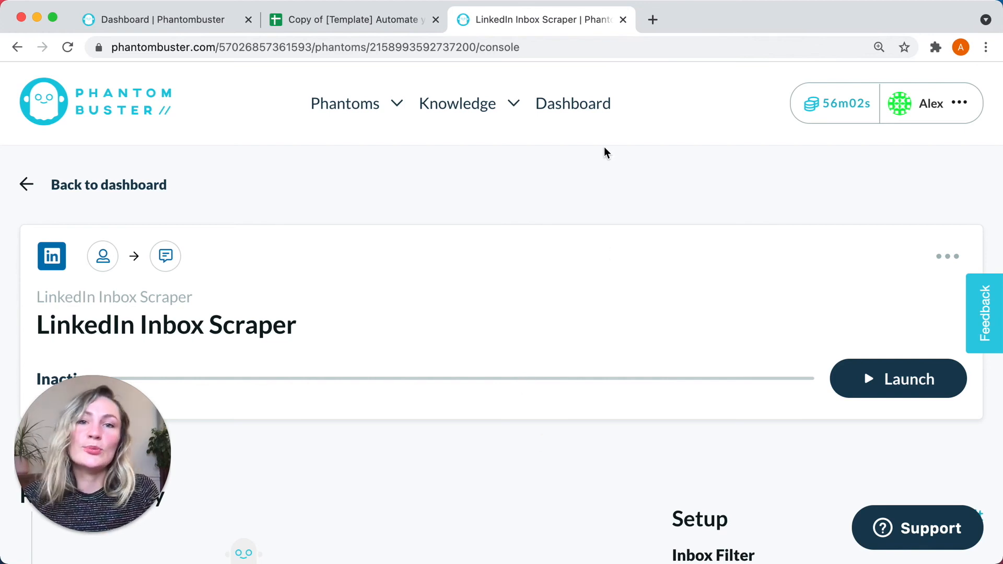
click(348, 19)
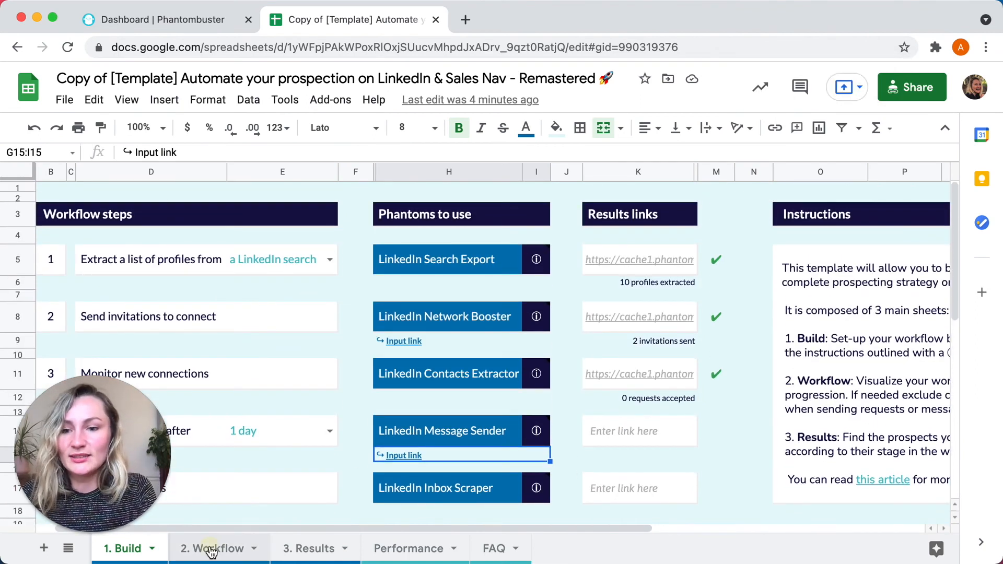
Review the 2. Workflow sheet's per-phantom progress columns, then open the 3. Results sheet.
click(211, 548)
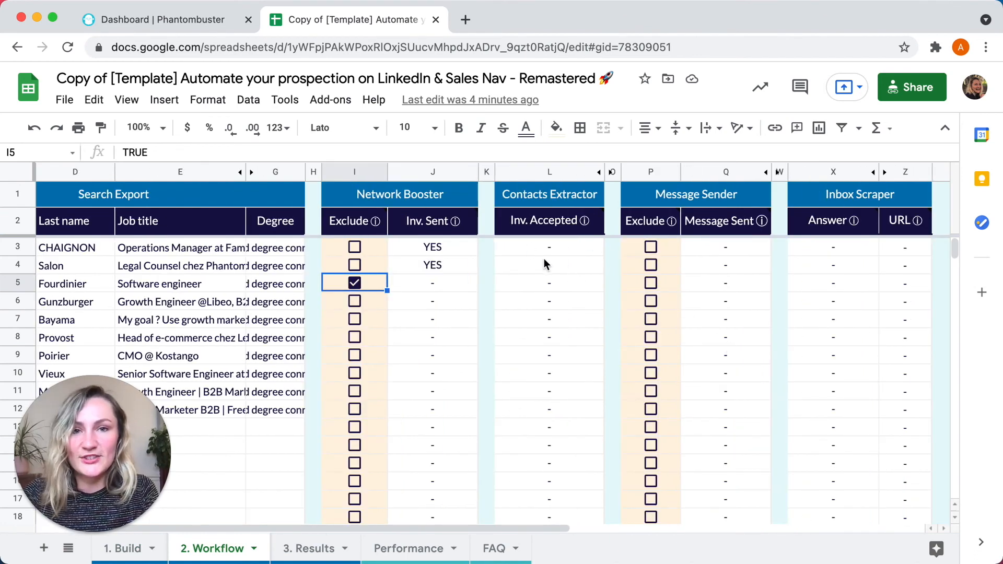
mouse_move(748, 258)
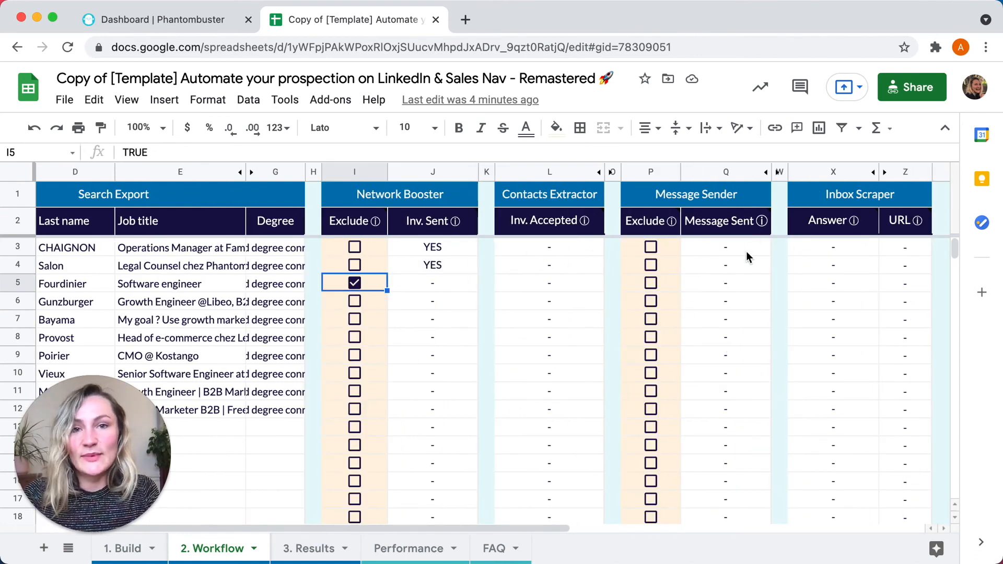
mouse_move(635, 322)
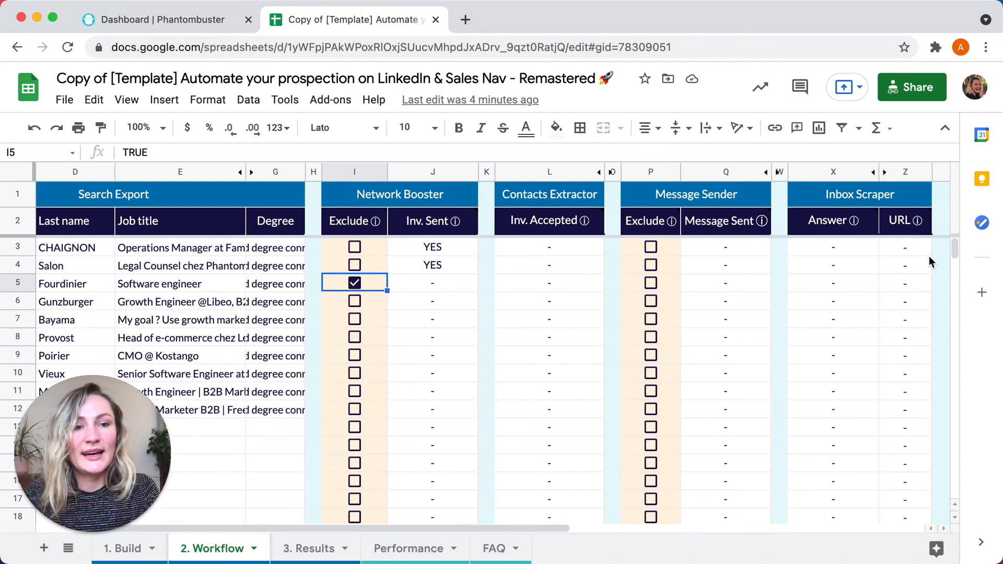
mouse_move(824, 290)
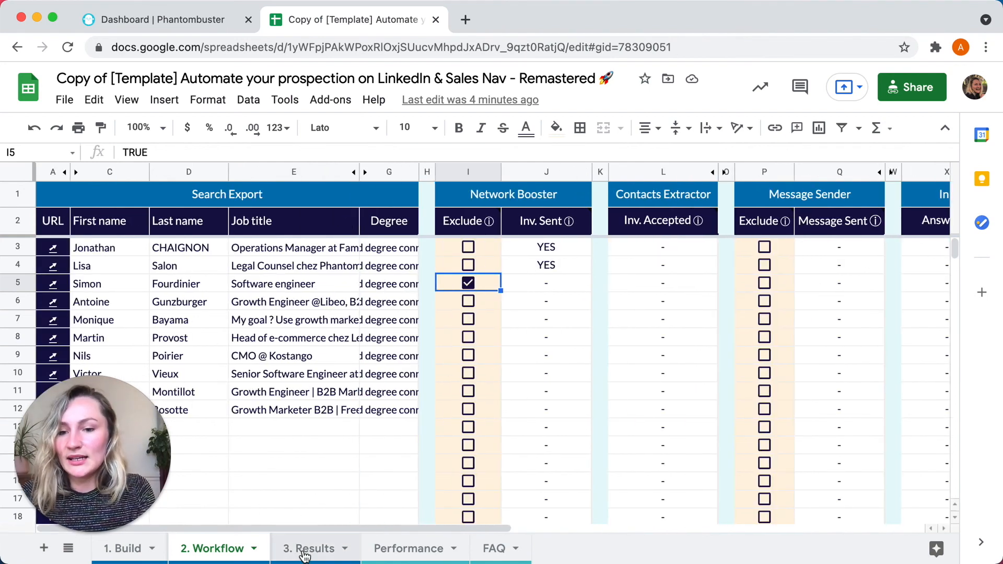
click(307, 548)
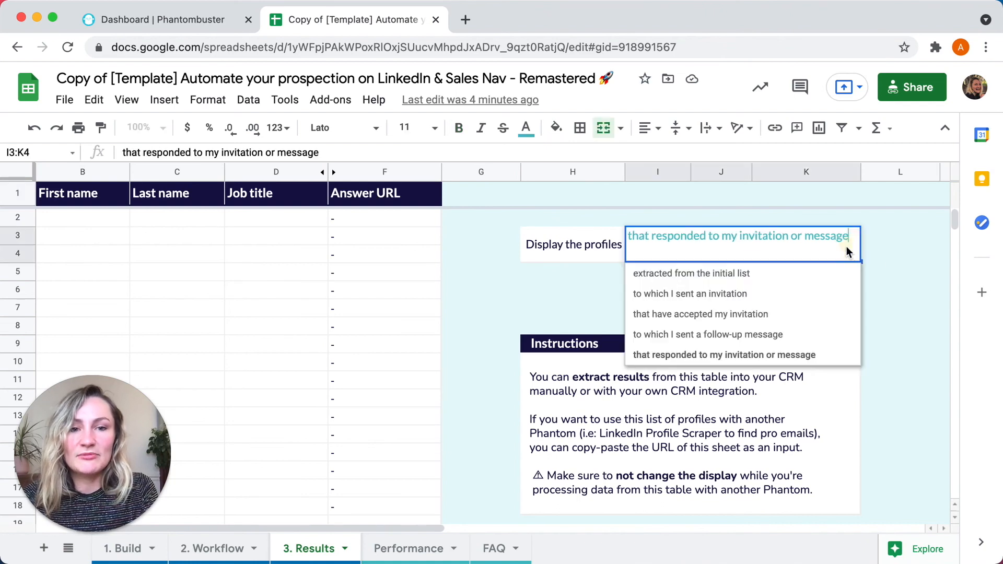
mouse_move(652, 281)
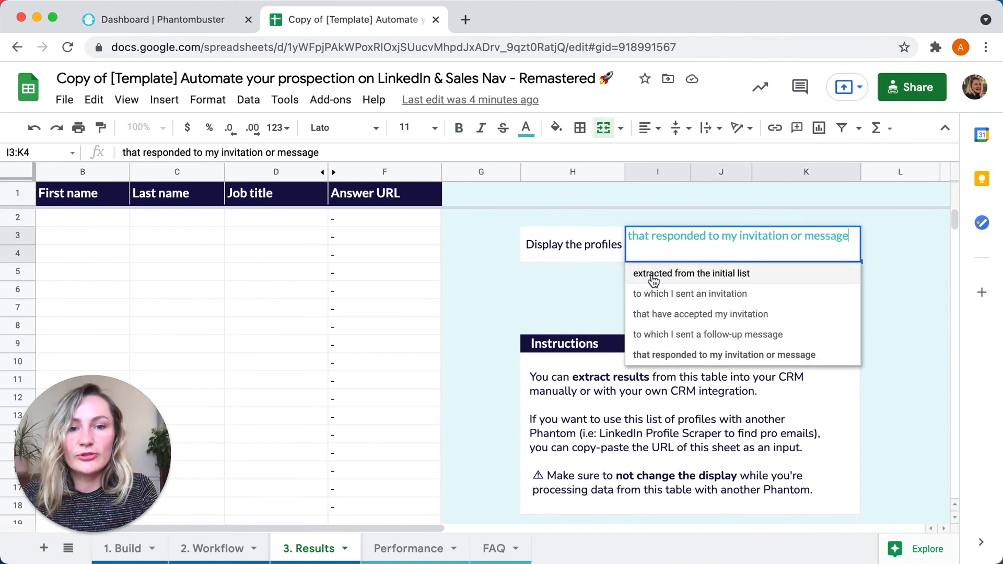
Filter 3. Results to profiles 'to which I sent an invitation', showing 2 prospects.
click(691, 273)
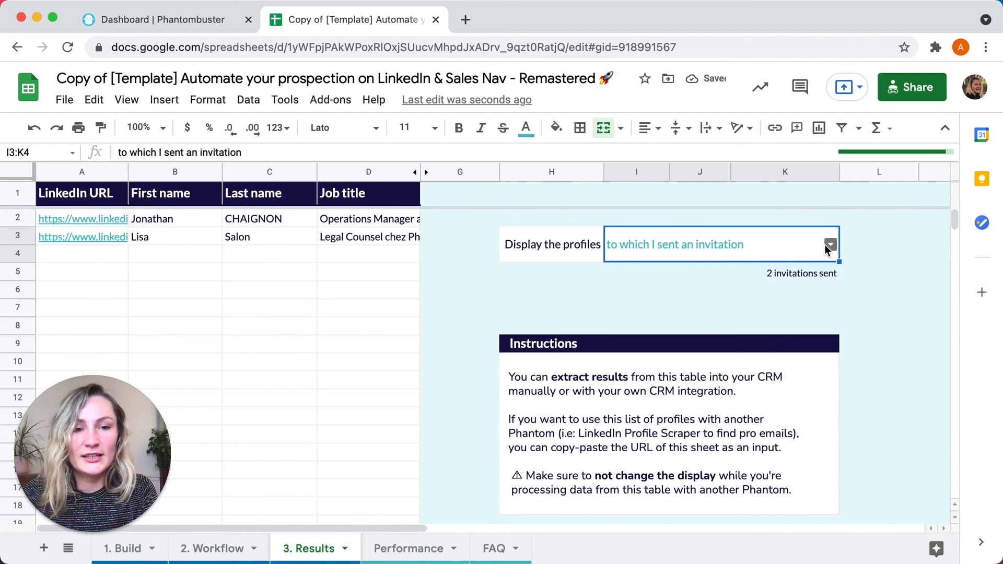
click(831, 244)
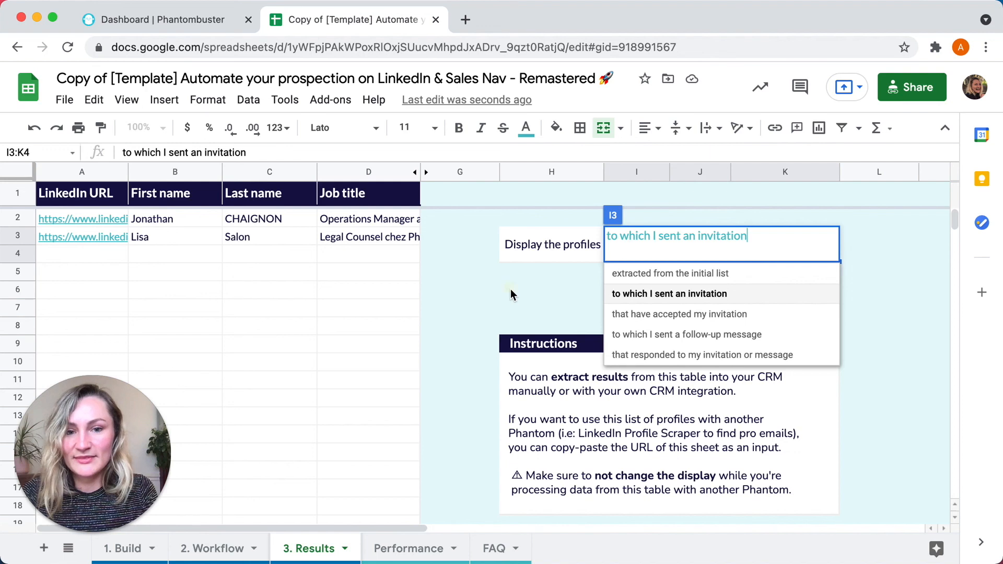
click(408, 548)
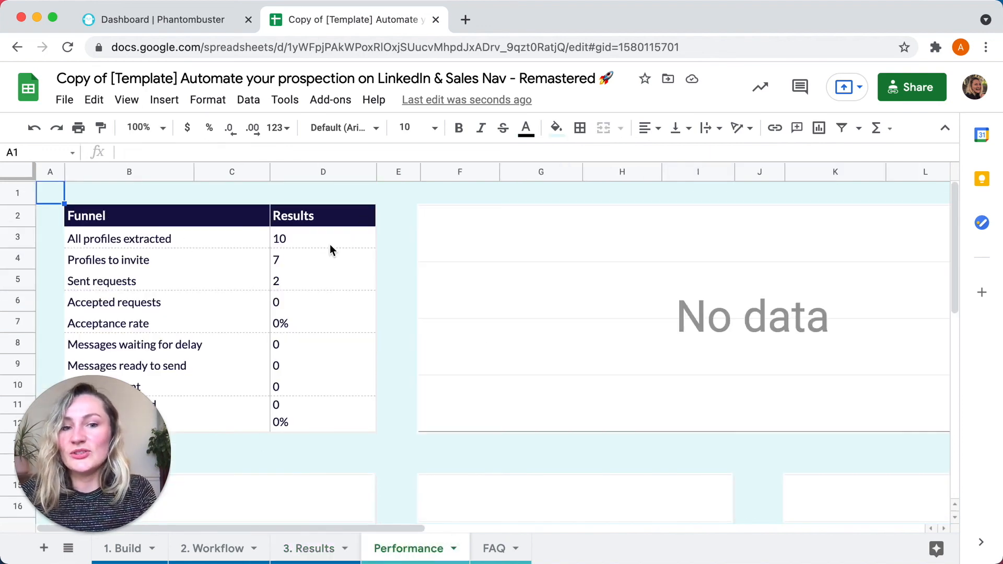
mouse_move(377, 391)
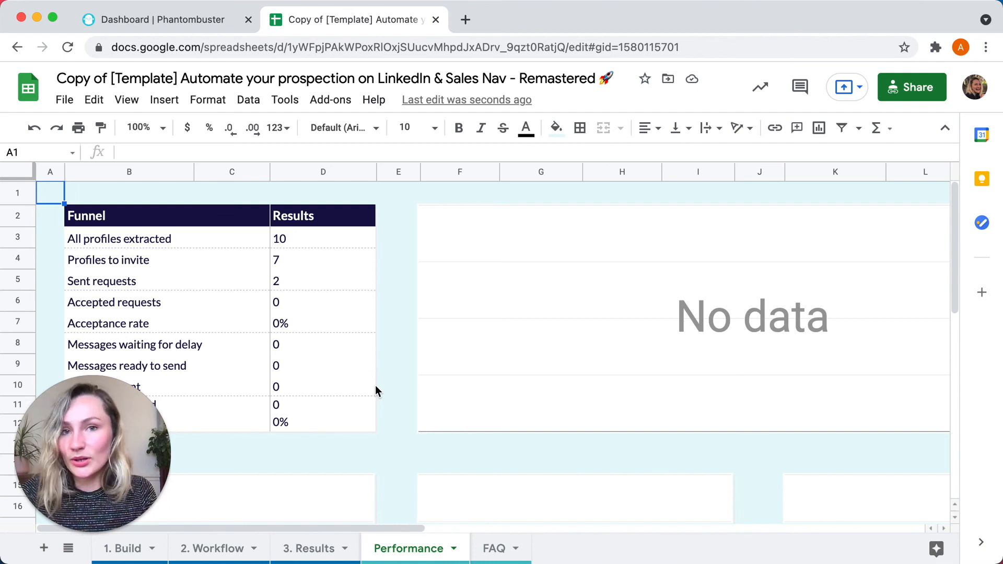
Read through the FAQ sheet, then go back to the 1. Build sheet.
click(491, 563)
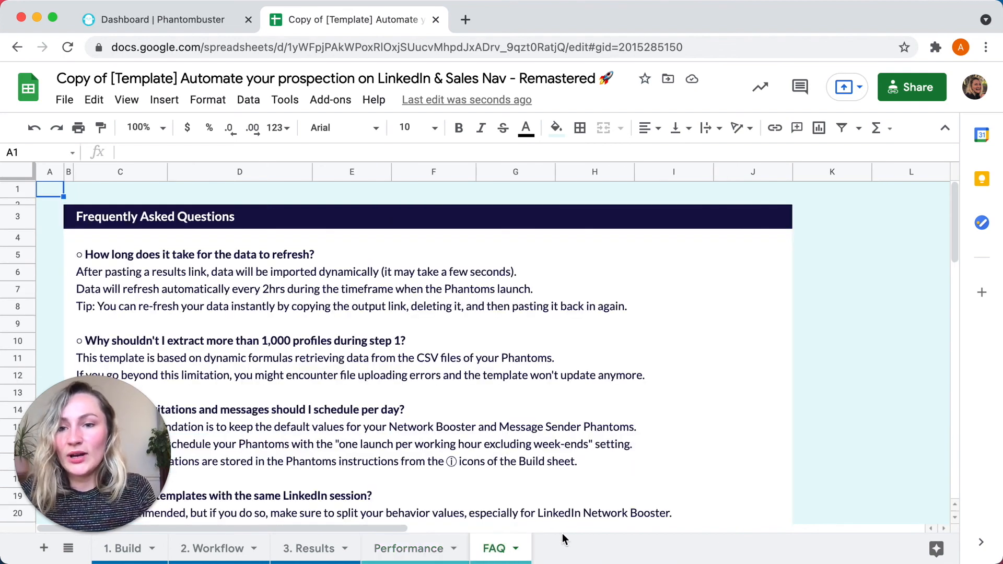
mouse_move(407, 370)
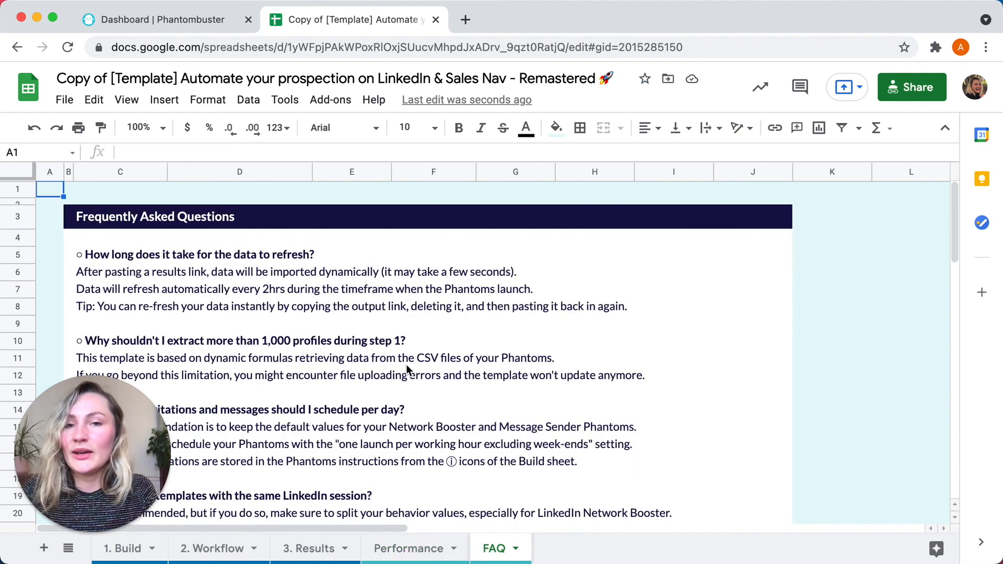
scroll(down, 3)
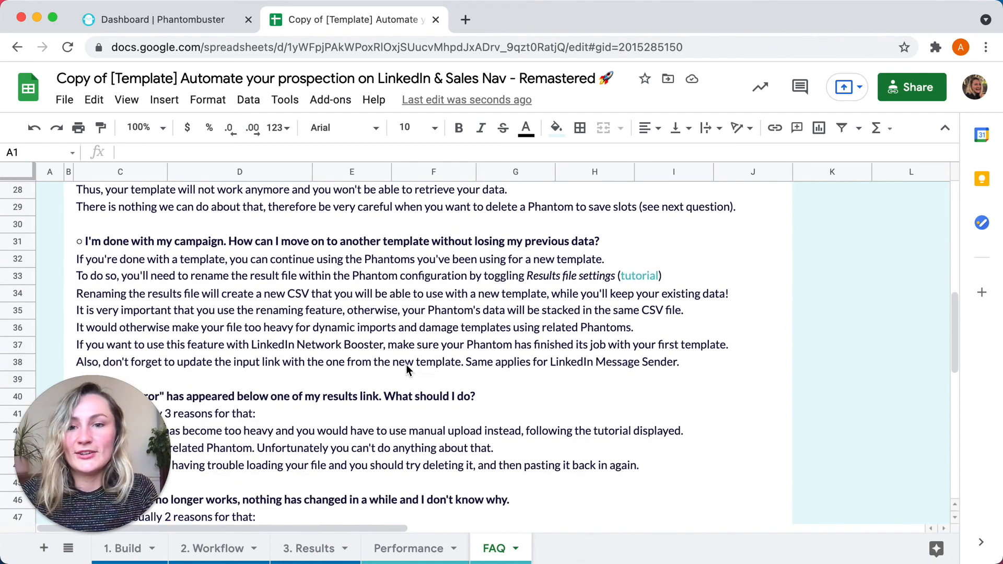
scroll(down, 3)
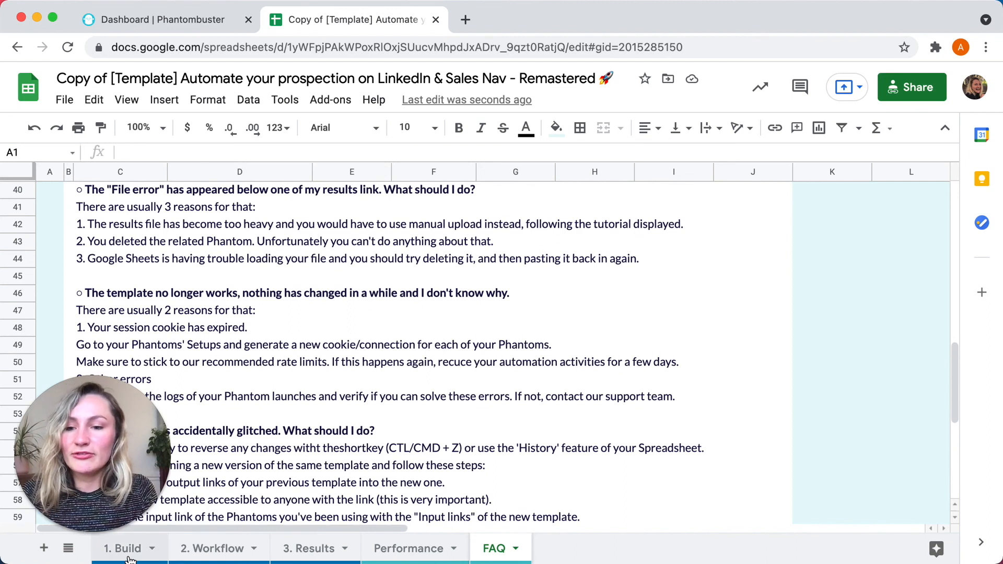
click(123, 548)
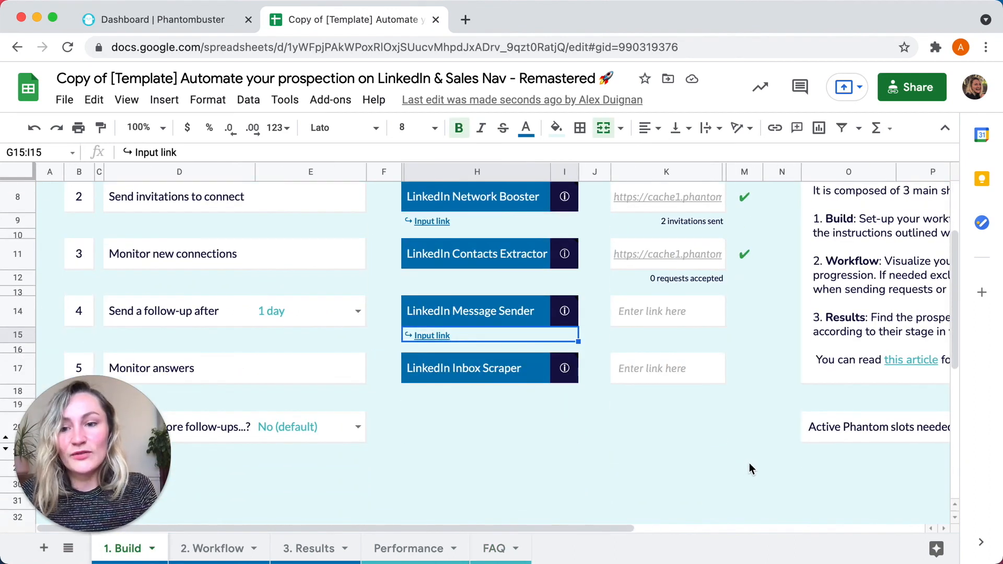
Set 'Schedule more follow-ups' in E20 to 'Yes, 2 more', relabeling the follow-up step 4a.
scroll(down, 3)
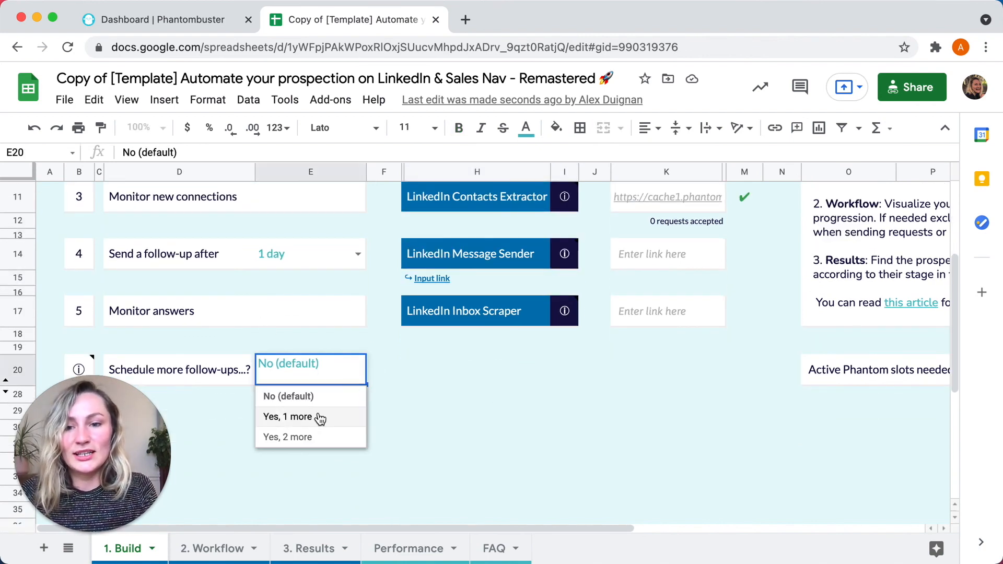
click(287, 437)
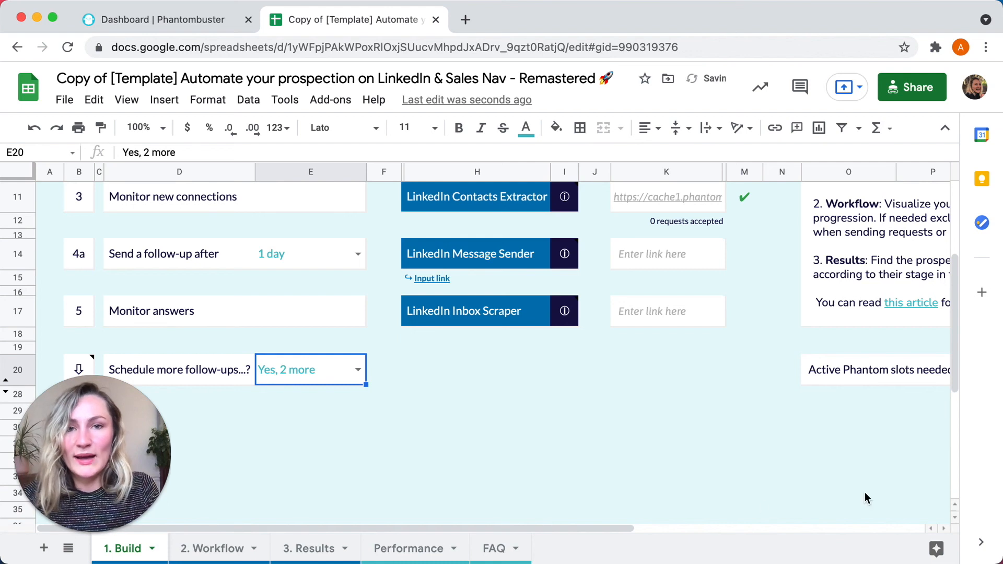